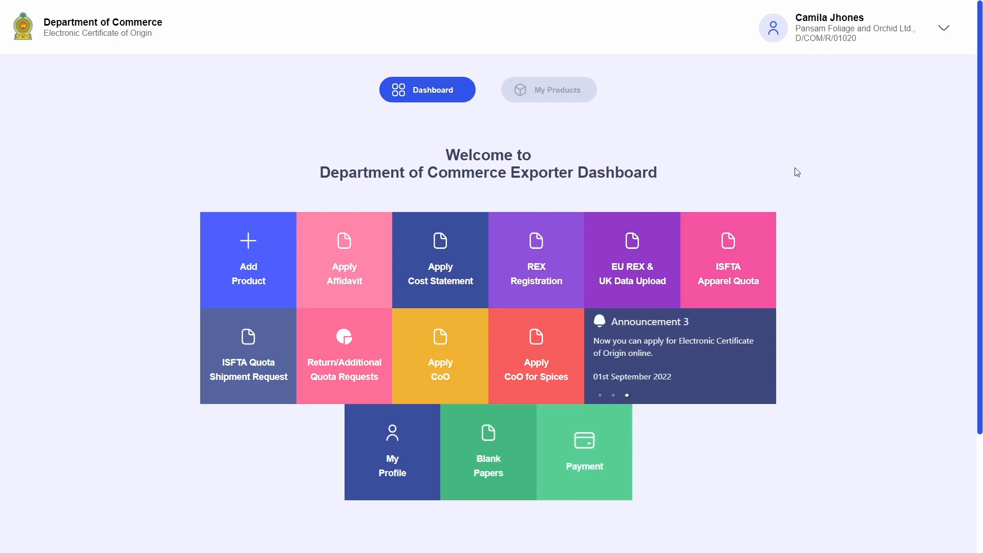
- Begin a new Certificate of Origin application via Apply CoO, Apply New Application and Create New
{"action": "left_click", "coordinate": [600, 395]}
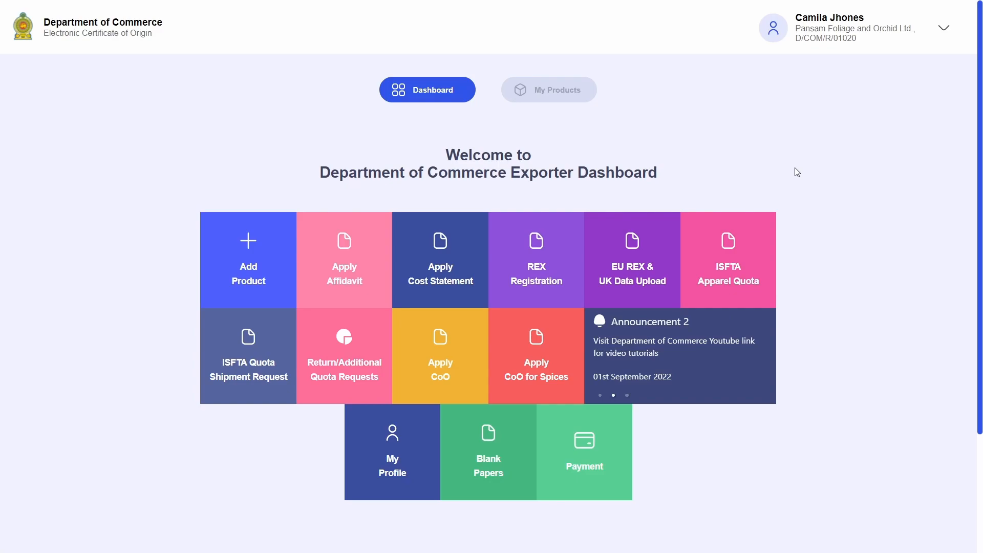
{"action": "left_click", "coordinate": [627, 395]}
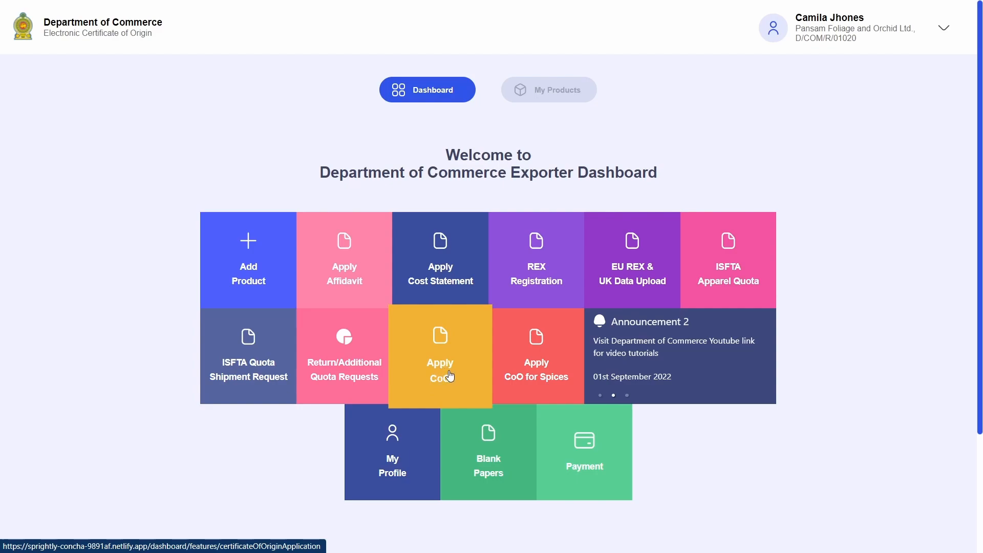
{"action": "mouse_move", "coordinate": [535, 369]}
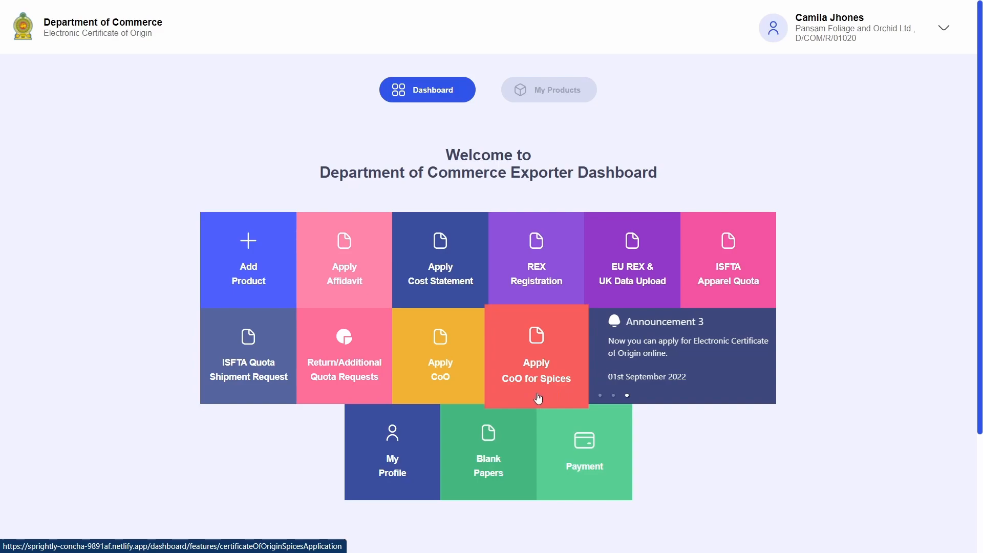
{"action": "left_click", "coordinate": [600, 395]}
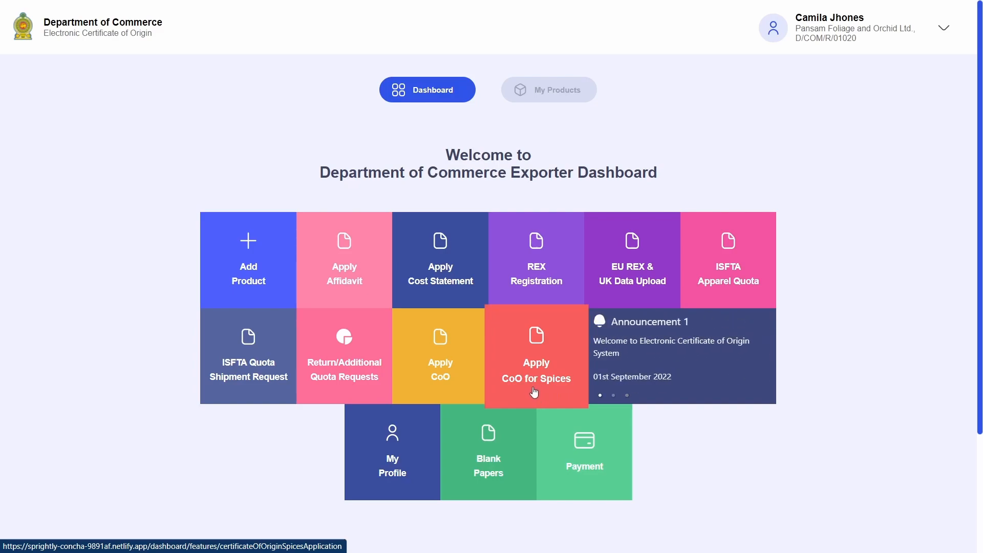
{"action": "mouse_move", "coordinate": [439, 383]}
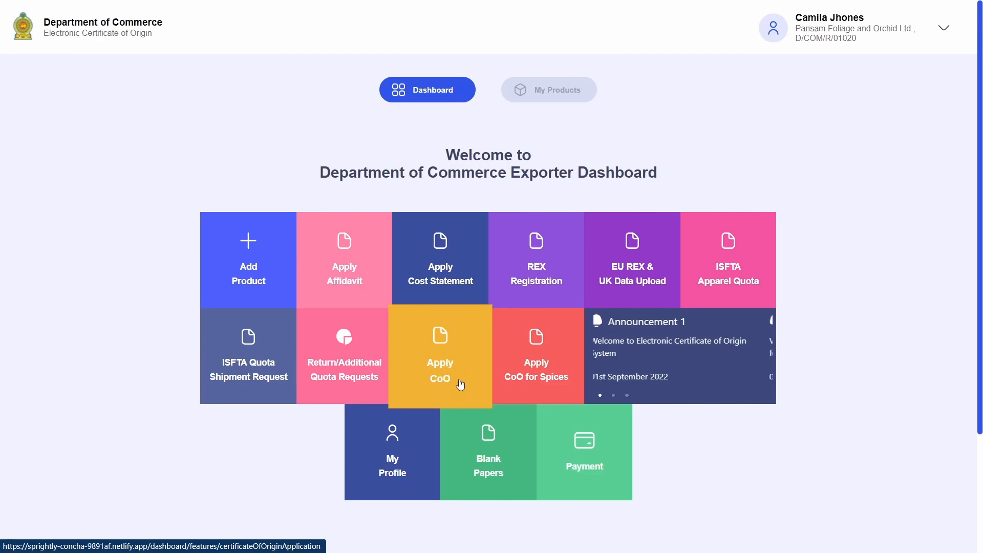
{"action": "left_click", "coordinate": [440, 355]}
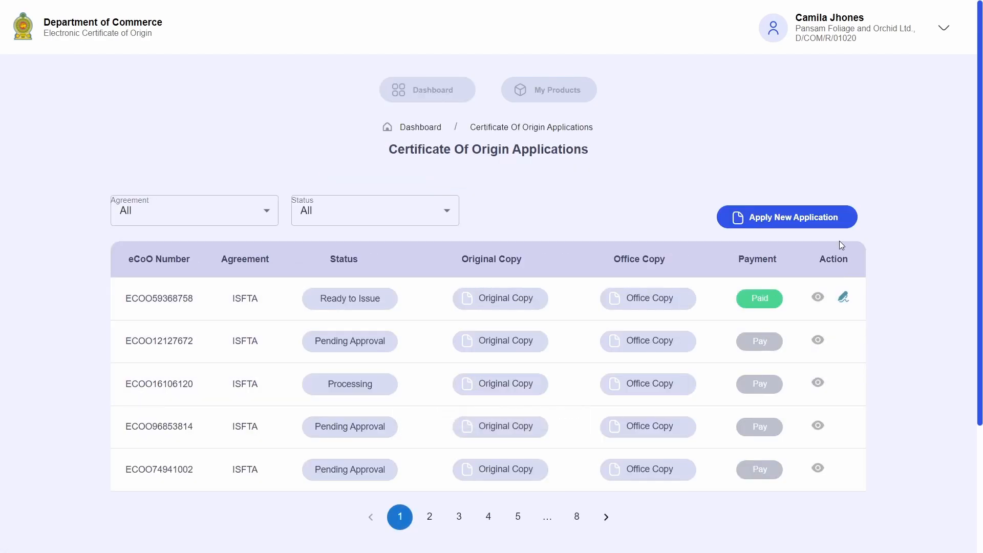
{"action": "left_click", "coordinate": [786, 217]}
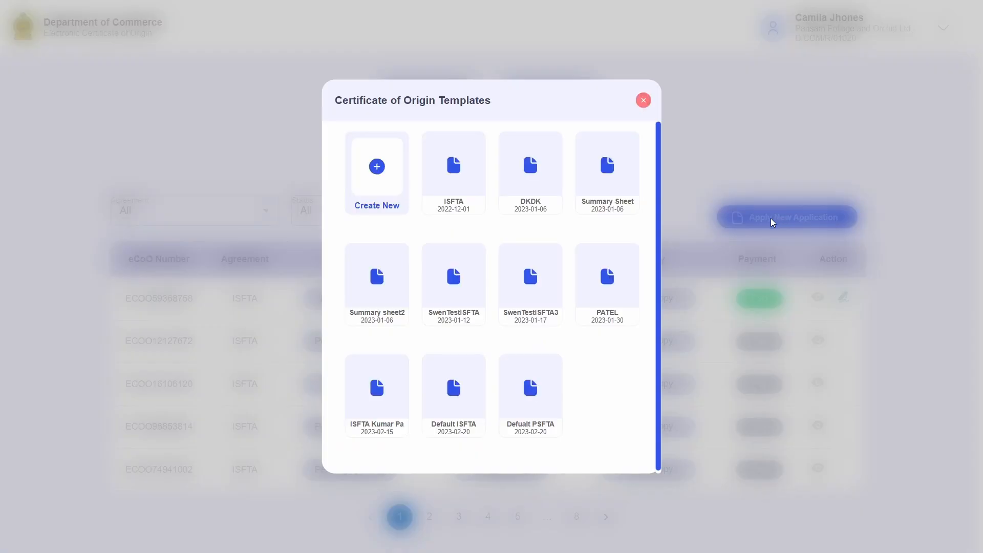
{"action": "left_click", "coordinate": [376, 172]}
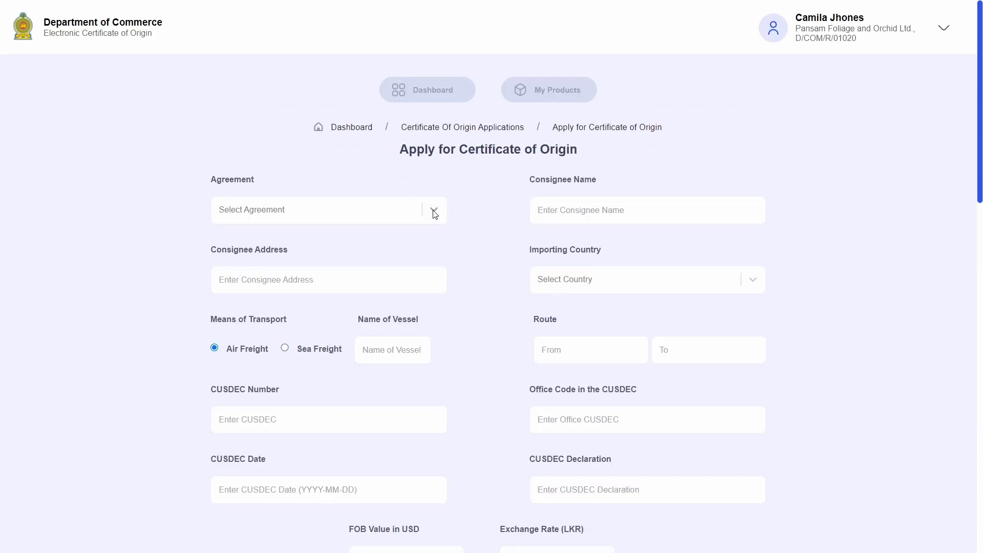
{"action": "scroll", "scroll_direction": "down", "scroll_amount": 3}
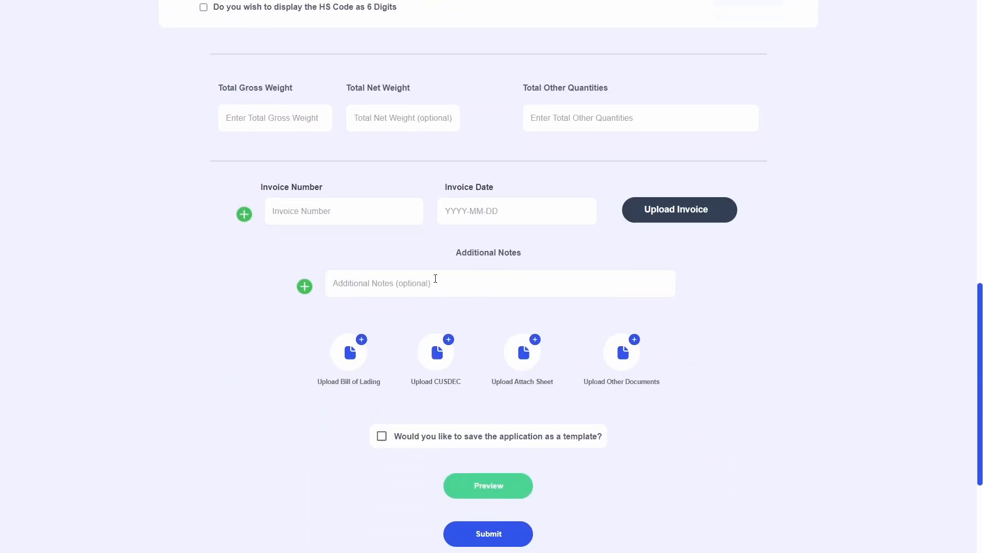
{"action": "scroll", "scroll_direction": "down", "scroll_amount": 3}
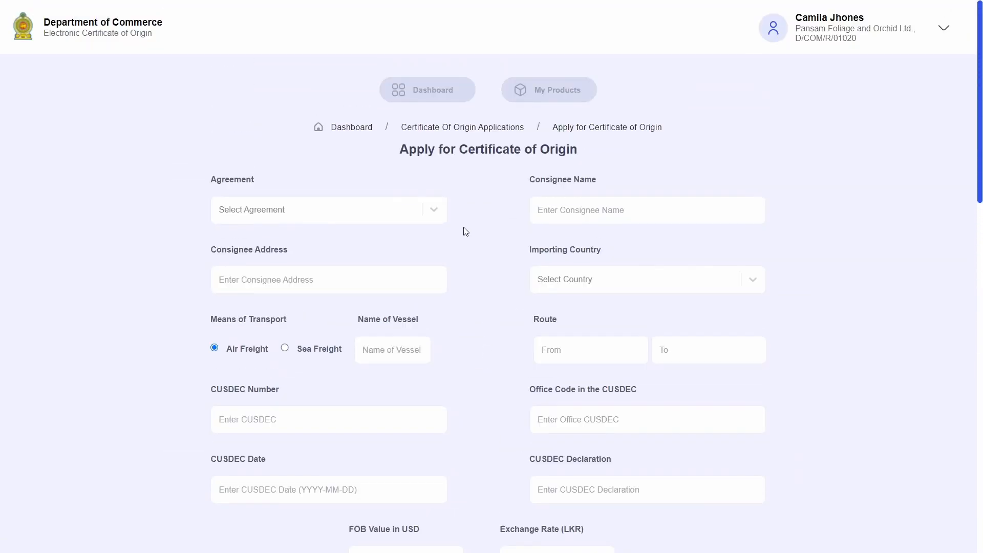
- Return to the Certificate Of Origin Applications list via the breadcrumb and review the ISFTA applications table
{"action": "left_click", "coordinate": [462, 126]}
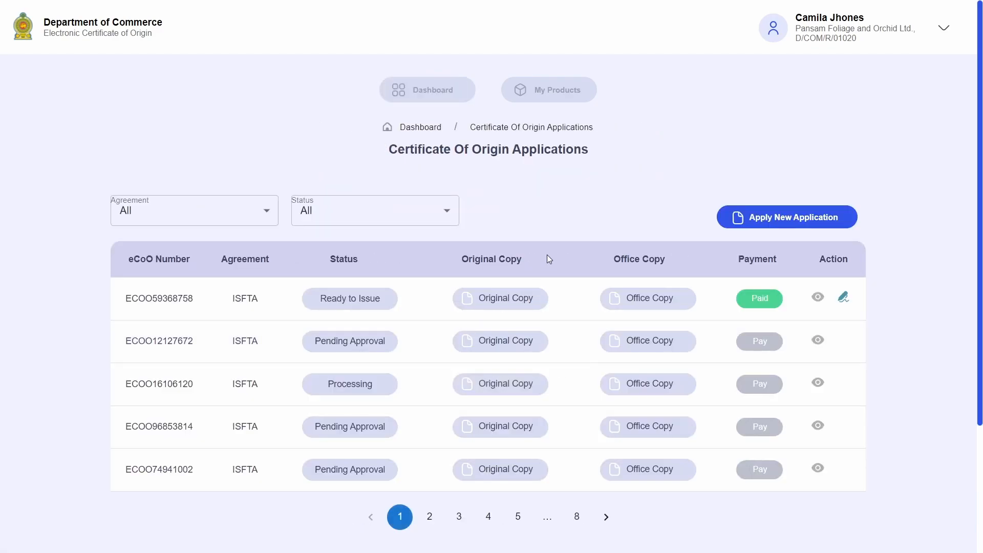
{"action": "scroll", "scroll_direction": "down", "scroll_amount": 3}
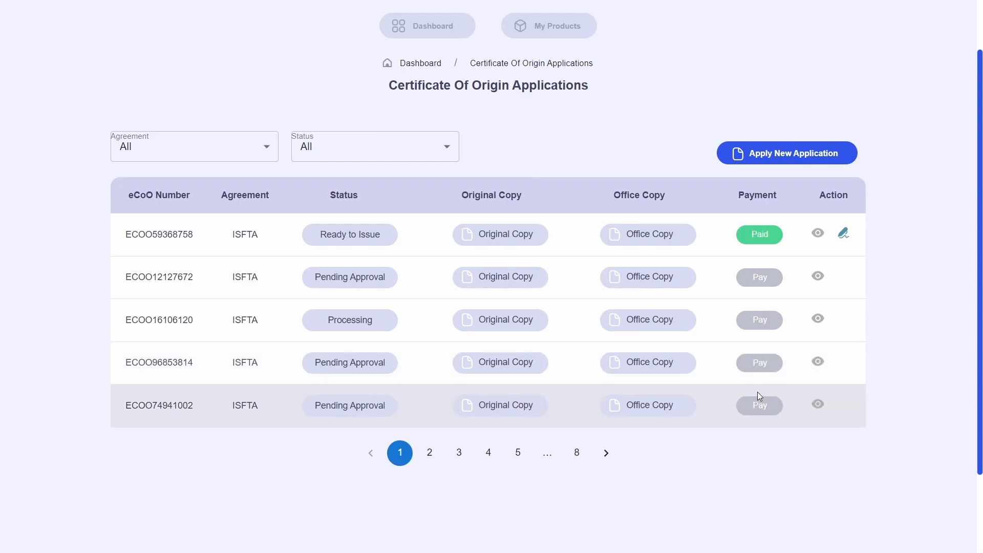
{"action": "mouse_move", "coordinate": [773, 414]}
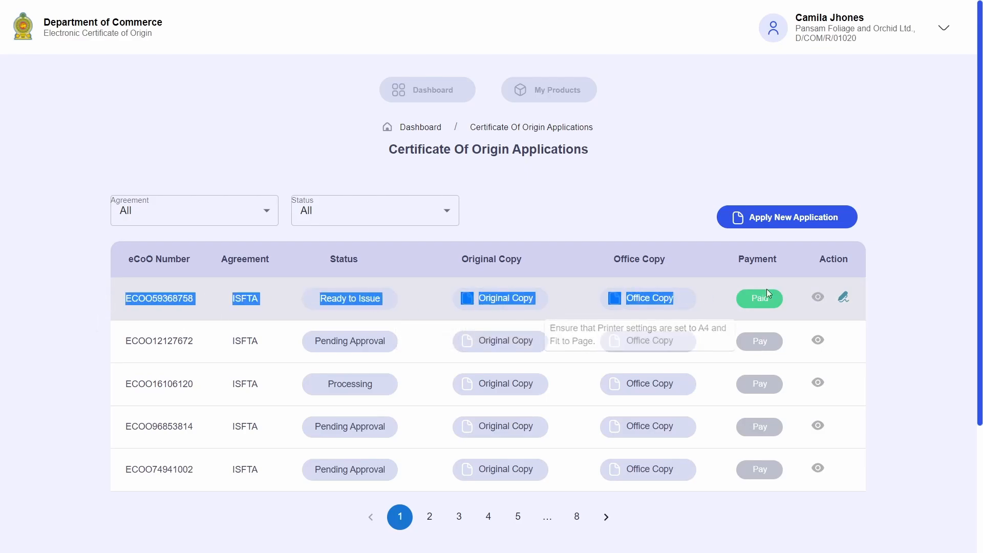
{"action": "mouse_move", "coordinate": [851, 314]}
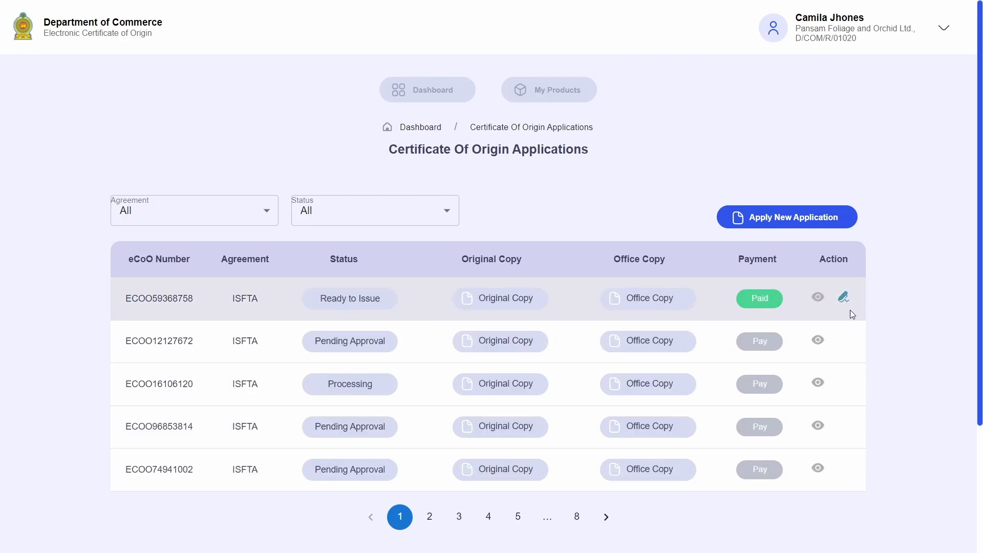
{"action": "mouse_move", "coordinate": [843, 299]}
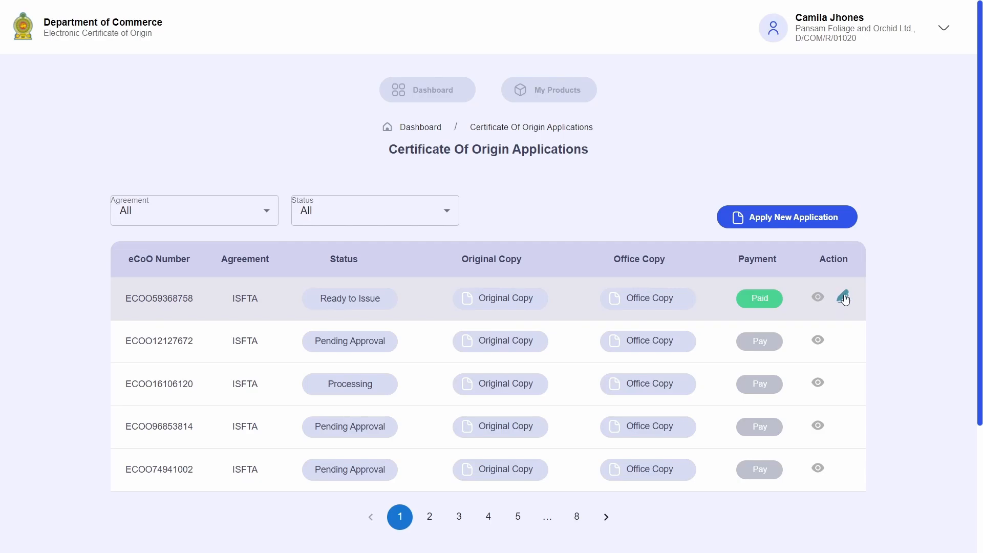
{"action": "mouse_move", "coordinate": [846, 302]}
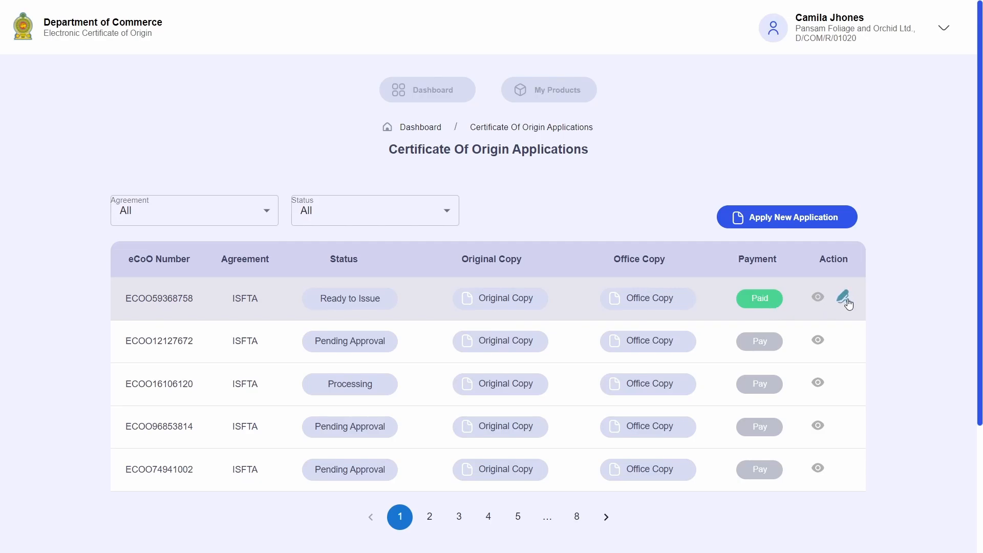
{"action": "left_click", "coordinate": [845, 298]}
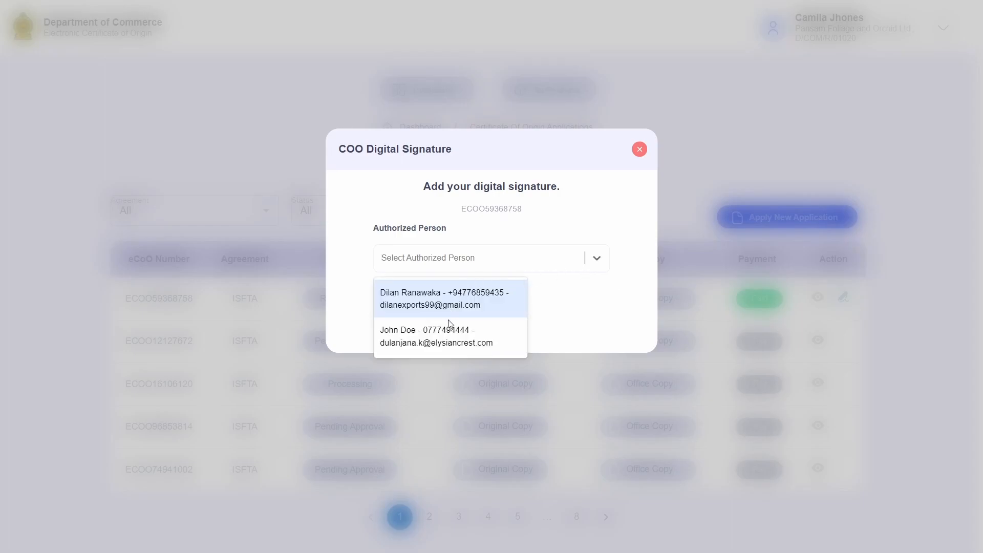
{"action": "left_click", "coordinate": [437, 337]}
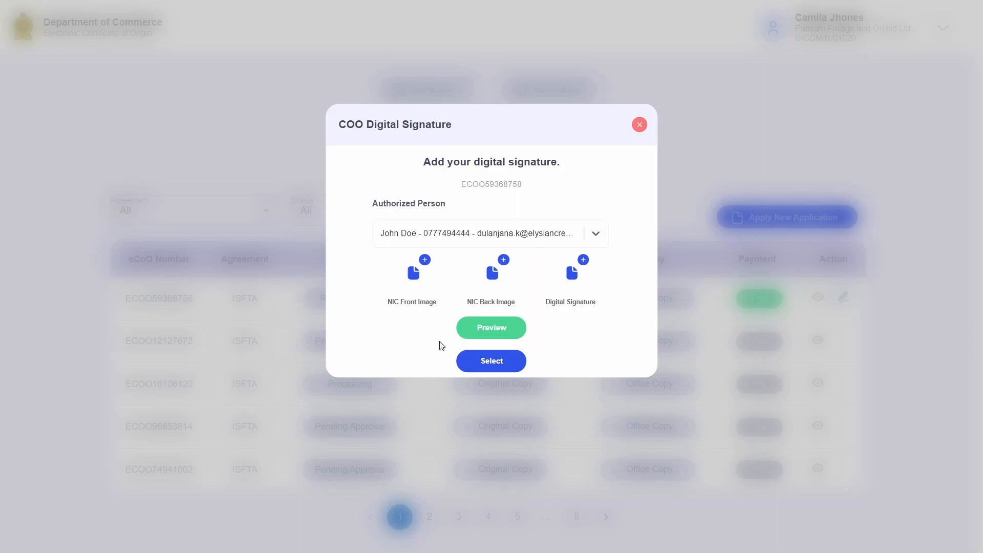
{"action": "mouse_move", "coordinate": [427, 240]}
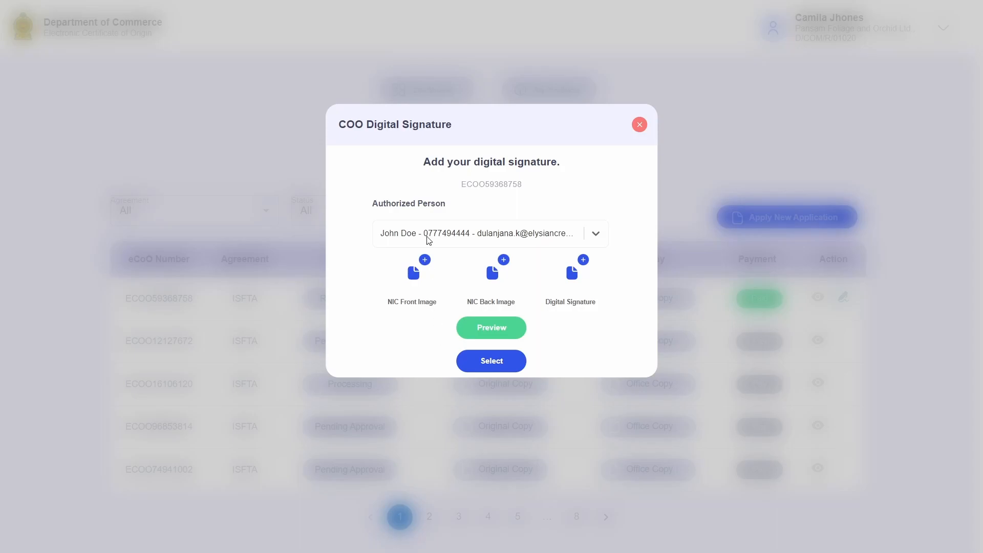
{"action": "mouse_move", "coordinate": [439, 314]}
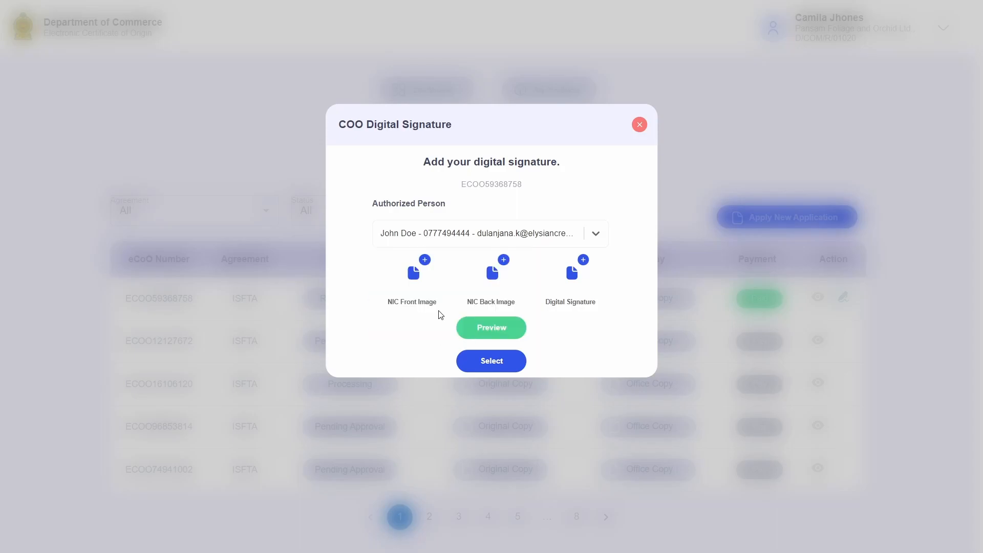
{"action": "mouse_move", "coordinate": [599, 279]}
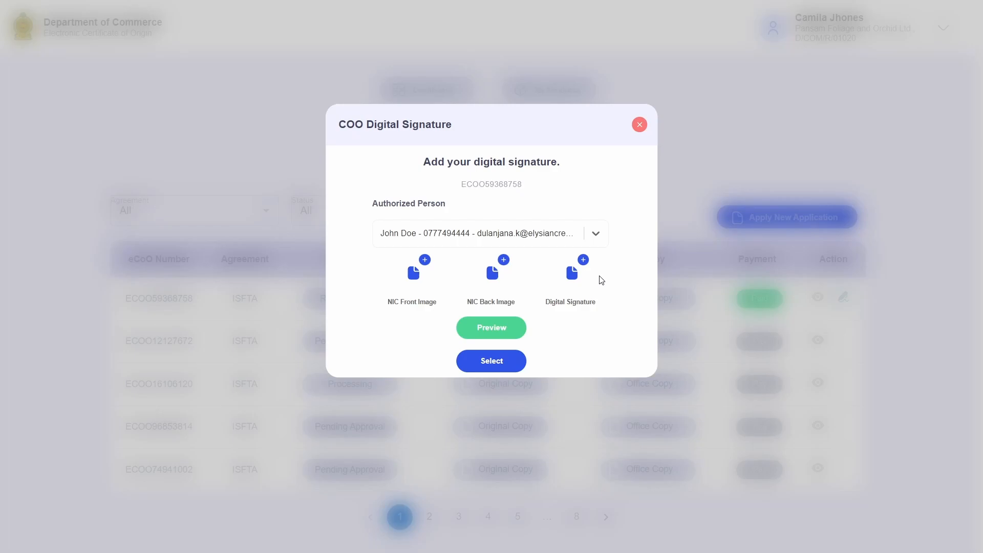
{"action": "mouse_move", "coordinate": [596, 181]}
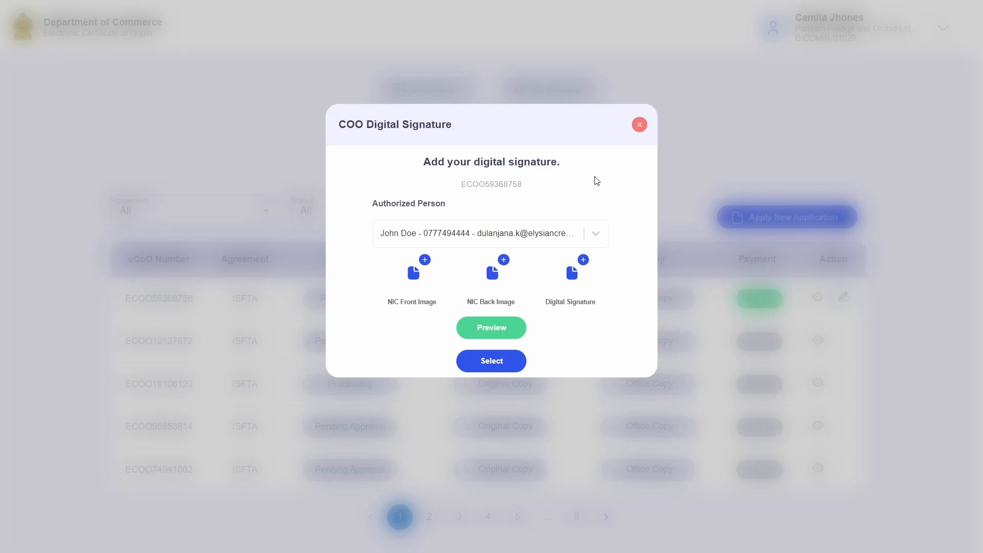
{"action": "mouse_move", "coordinate": [472, 226]}
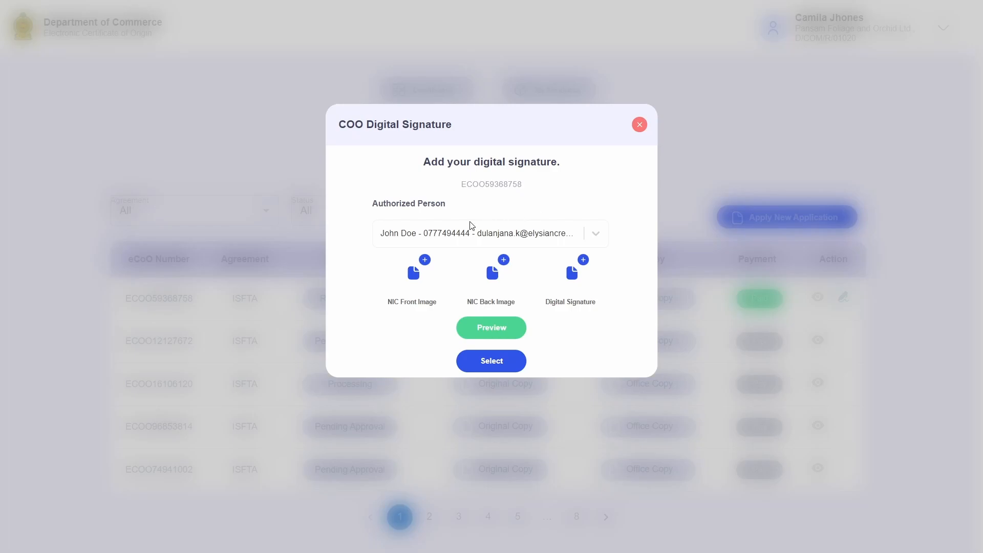
{"action": "mouse_move", "coordinate": [463, 245]}
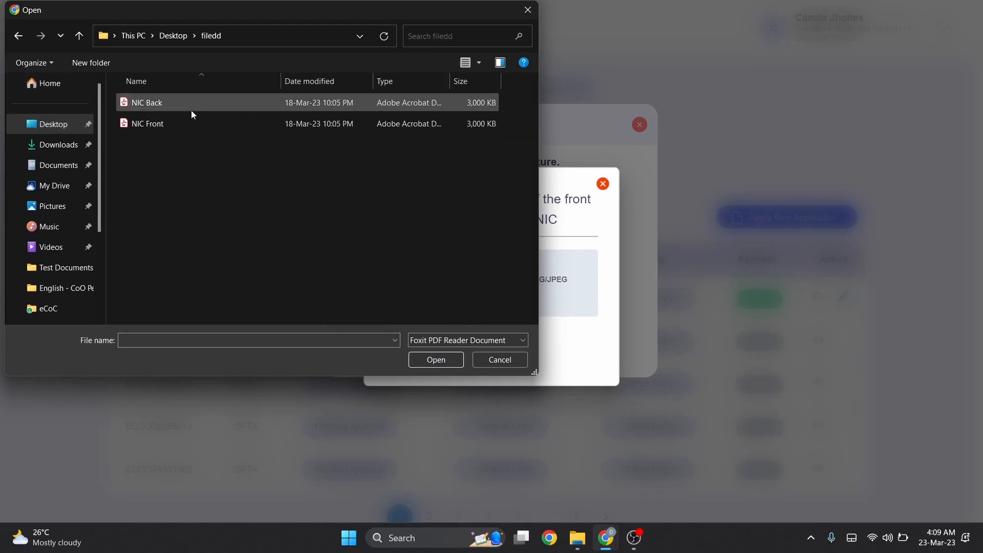
{"action": "left_click", "coordinate": [435, 359]}
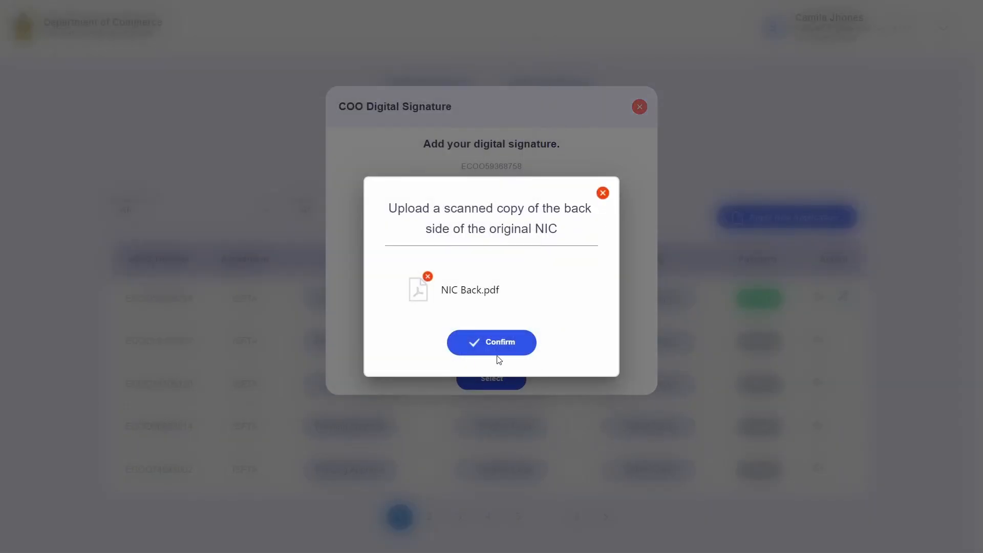
{"action": "left_click", "coordinate": [491, 342]}
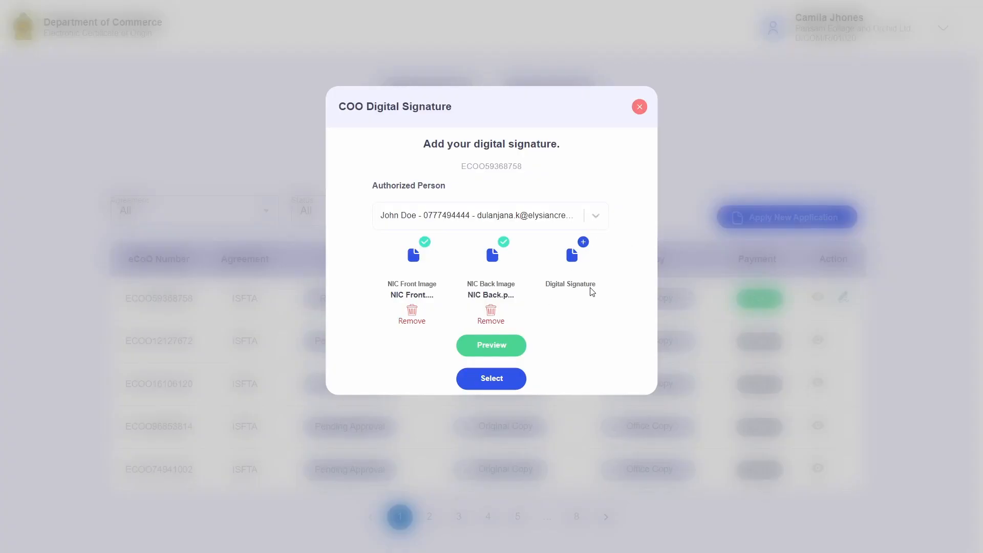
{"action": "mouse_move", "coordinate": [577, 281]}
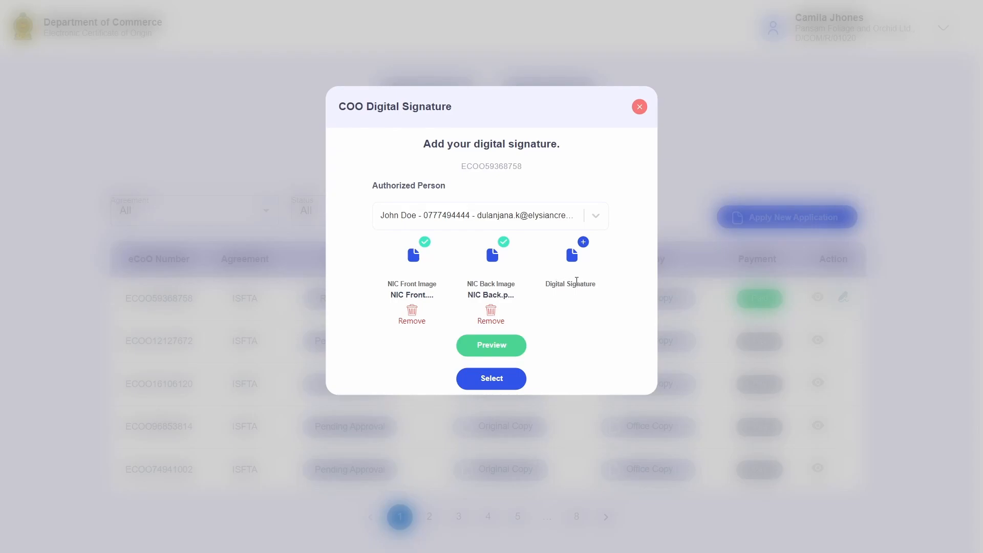
{"action": "mouse_move", "coordinate": [570, 259]}
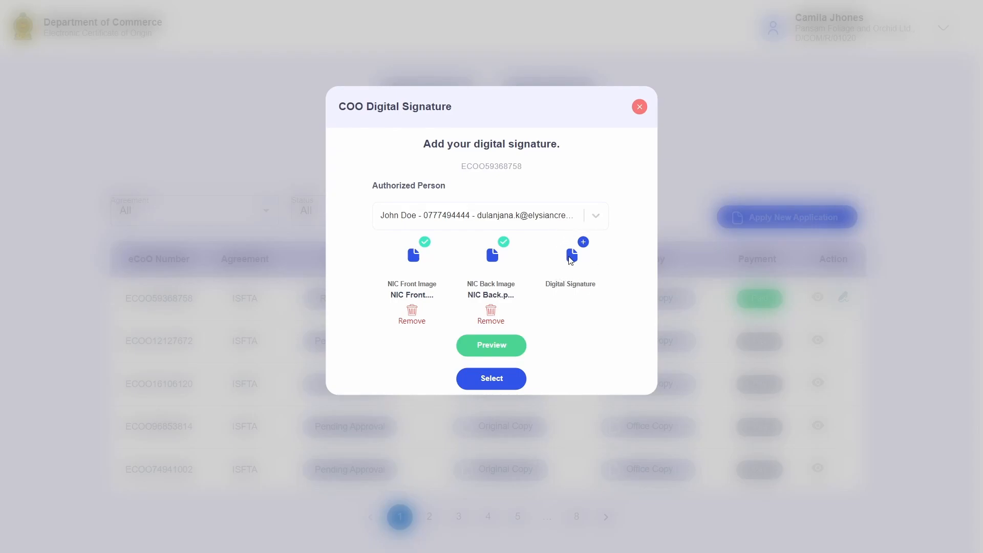
{"action": "key", "text": "alt+tab"}
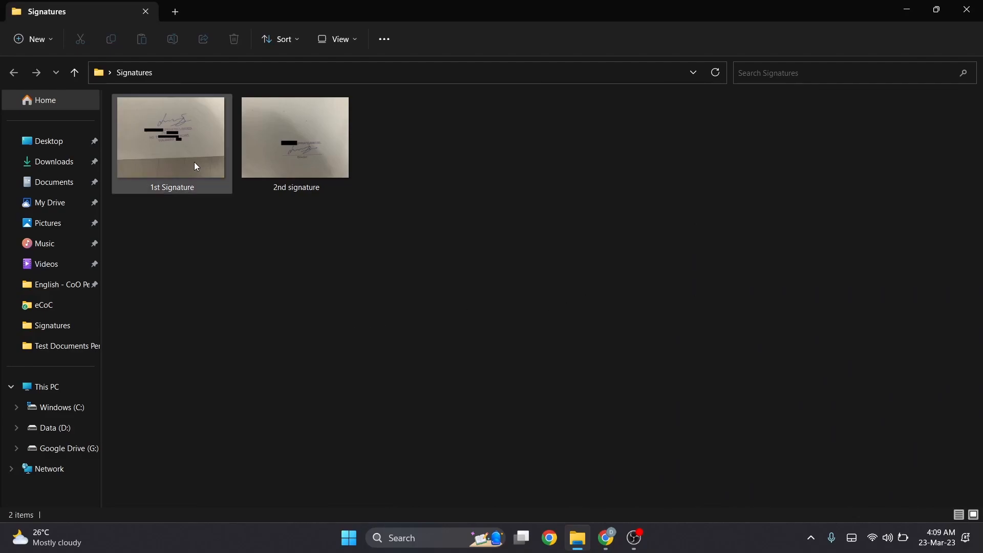
- Review the 1st and 2nd signature photos in Microsoft Photos, then close the viewer
{"action": "double_click", "coordinate": [171, 136]}
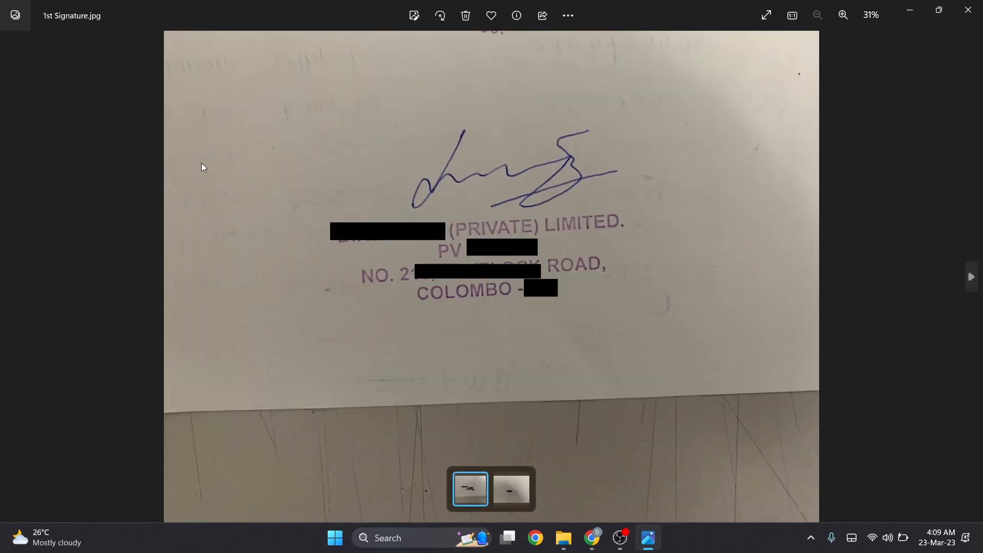
{"action": "mouse_move", "coordinate": [573, 310]}
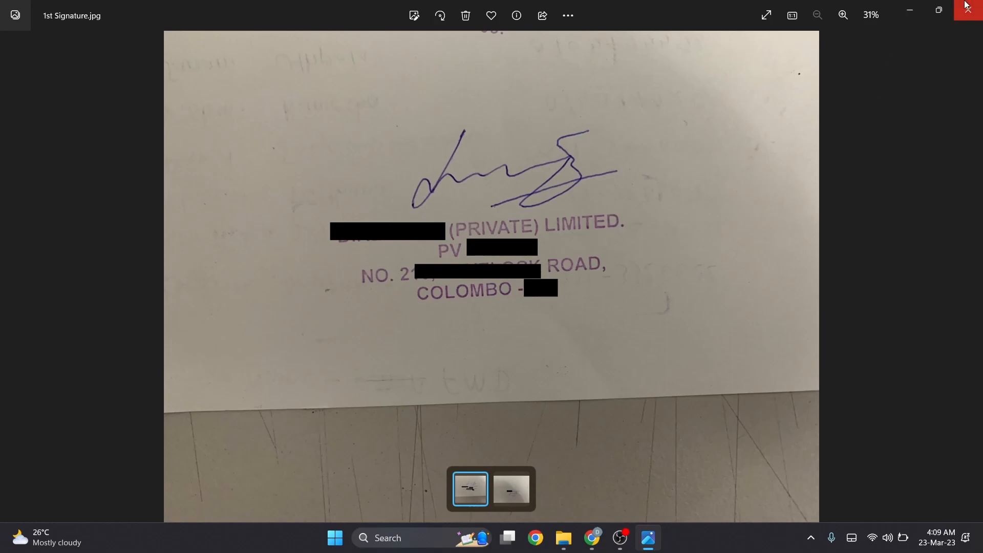
{"action": "left_click", "coordinate": [967, 6]}
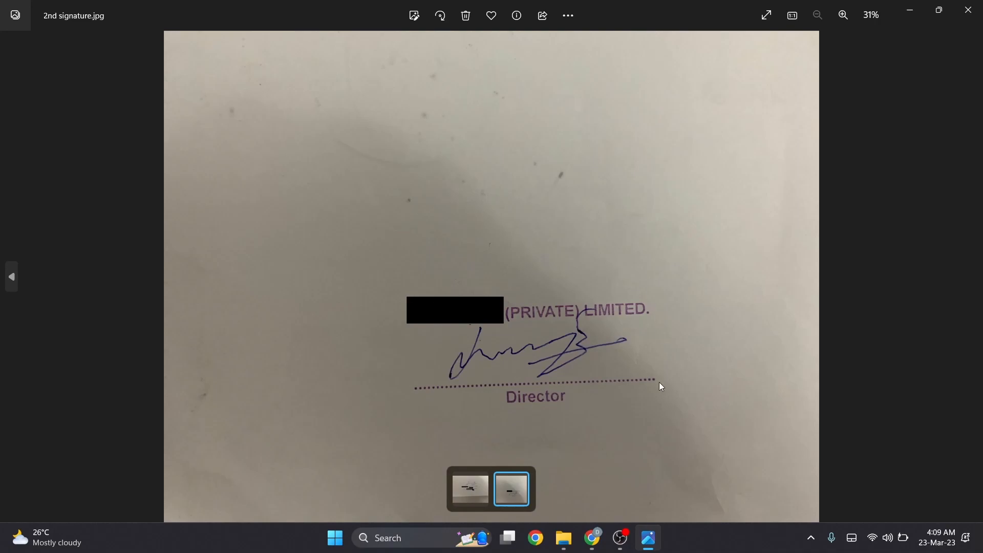
{"action": "left_click", "coordinate": [468, 489]}
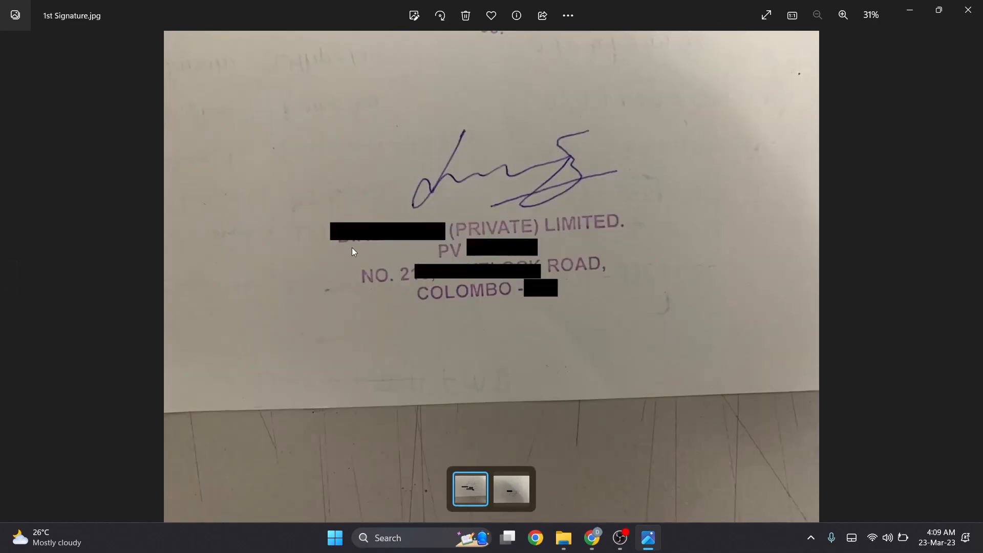
{"action": "mouse_move", "coordinate": [633, 252]}
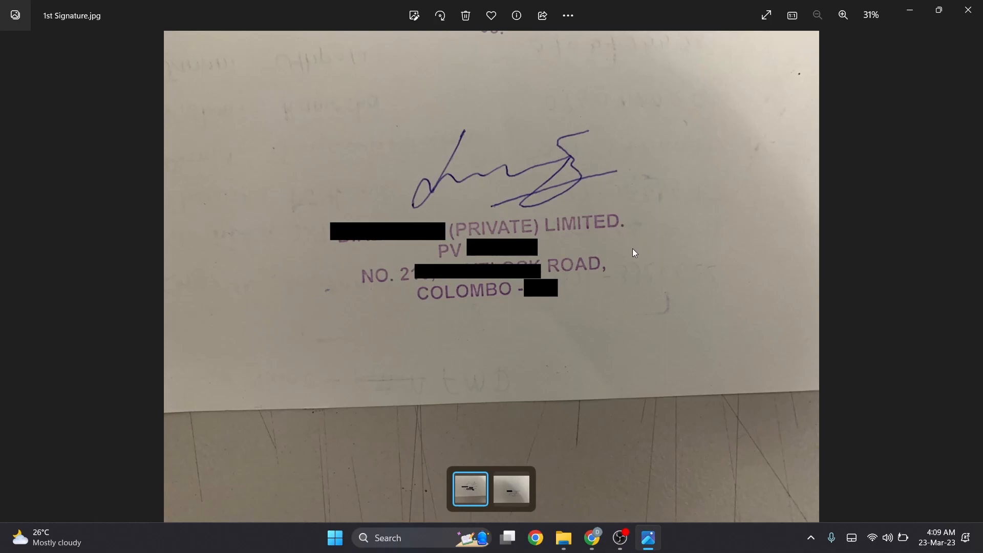
{"action": "mouse_move", "coordinate": [629, 291]}
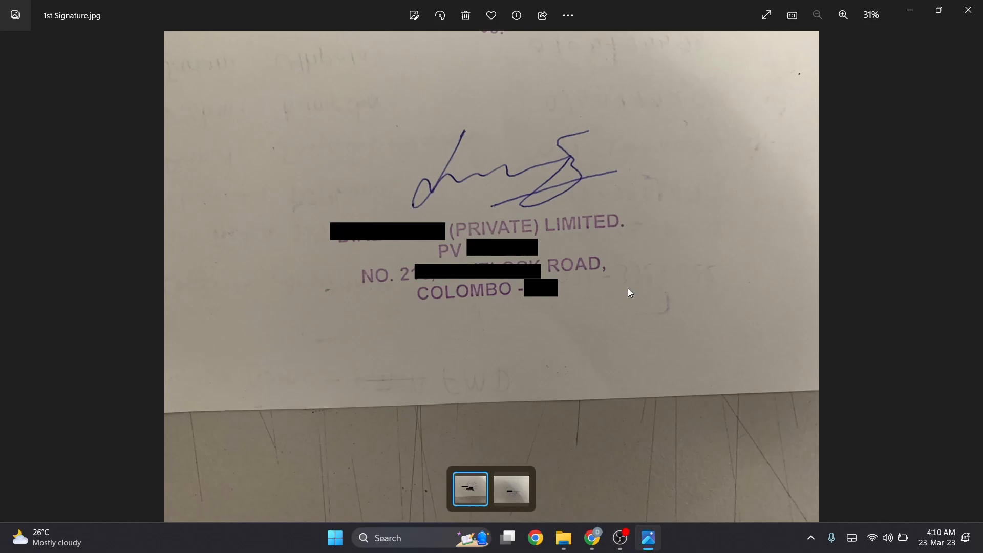
{"action": "mouse_move", "coordinate": [512, 517]}
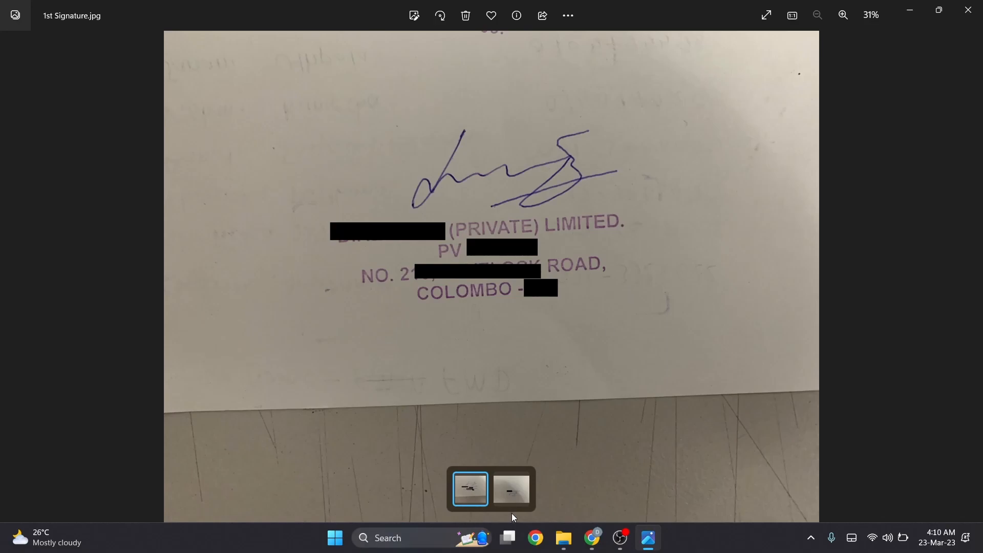
{"action": "left_click", "coordinate": [511, 489]}
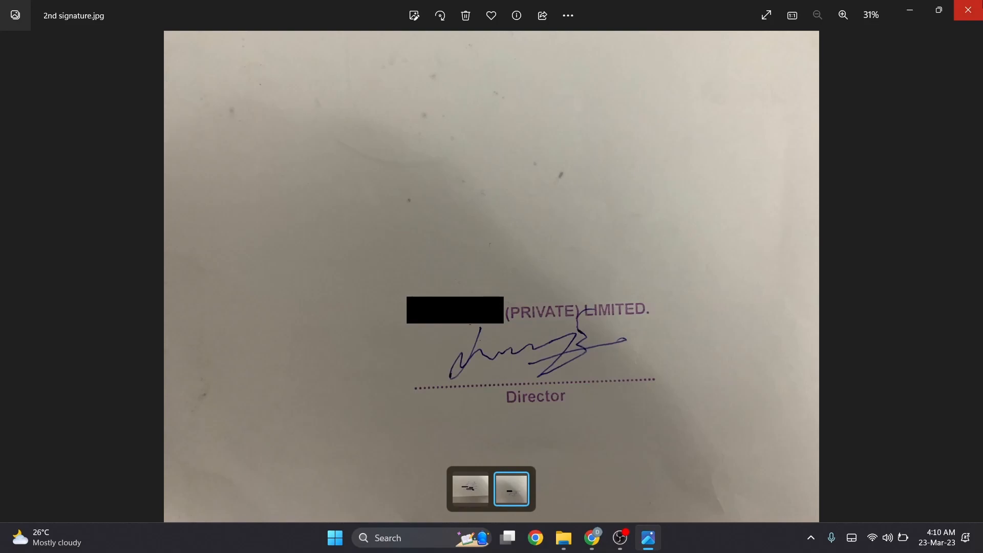
{"action": "left_click", "coordinate": [469, 489]}
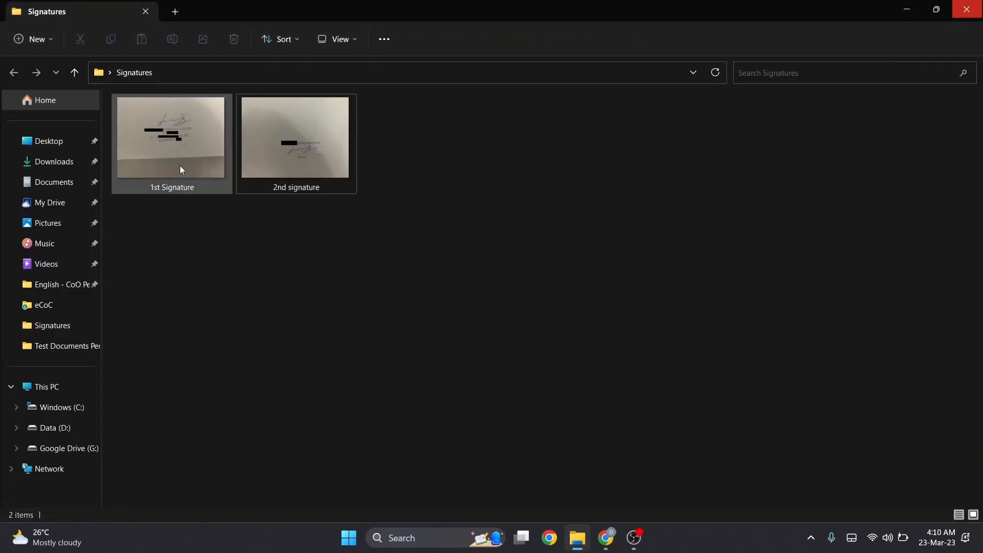
- Reopen the 1st Signature image from File Explorer and start editing it
{"action": "left_click", "coordinate": [171, 137]}
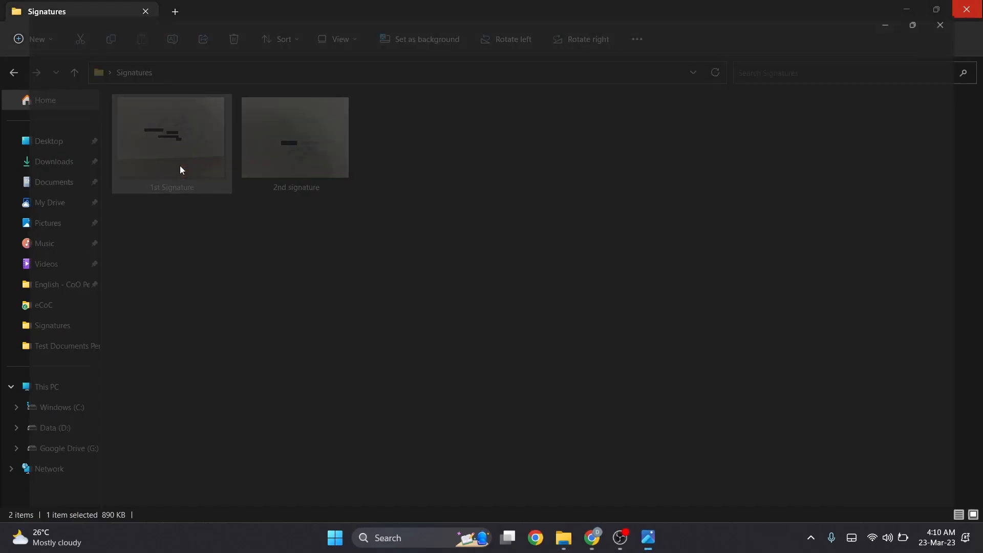
{"action": "double_click", "coordinate": [171, 131]}
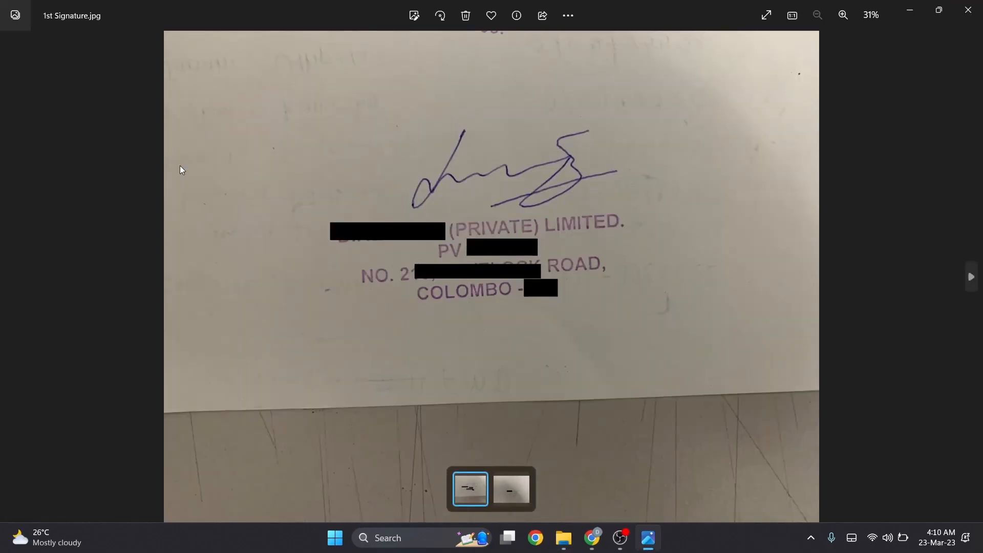
{"action": "mouse_move", "coordinate": [335, 183]}
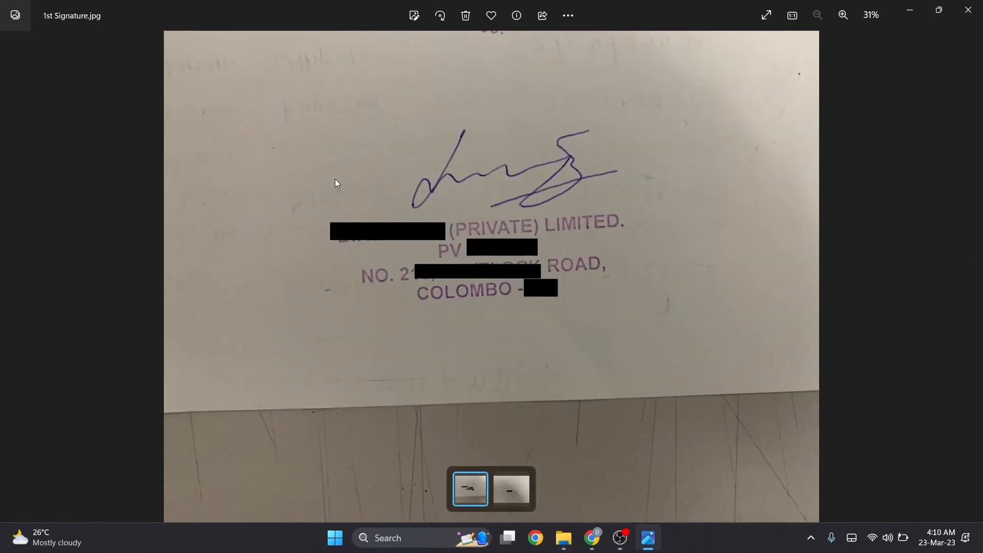
{"action": "mouse_move", "coordinate": [414, 15]}
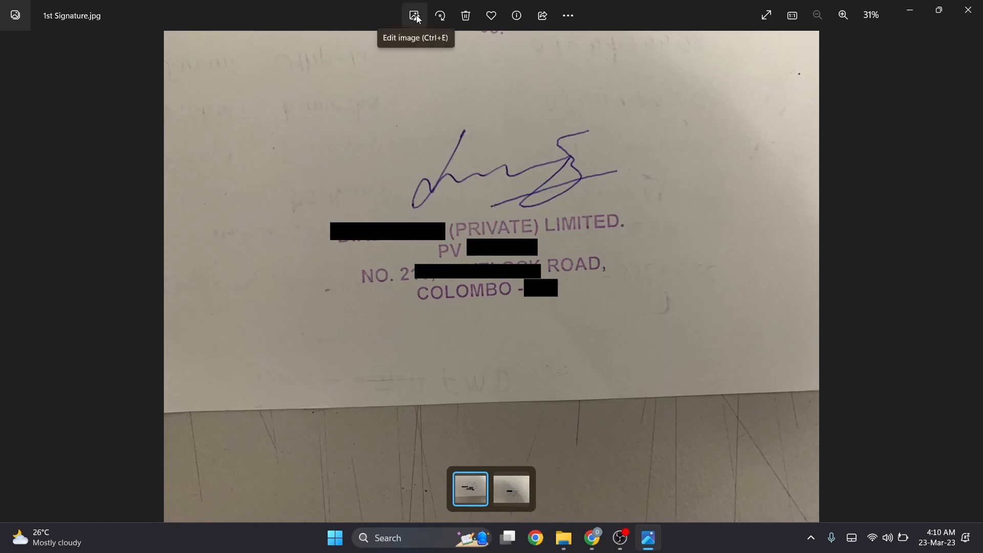
{"action": "mouse_move", "coordinate": [421, 22]}
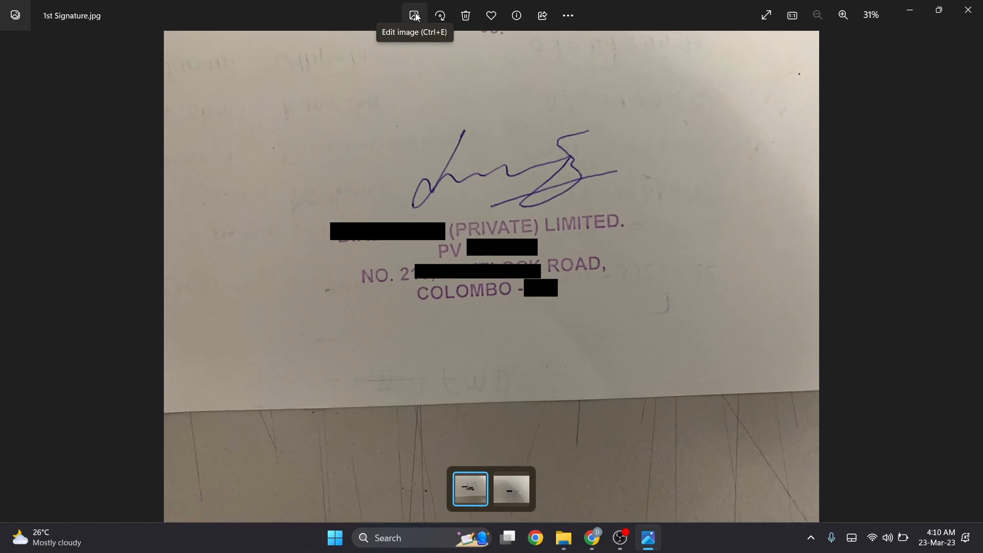
{"action": "left_click", "coordinate": [414, 15]}
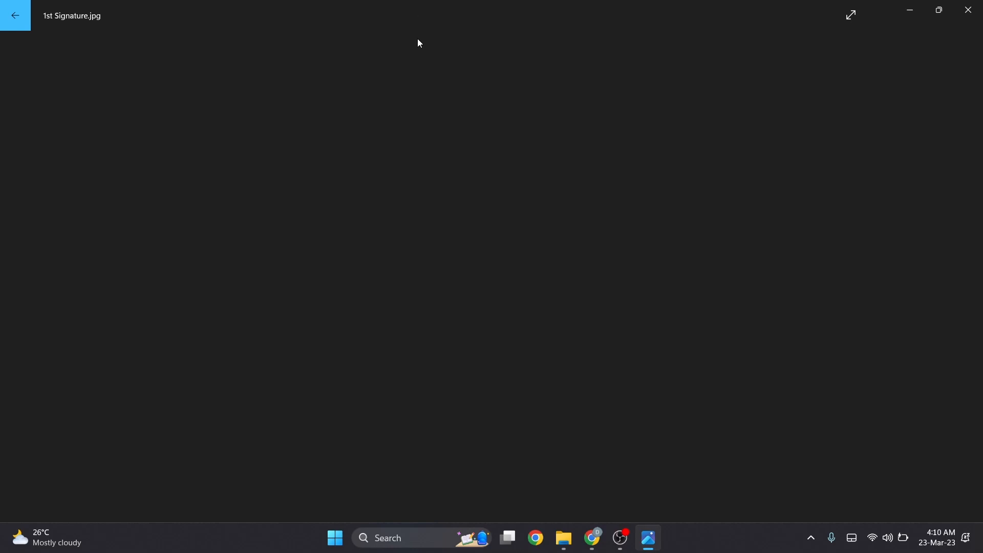
- Crop the 1st Signature photo down to the signature and stamp
{"action": "left_click", "coordinate": [392, 56]}
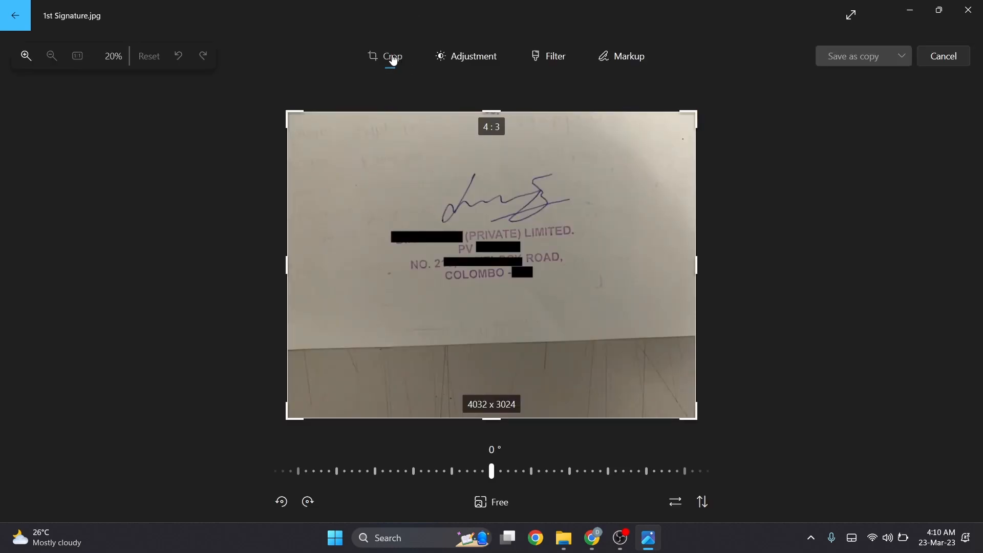
{"action": "mouse_move", "coordinate": [395, 69]}
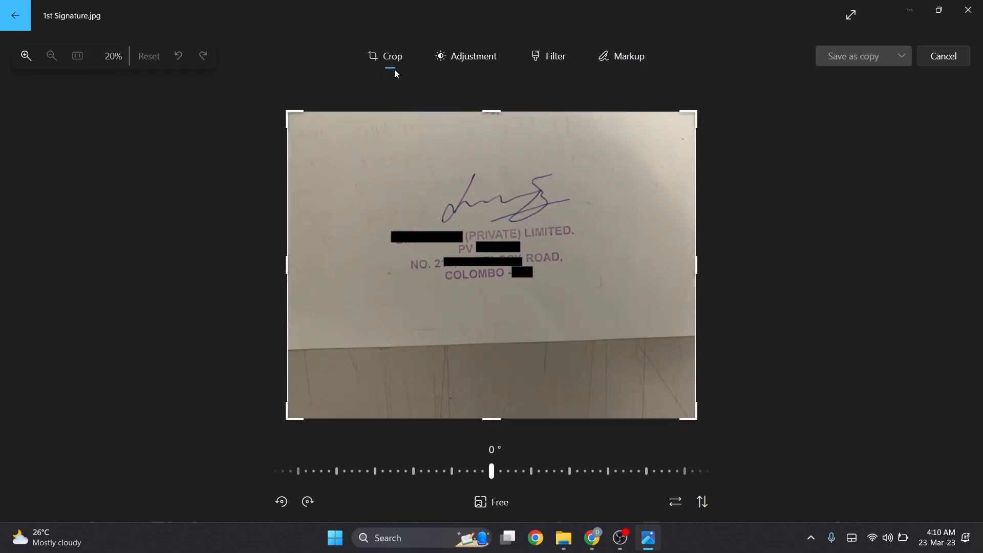
{"action": "left_click", "coordinate": [25, 56]}
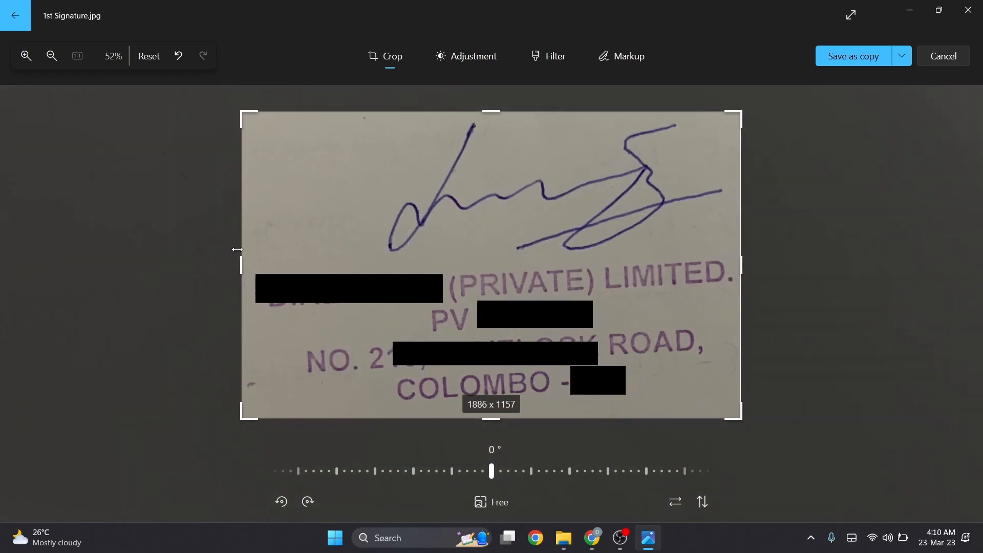
{"action": "left_click_drag", "start_coordinate": [239, 249], "coordinate": [241, 249]}
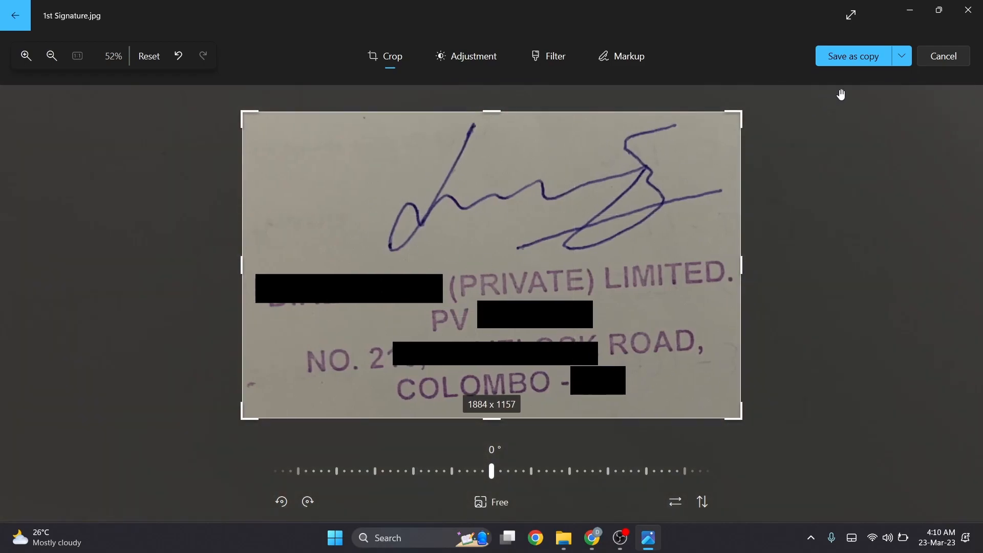
- Save the crop as a copy named '1st Signature CROPPED'
{"action": "left_click", "coordinate": [852, 56]}
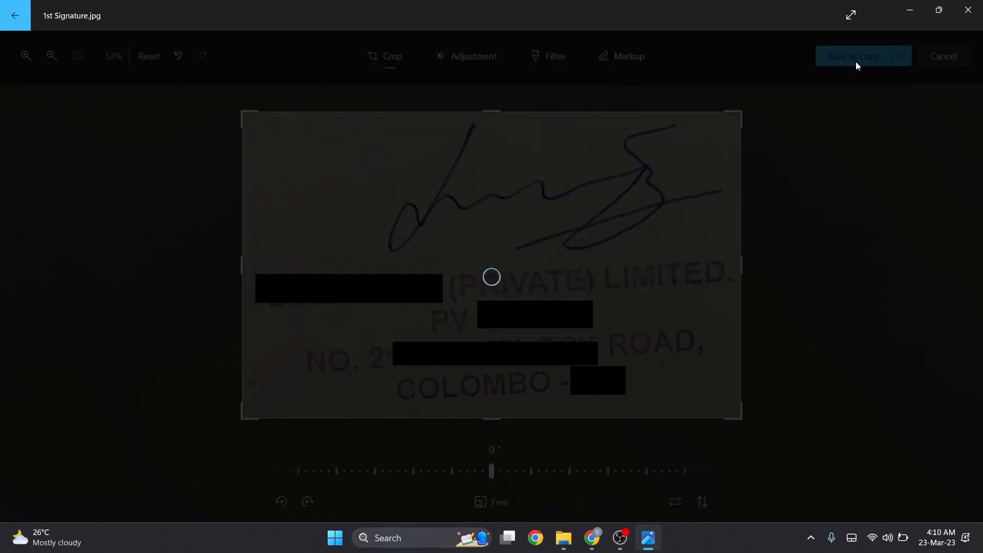
{"action": "left_click", "coordinate": [853, 56]}
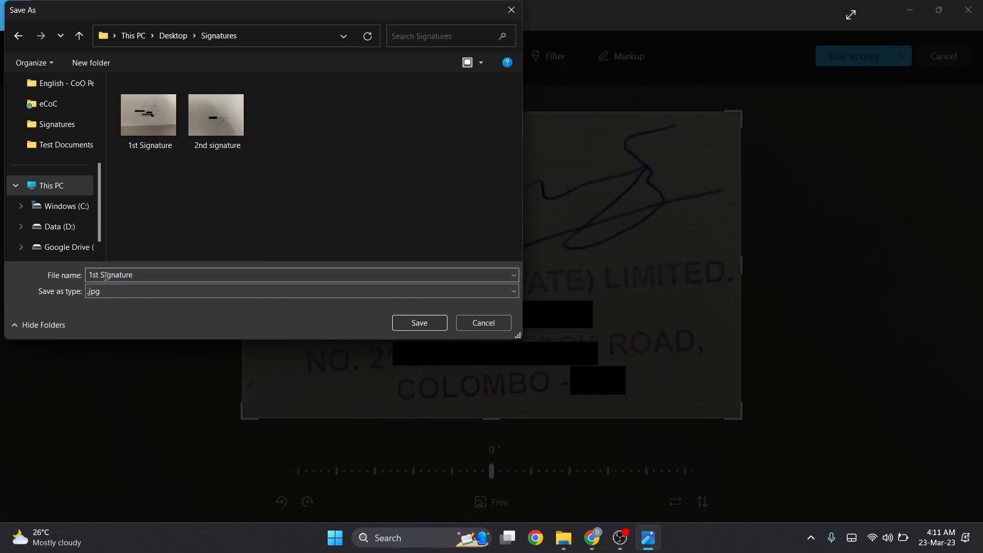
{"action": "left_click", "coordinate": [301, 274]}
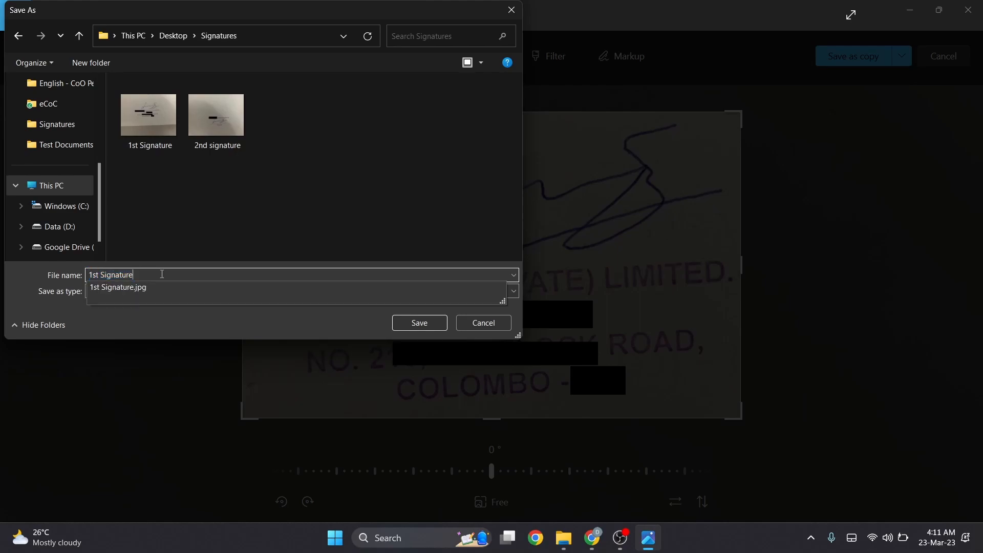
{"action": "type", "text": "CR"}
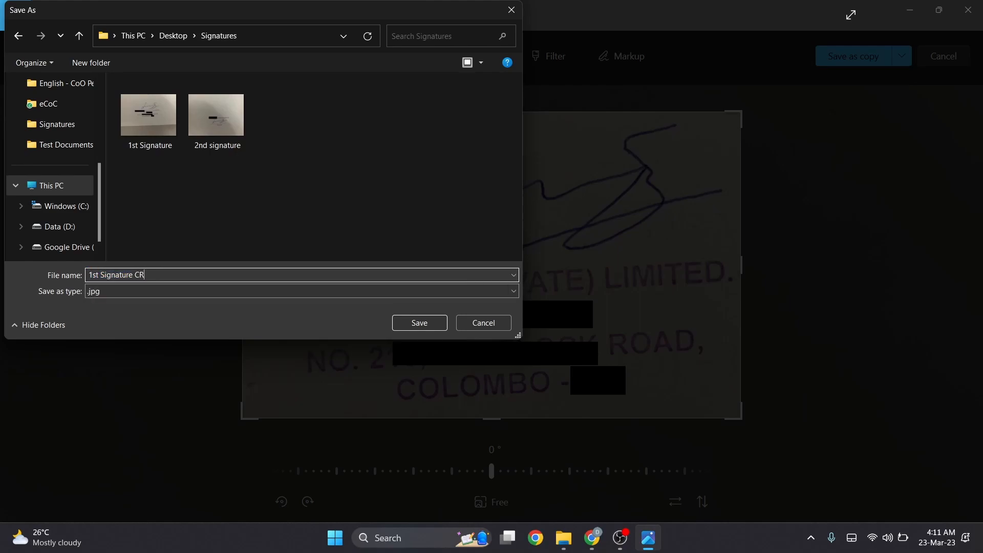
{"action": "type", "text": "OPPED"}
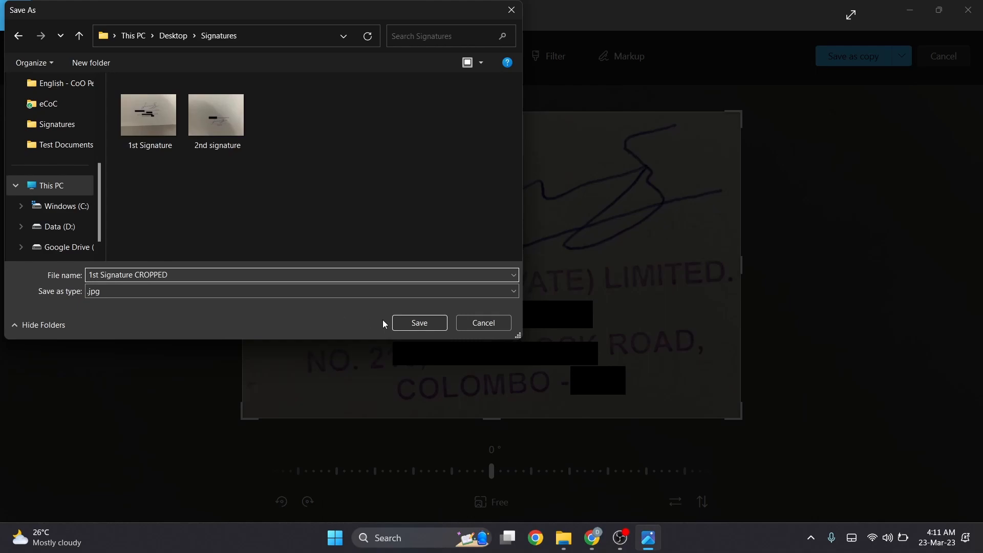
{"action": "left_click", "coordinate": [419, 322]}
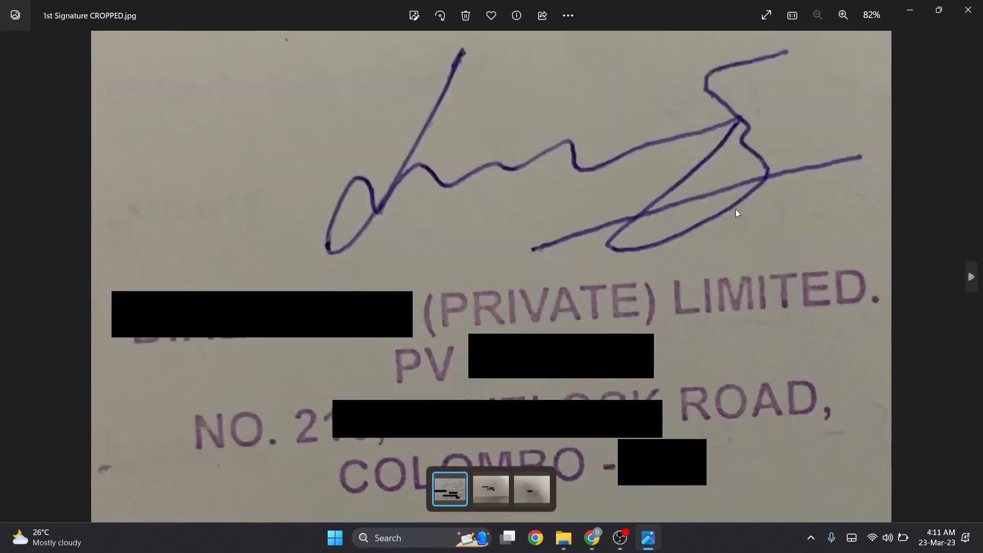
{"action": "mouse_move", "coordinate": [663, 335]}
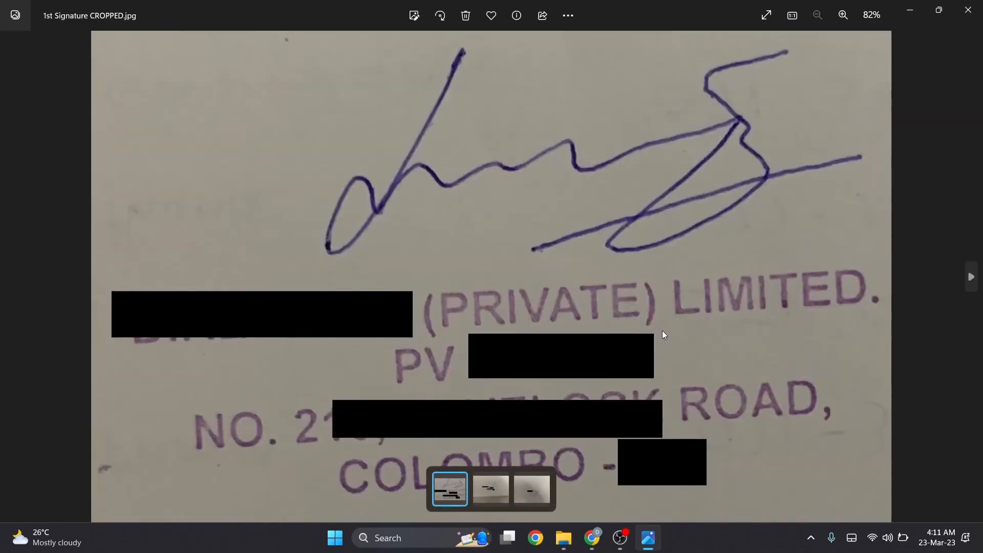
{"action": "mouse_move", "coordinate": [776, 413]}
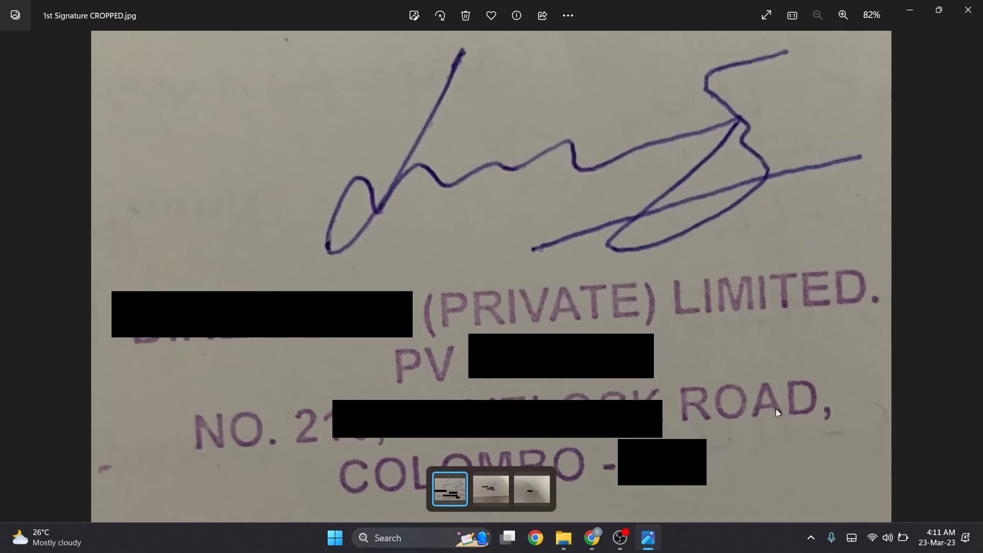
{"action": "mouse_move", "coordinate": [761, 413]}
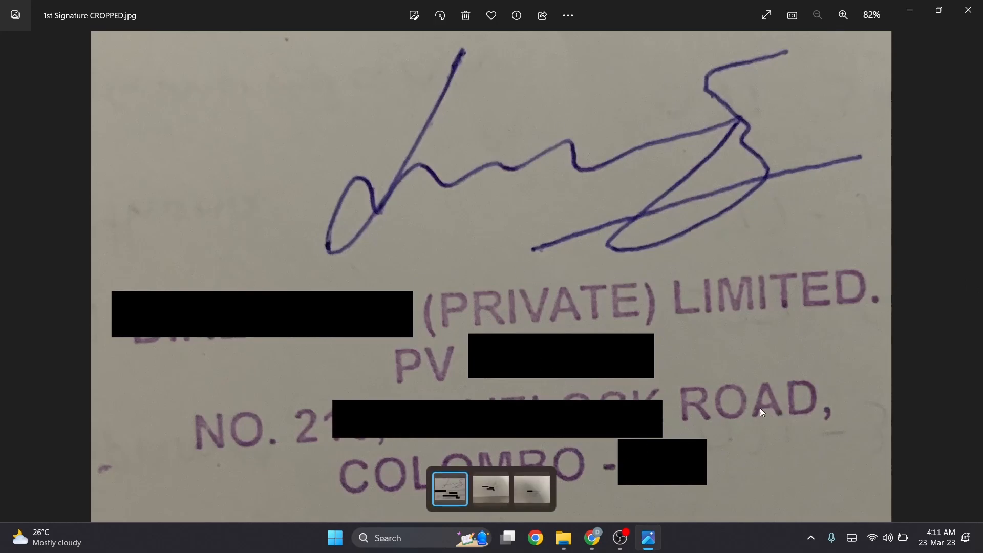
- Bring up Chrome's jump list of recent pages and window options from the taskbar
{"action": "right_click", "coordinate": [591, 537]}
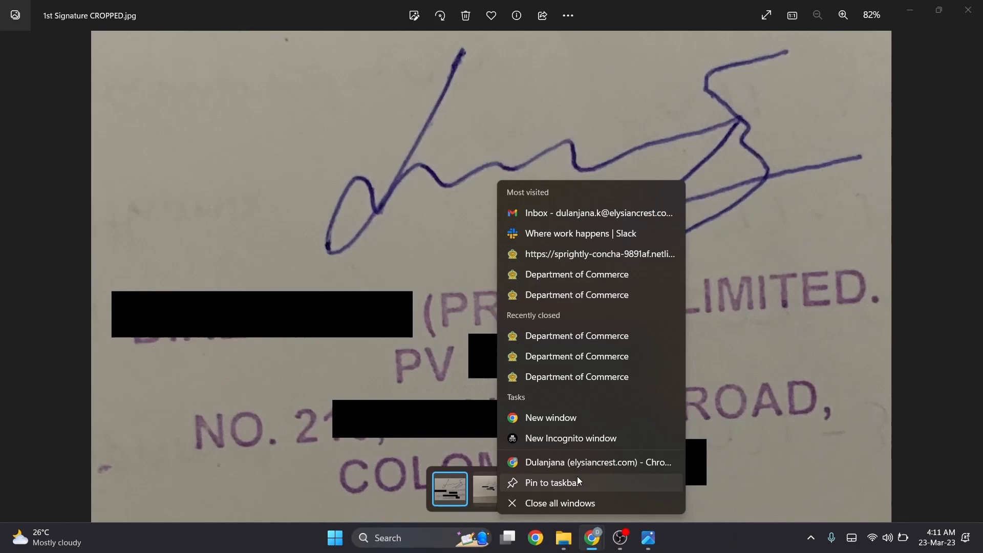
- Open a new Chrome window and go to the remove.bg website
{"action": "left_click", "coordinate": [550, 417]}
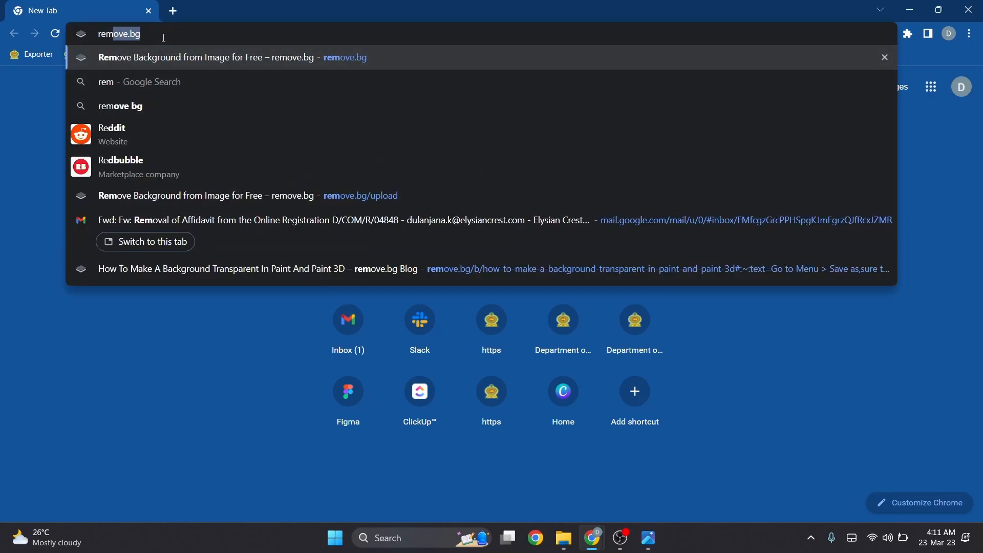
{"action": "type", "text": "h"}
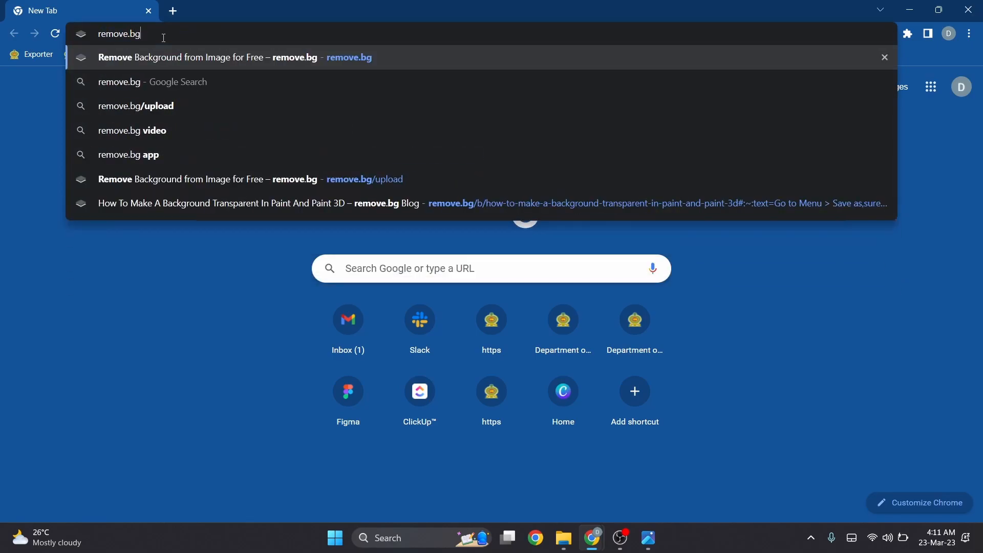
{"action": "left_click", "coordinate": [235, 57]}
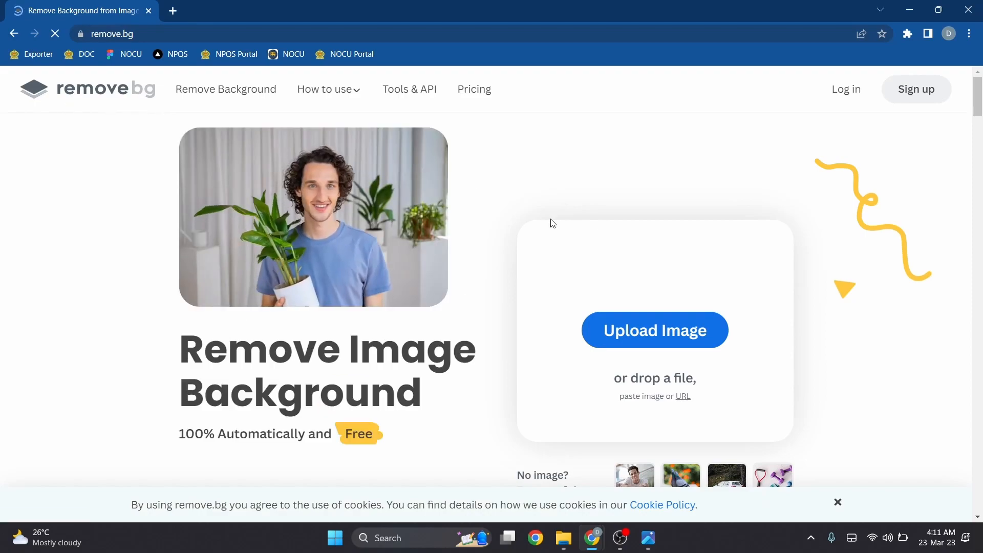
- Upload '1st Signature CROPPED' to remove.bg and dismiss the older result
{"action": "scroll", "scroll_direction": "down", "scroll_amount": 3}
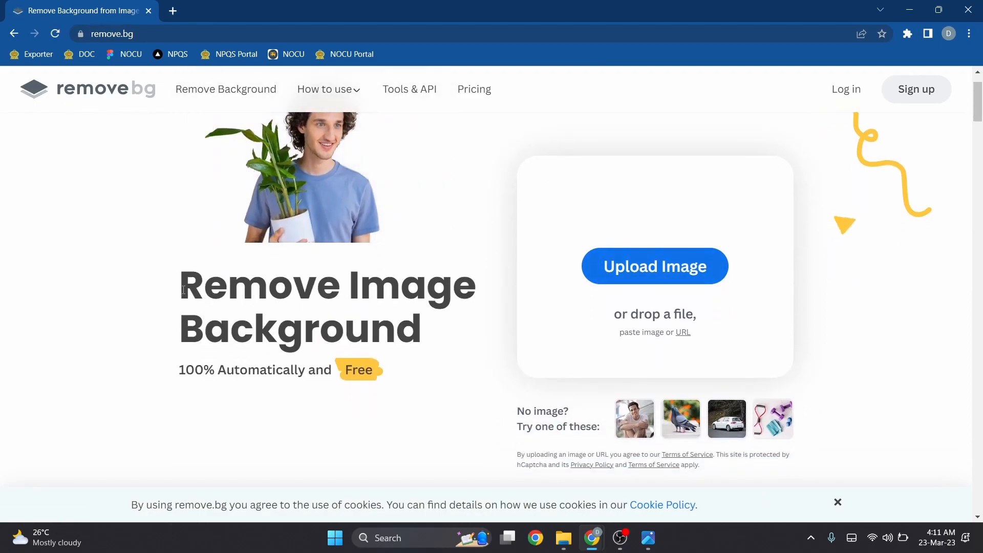
{"action": "mouse_move", "coordinate": [717, 280]}
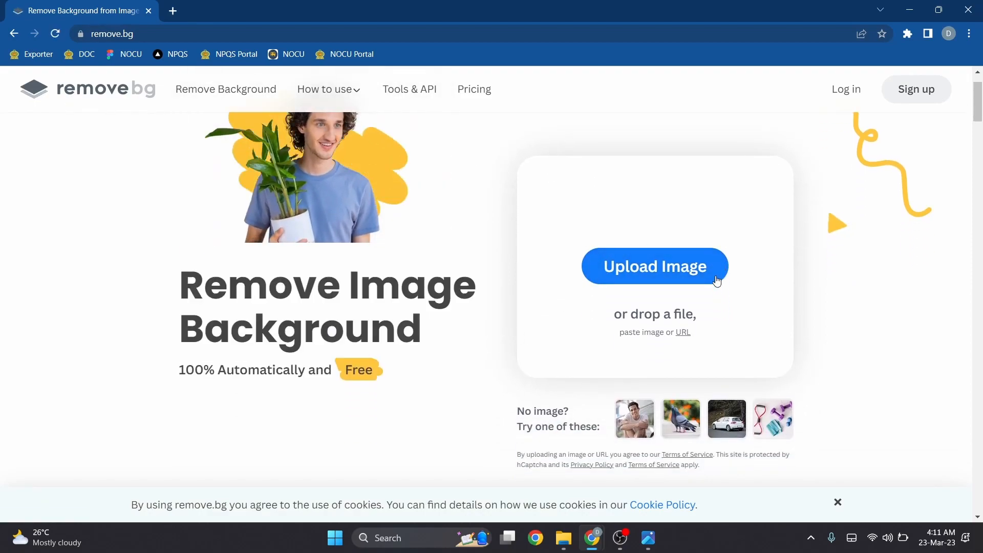
{"action": "left_click", "coordinate": [654, 266]}
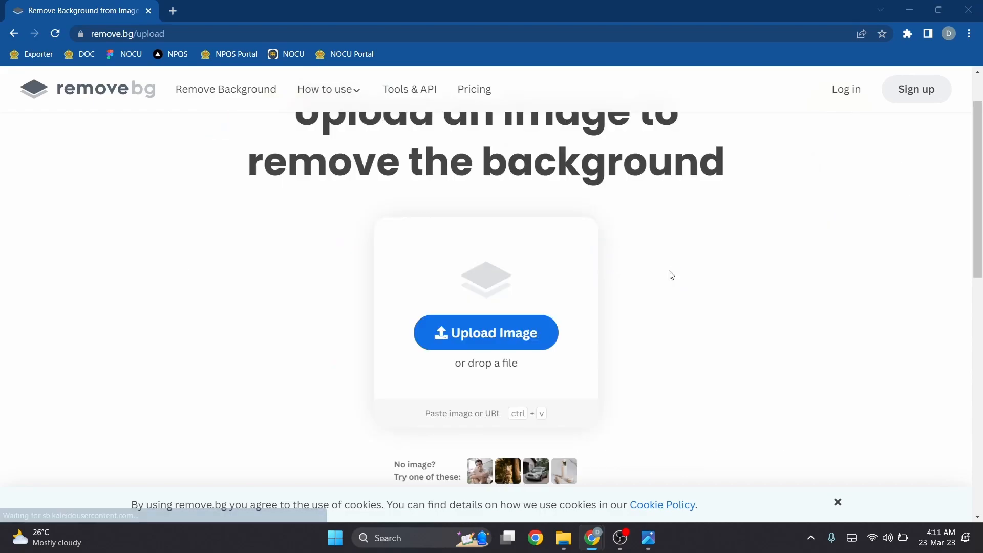
{"action": "left_click", "coordinate": [485, 332]}
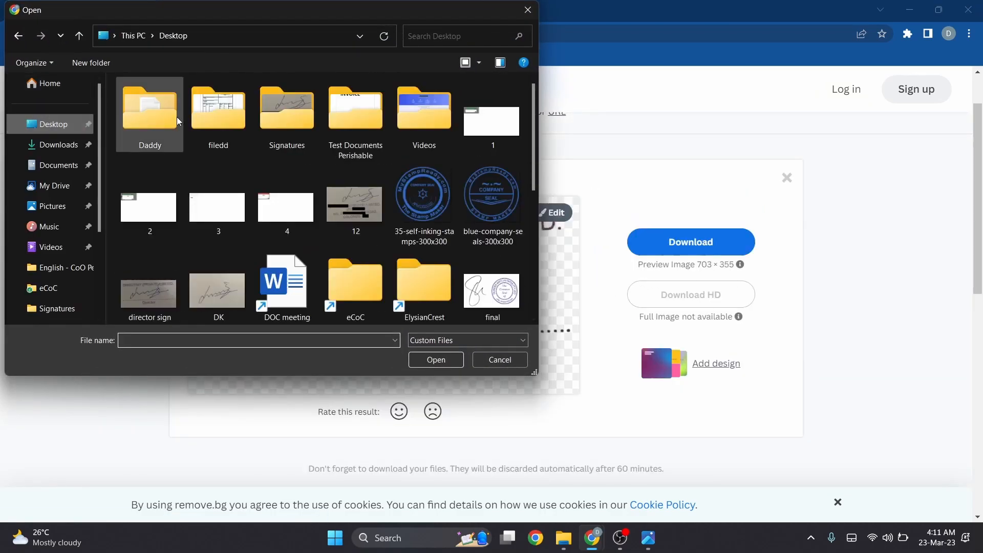
{"action": "double_click", "coordinate": [285, 107]}
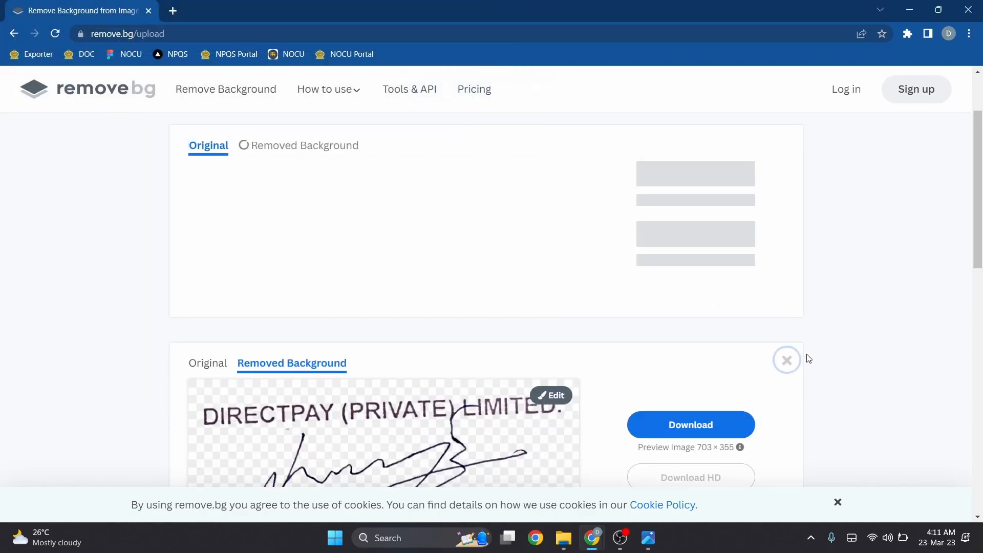
{"action": "left_click", "coordinate": [787, 360]}
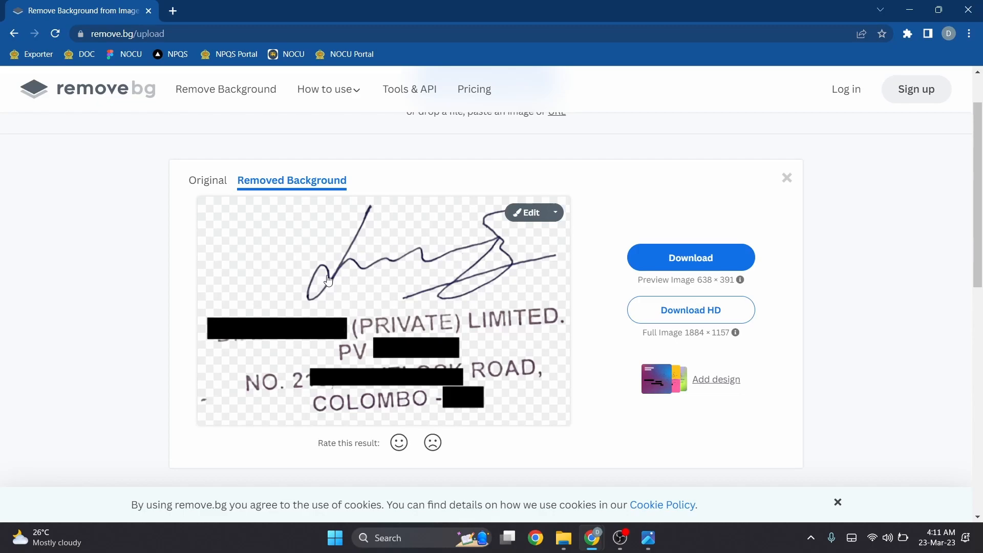
{"action": "mouse_move", "coordinate": [449, 365]}
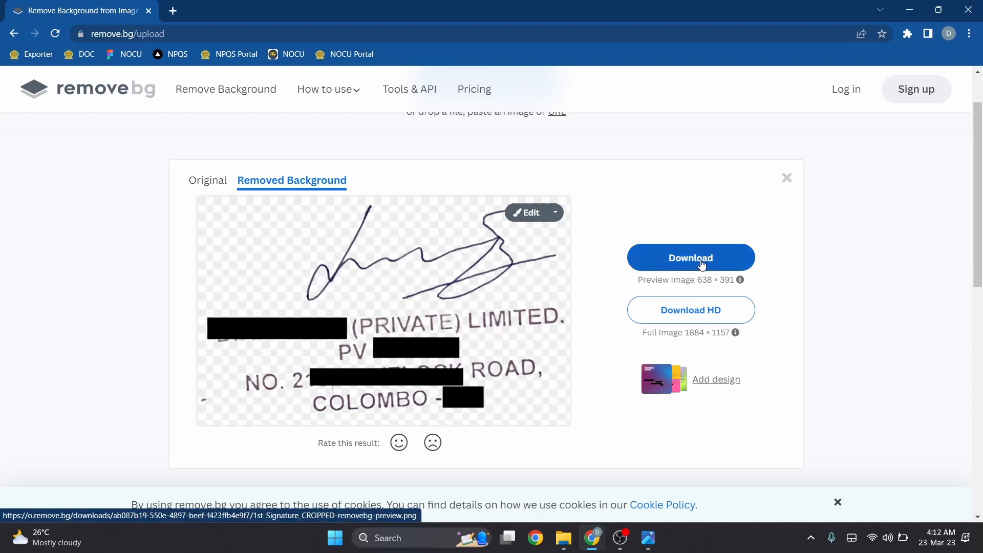
- Download the background-removed signature PNG and open it from Chrome's download bar
{"action": "left_click", "coordinate": [691, 257]}
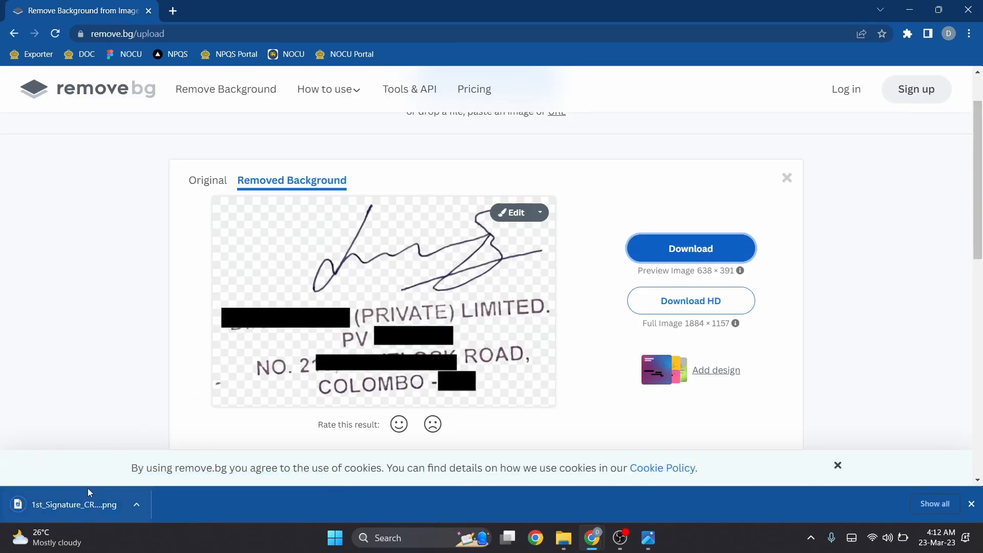
{"action": "left_click", "coordinate": [75, 505]}
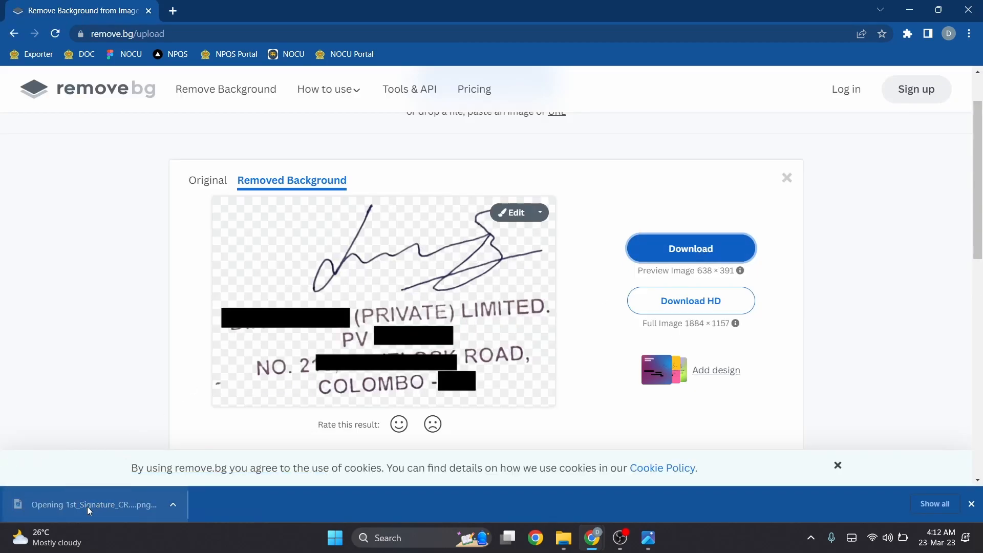
{"action": "left_click", "coordinate": [94, 505]}
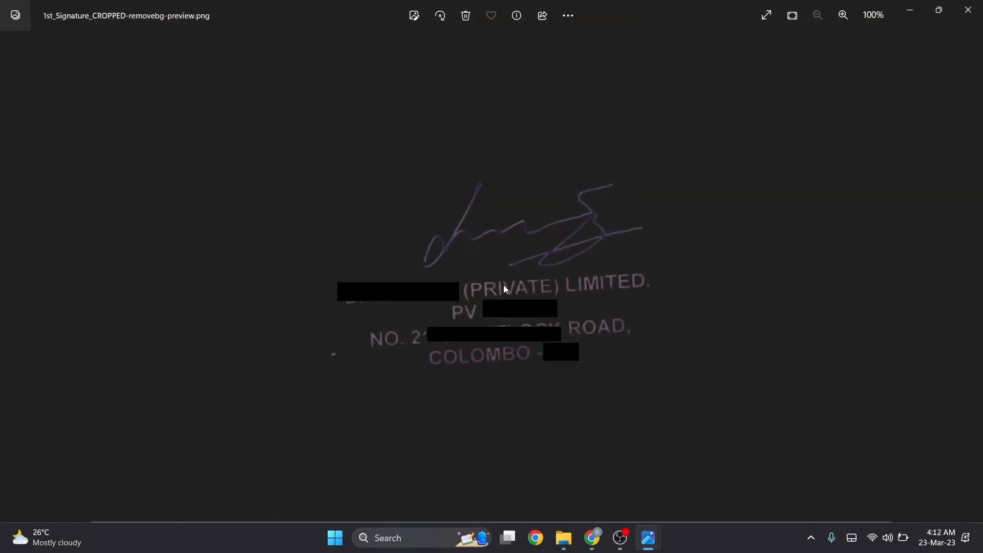
{"action": "mouse_move", "coordinate": [656, 159]}
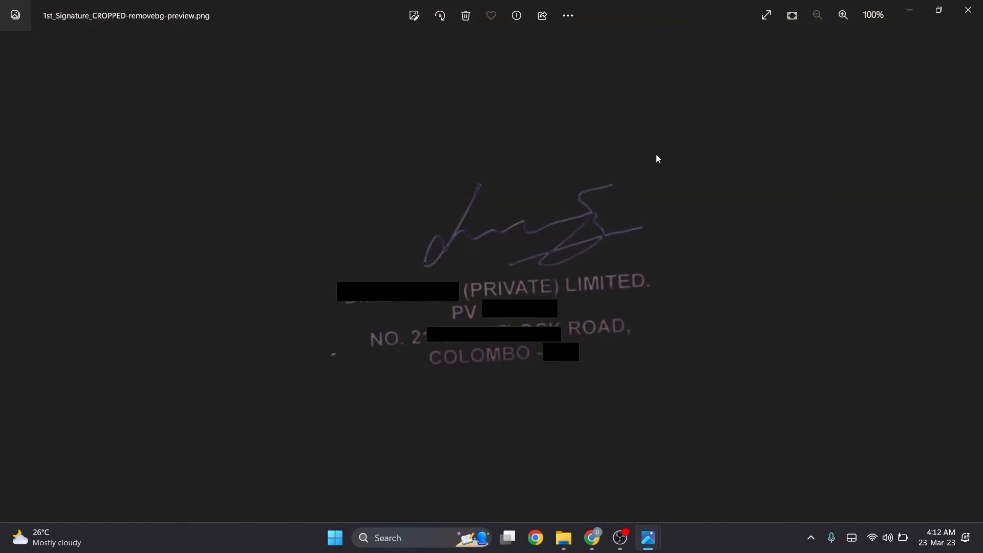
{"action": "mouse_move", "coordinate": [591, 538]}
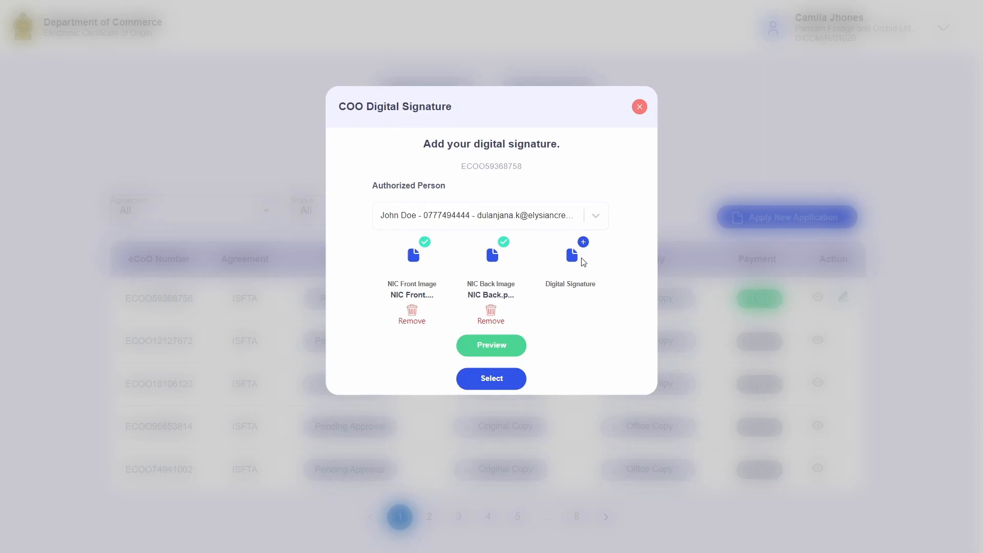
{"action": "left_click", "coordinate": [582, 243]}
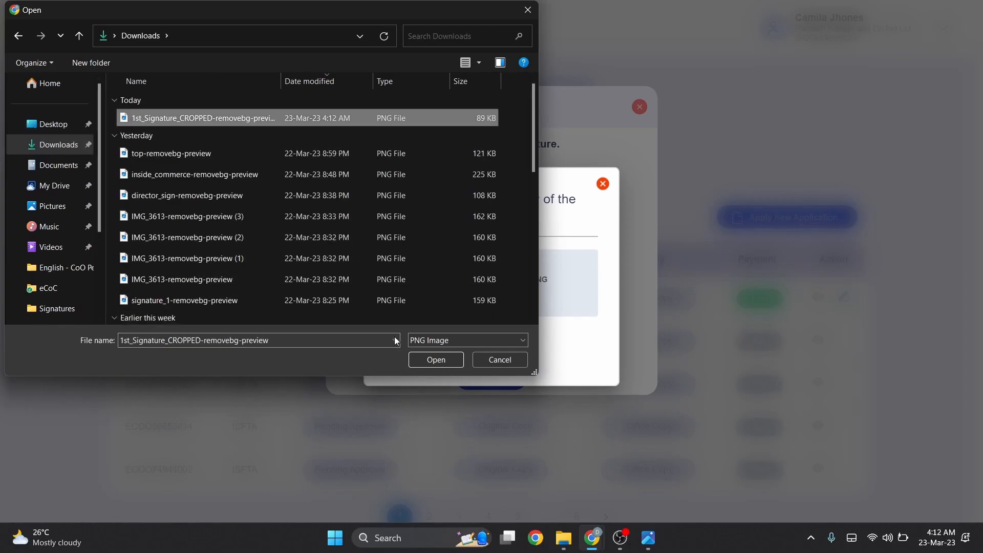
{"action": "left_click", "coordinate": [436, 360]}
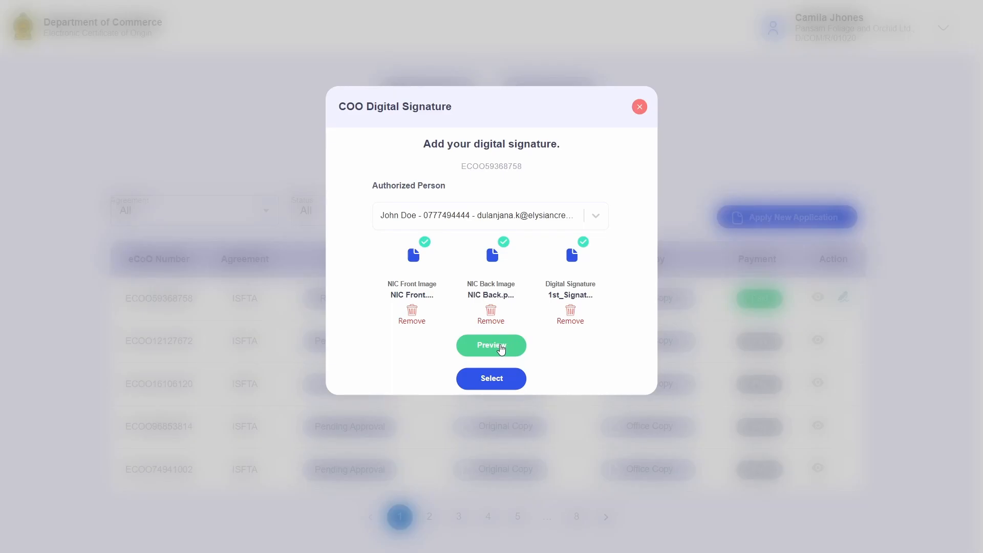
{"action": "left_click", "coordinate": [491, 345]}
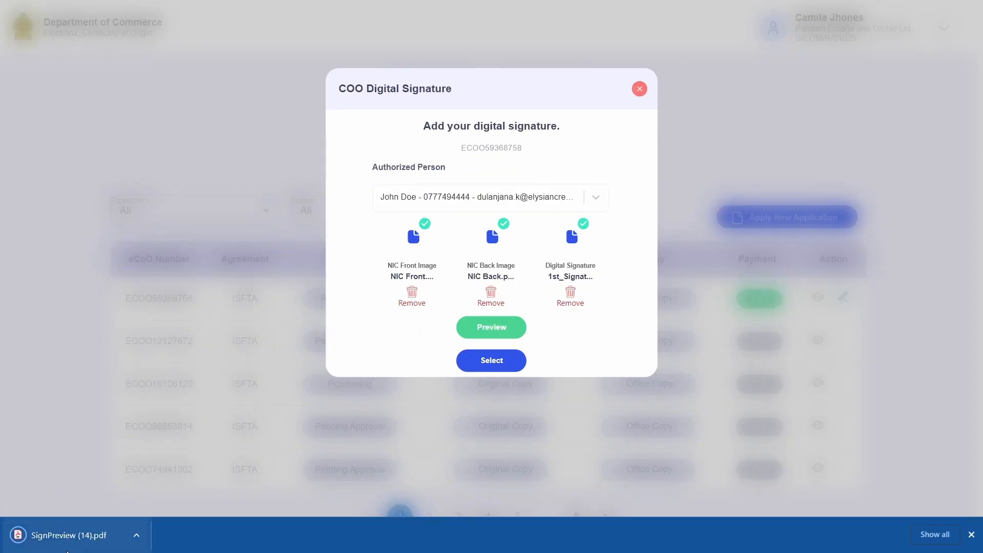
{"action": "left_click", "coordinate": [491, 327]}
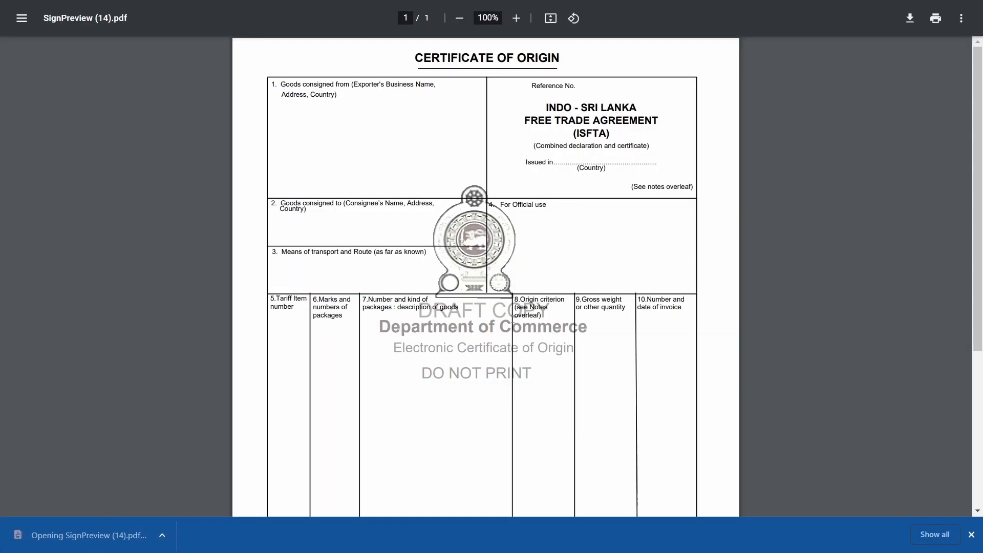
{"action": "left_click", "coordinate": [516, 18]}
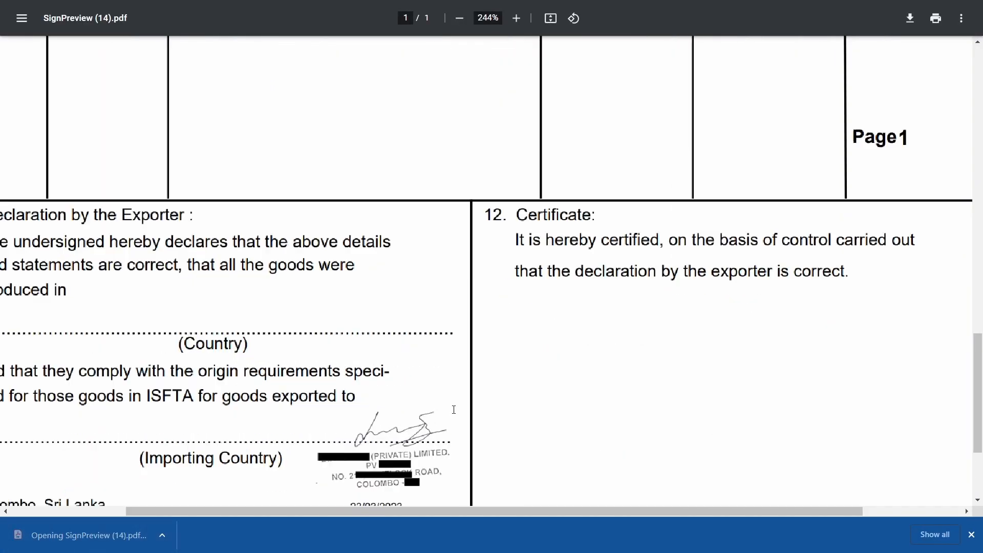
{"action": "left_click", "coordinate": [516, 17]}
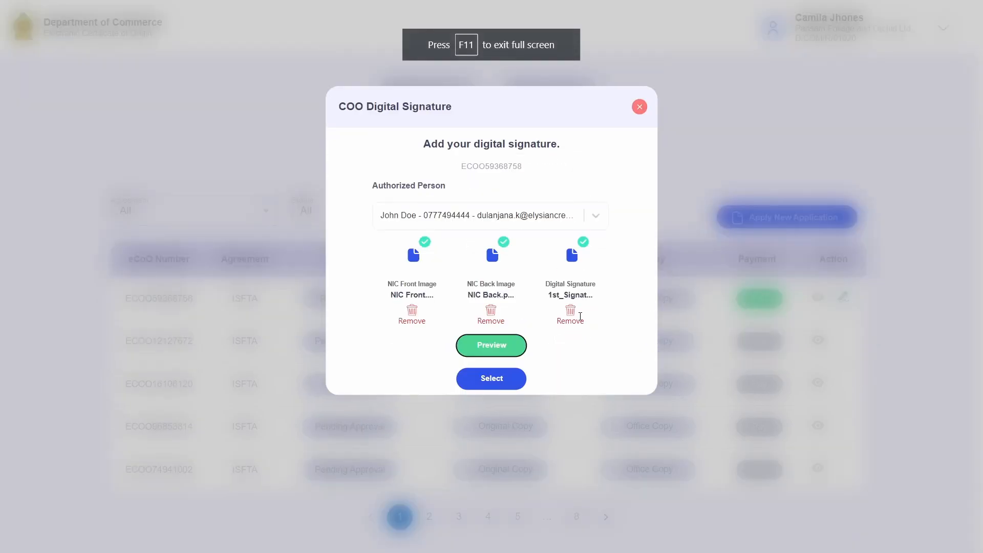
{"action": "left_click", "coordinate": [570, 314]}
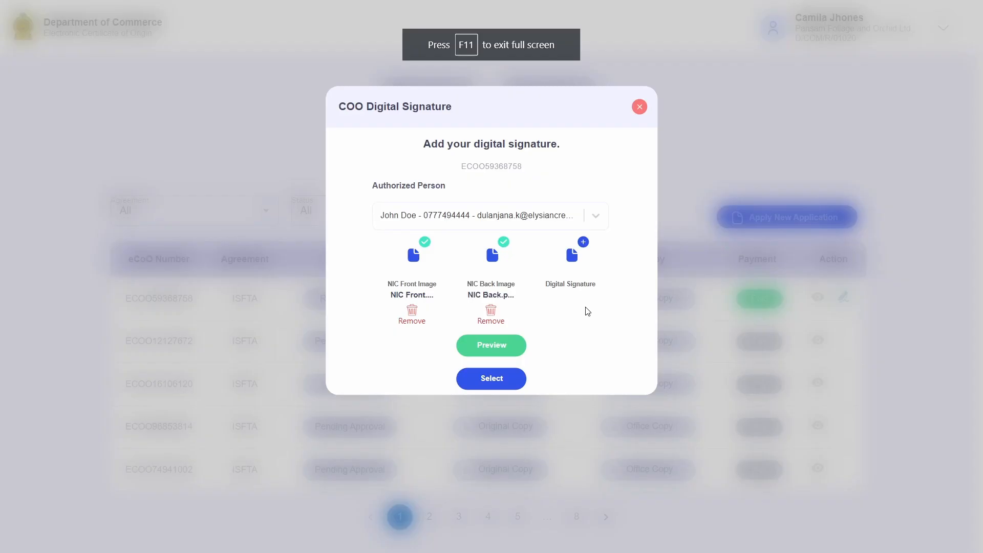
{"action": "key", "text": "alt+tab"}
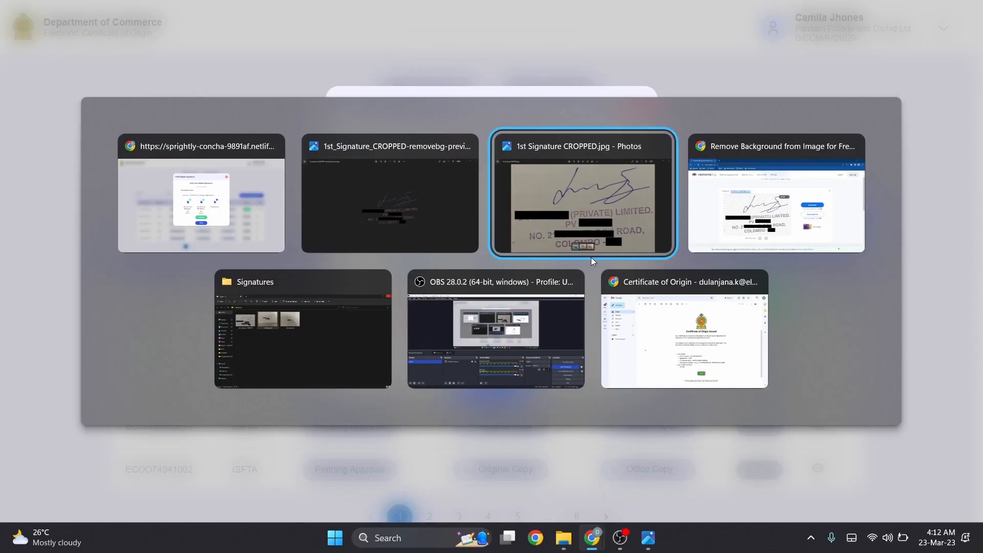
- Open 2nd signature.jpg from the Signatures folder full-screen in Microsoft Photos
{"action": "left_click", "coordinate": [302, 330]}
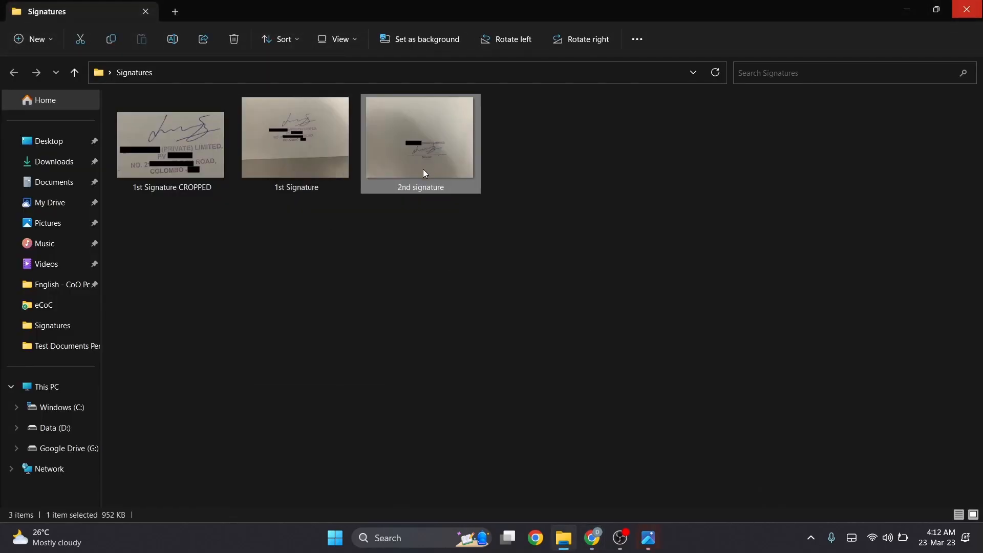
{"action": "double_click", "coordinate": [420, 137]}
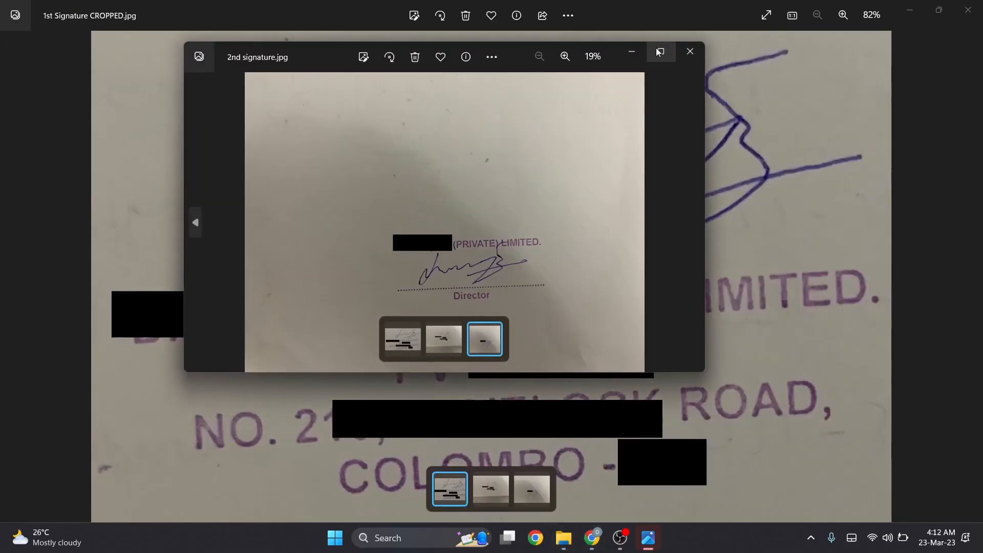
{"action": "left_click", "coordinate": [659, 51]}
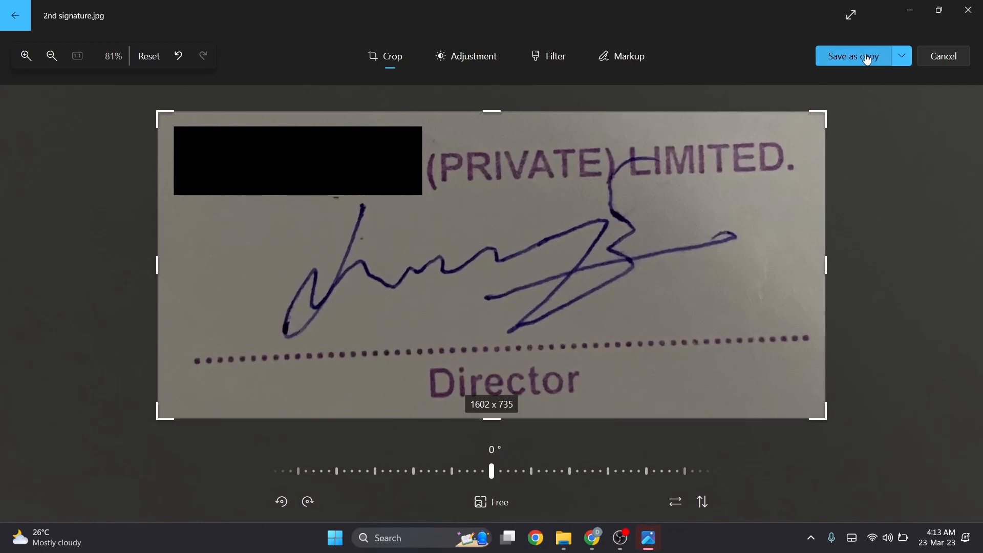
- Save the cropped copy as '2nd signature CROPPED' and return to the Signatures folder
{"action": "left_click", "coordinate": [853, 56]}
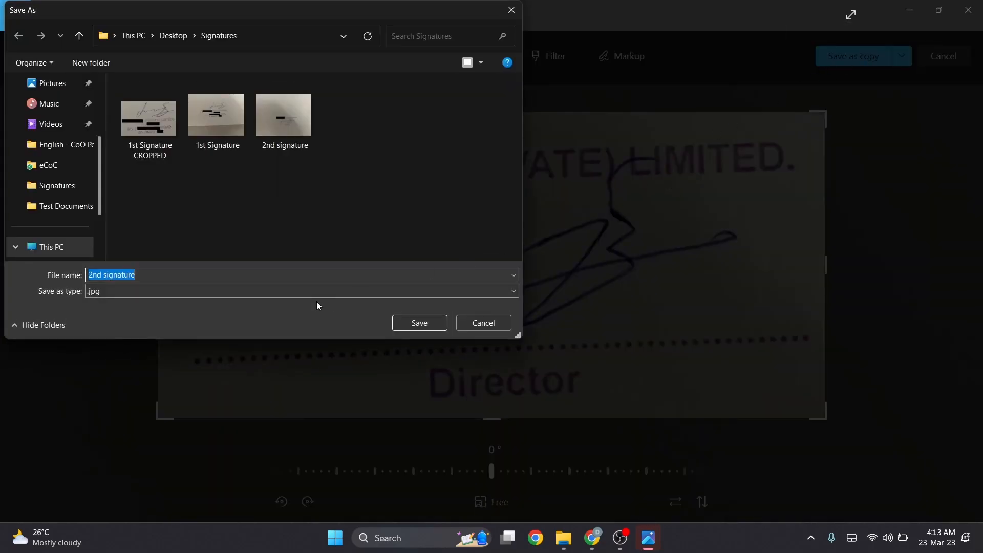
{"action": "type", "text": "CRO"}
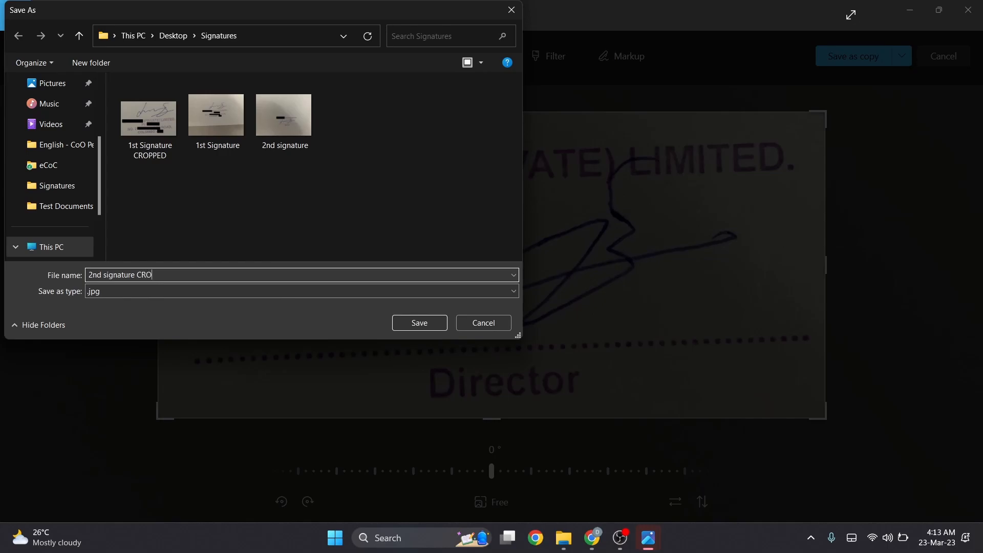
{"action": "left_click", "coordinate": [419, 322]}
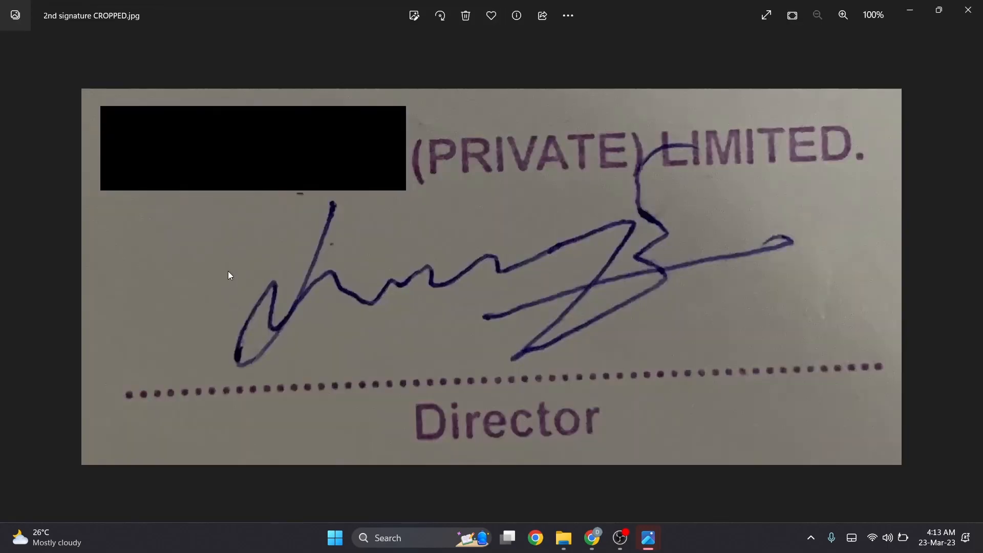
{"action": "mouse_move", "coordinate": [594, 538]}
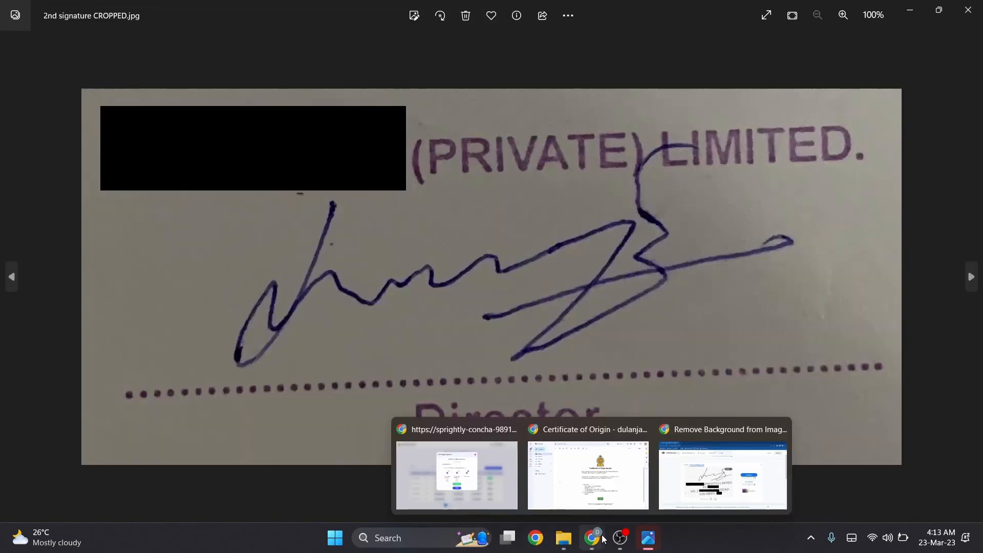
{"action": "left_click", "coordinate": [562, 538]}
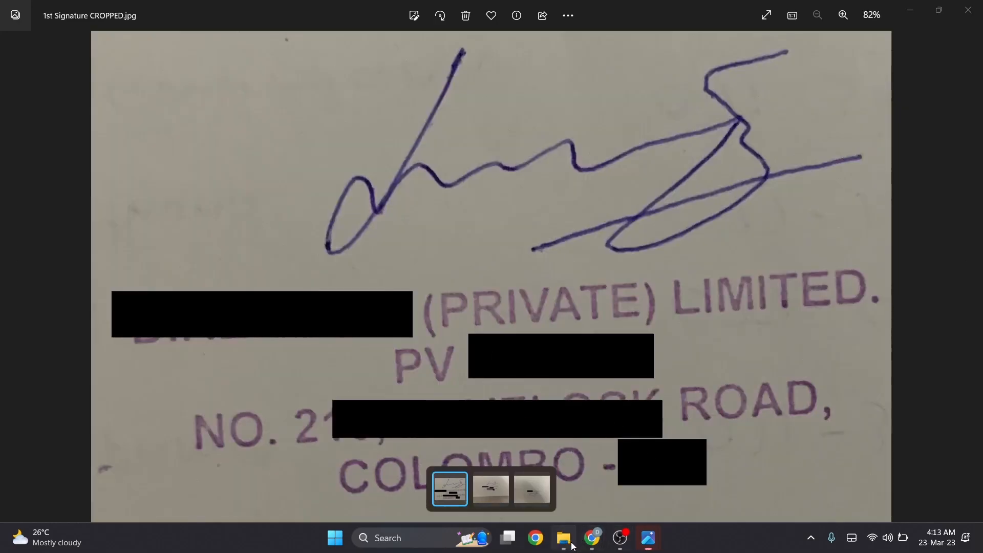
{"action": "left_click", "coordinate": [563, 543]}
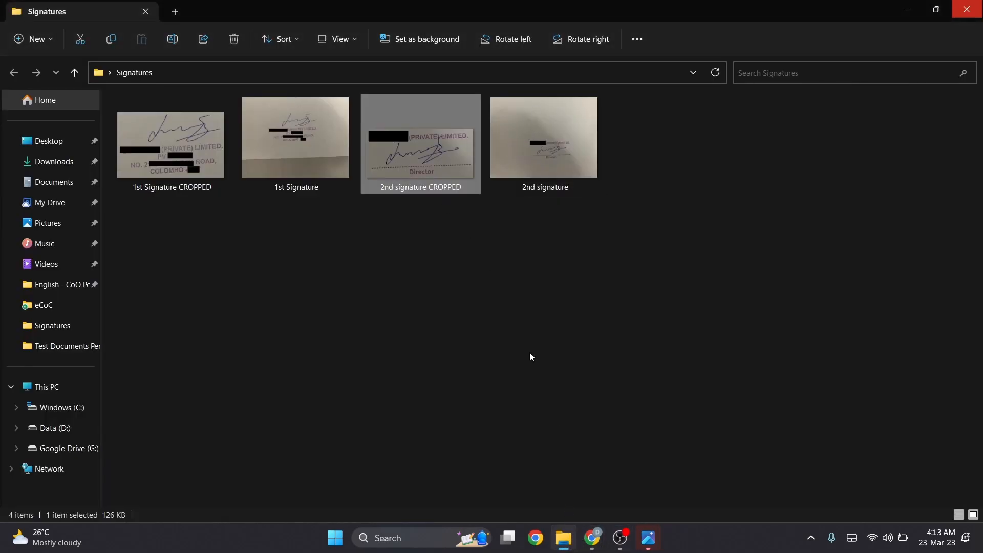
- Upload the 2nd signature21 image to remove.bg and download the background-removed PNG
{"action": "double_click", "coordinate": [420, 137]}
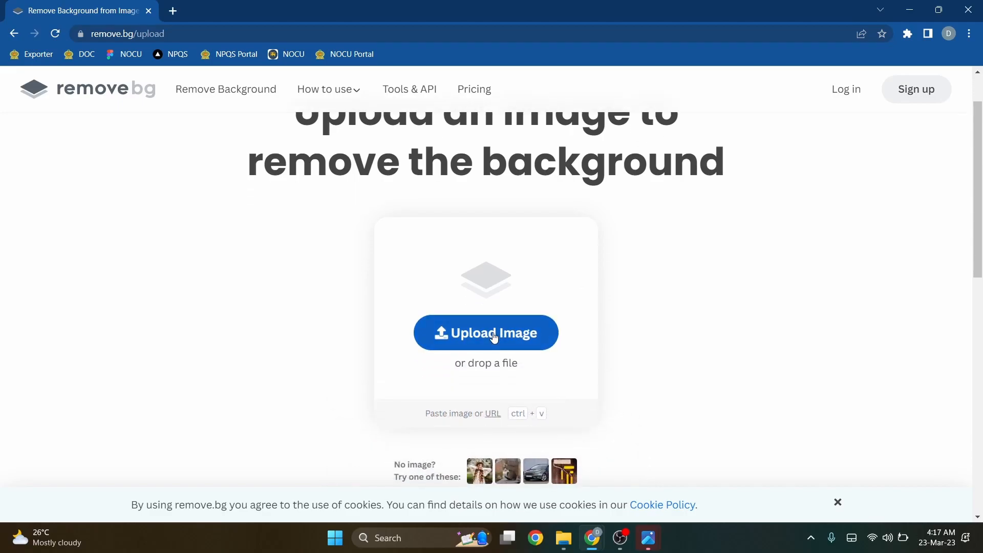
{"action": "left_click", "coordinate": [485, 333]}
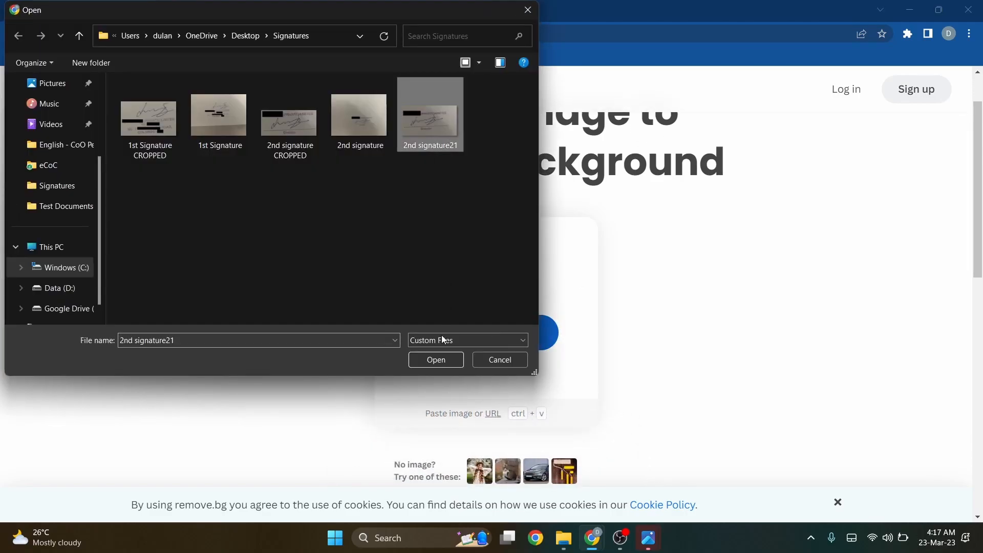
{"action": "left_click", "coordinate": [436, 360]}
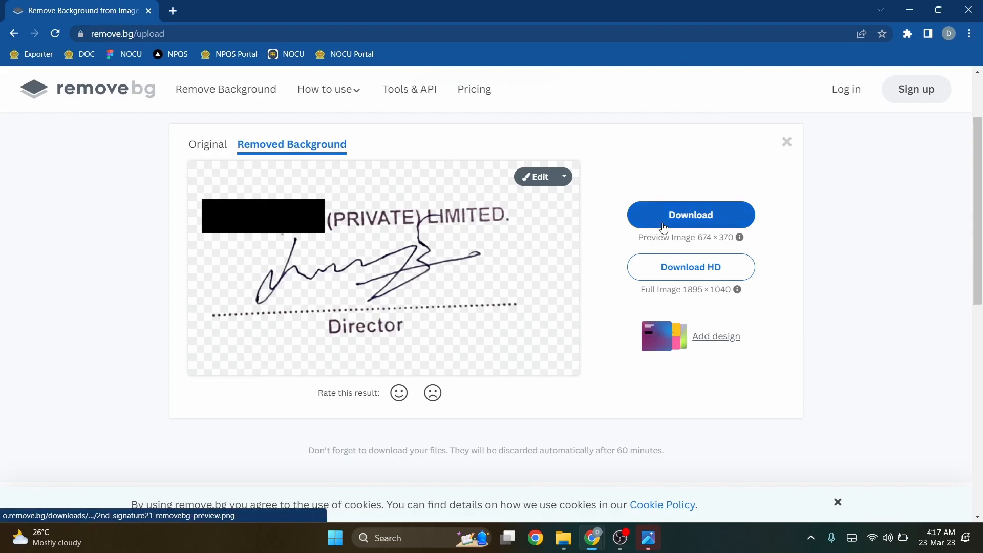
{"action": "left_click", "coordinate": [690, 215]}
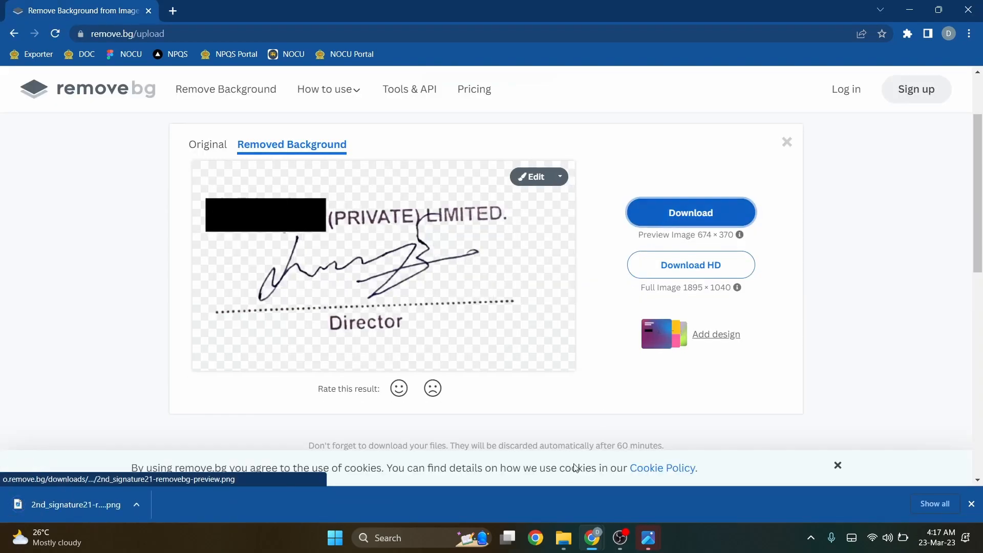
{"action": "left_click", "coordinate": [81, 10]}
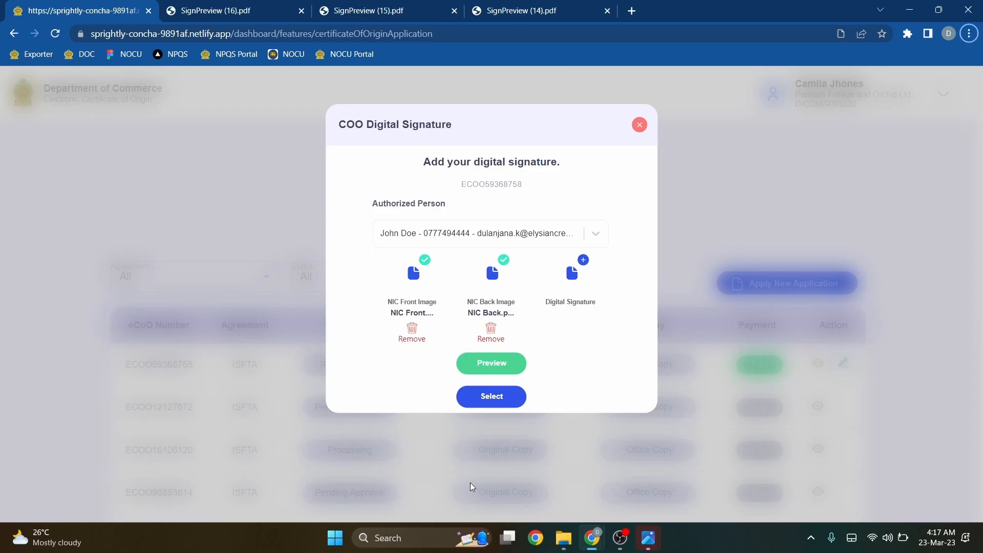
{"action": "mouse_move", "coordinate": [586, 286]}
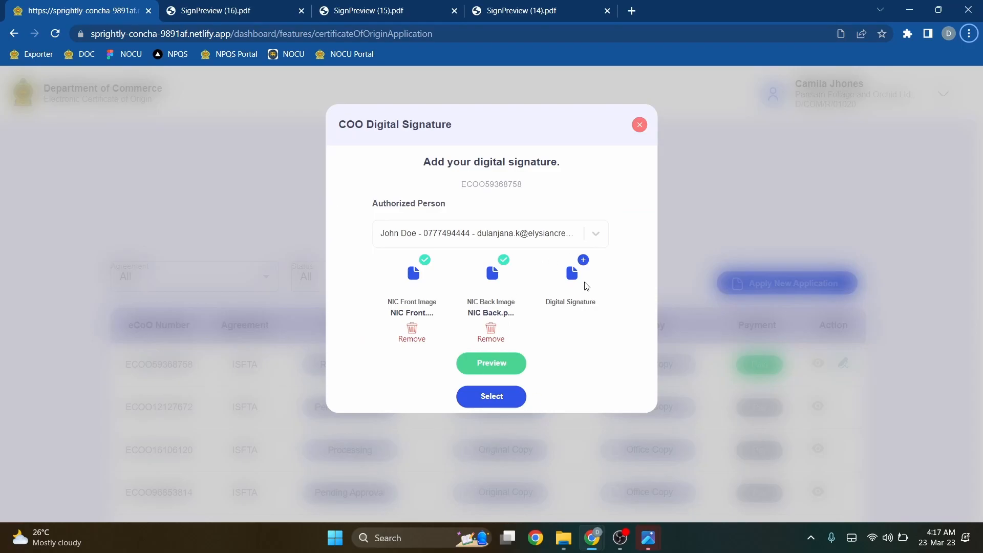
- Attach 2nd_signature21-removebg-preview.png as the digital signature and confirm it
{"action": "left_click", "coordinate": [582, 273]}
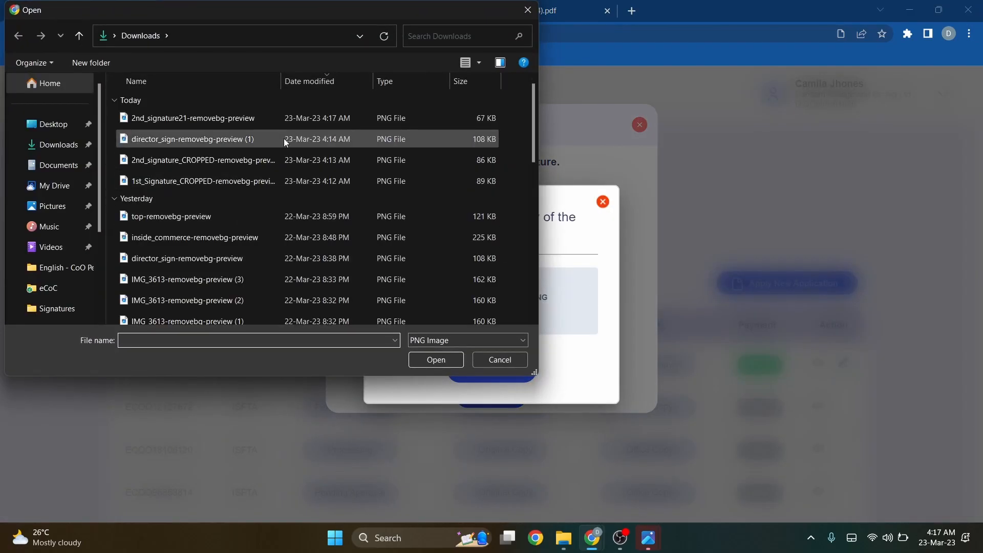
{"action": "left_click", "coordinate": [435, 360]}
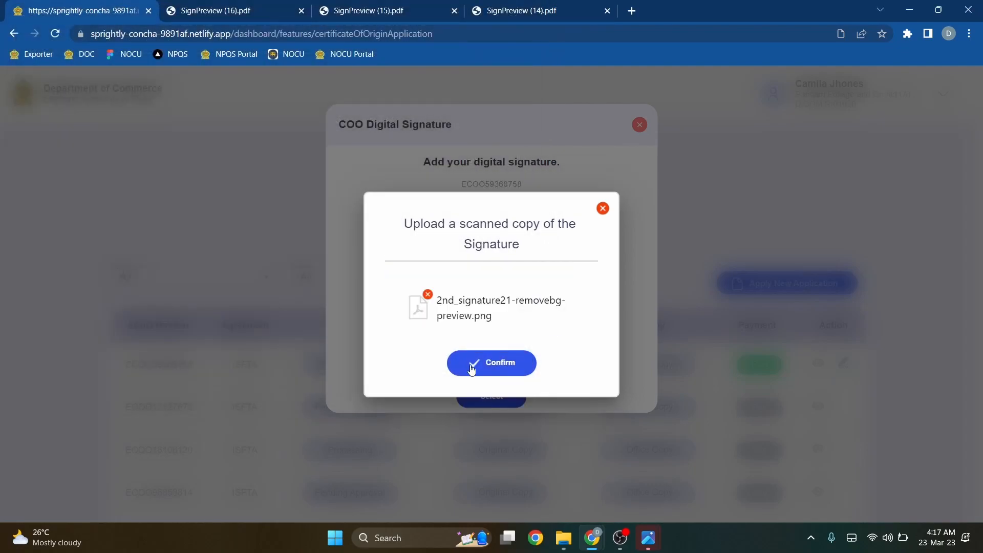
{"action": "left_click", "coordinate": [491, 363]}
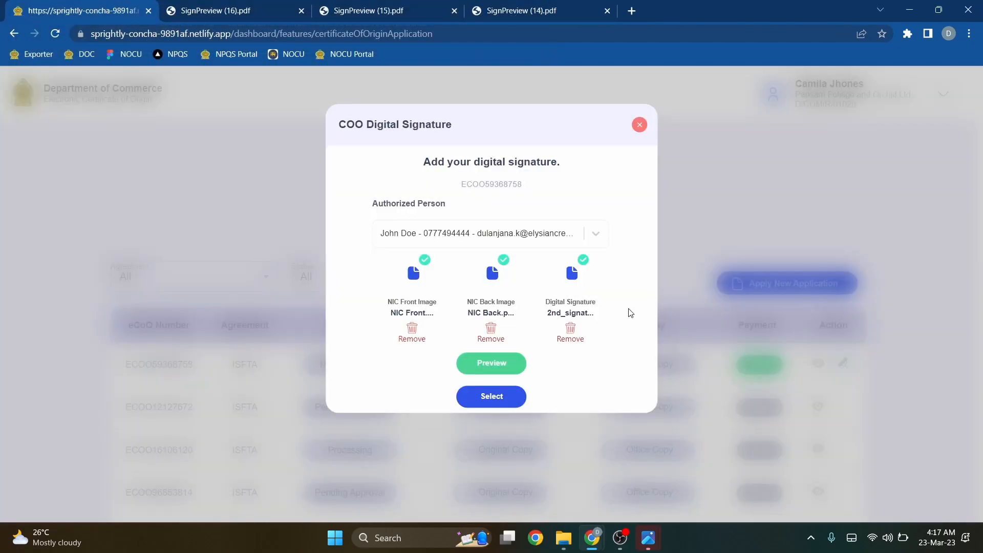
- Generate the signed certificate preview PDF and zoom in to inspect the signature
{"action": "left_click", "coordinate": [492, 363]}
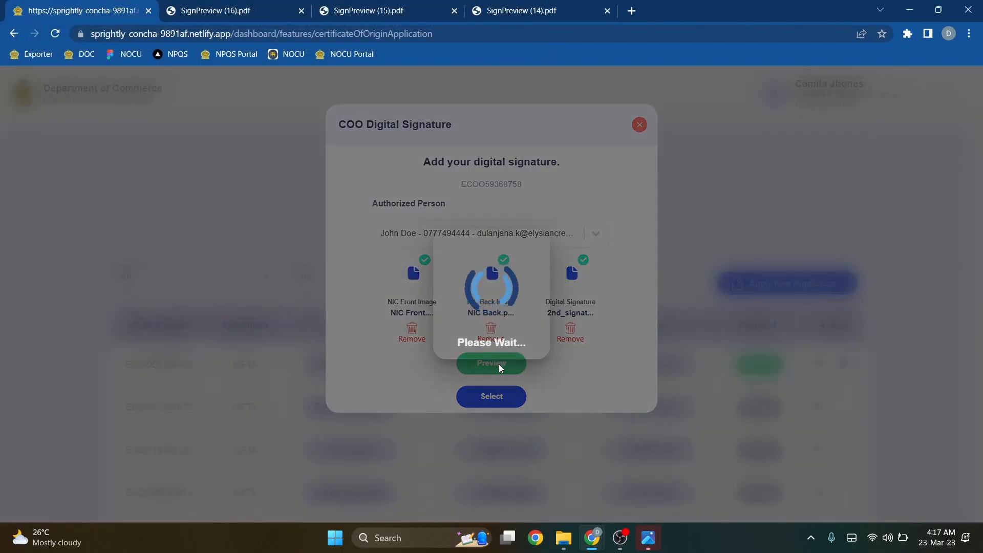
{"action": "left_click", "coordinate": [491, 363]}
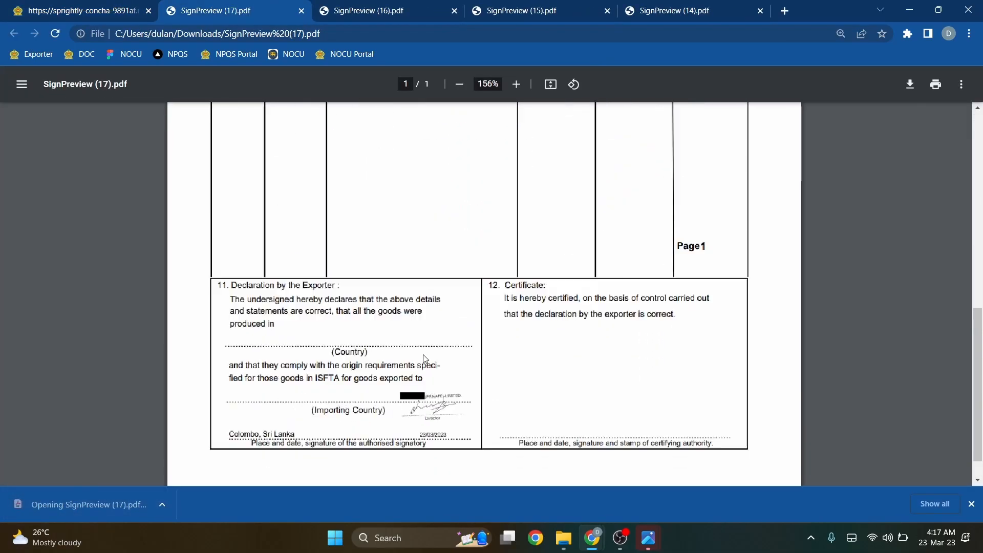
{"action": "left_click", "coordinate": [516, 84]}
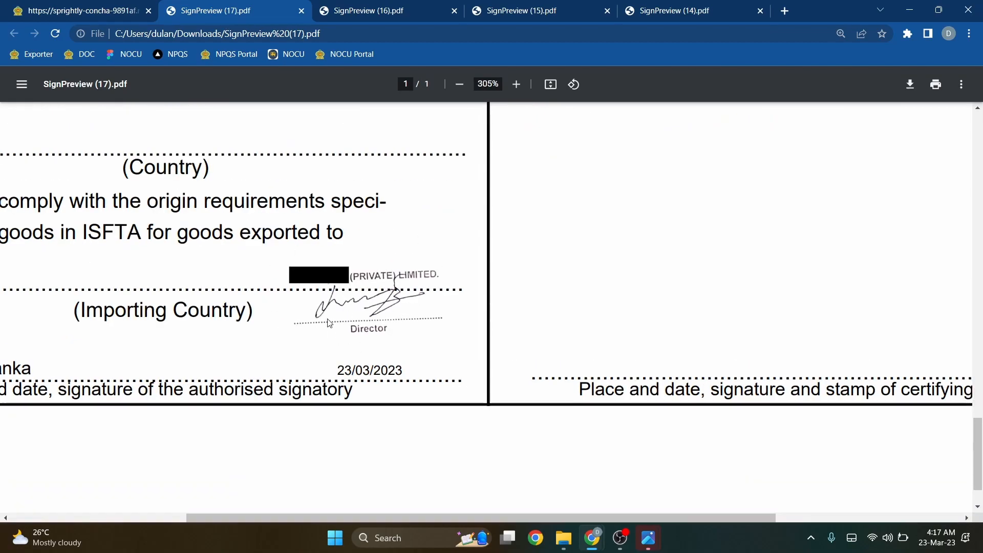
{"action": "left_click", "coordinate": [75, 11]}
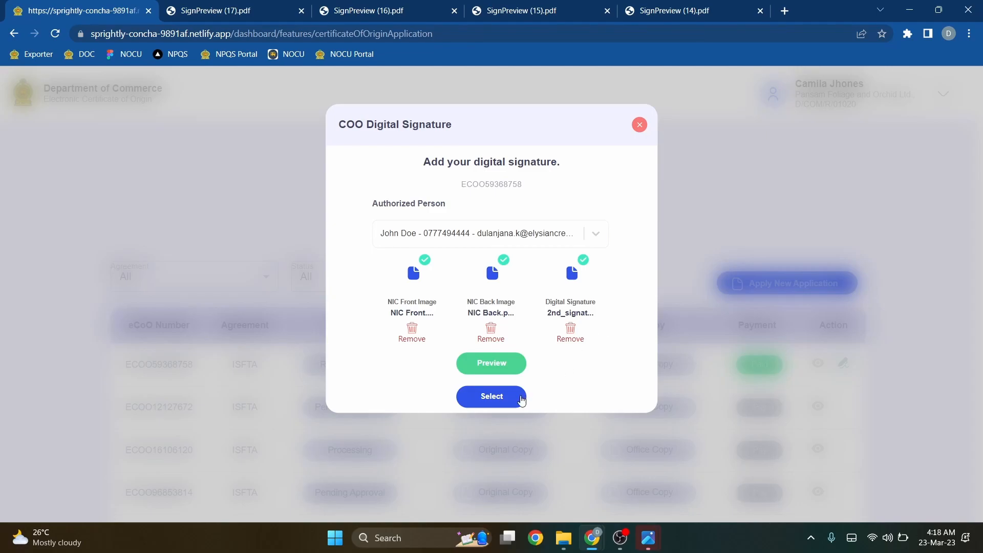
{"action": "left_click", "coordinate": [491, 396]}
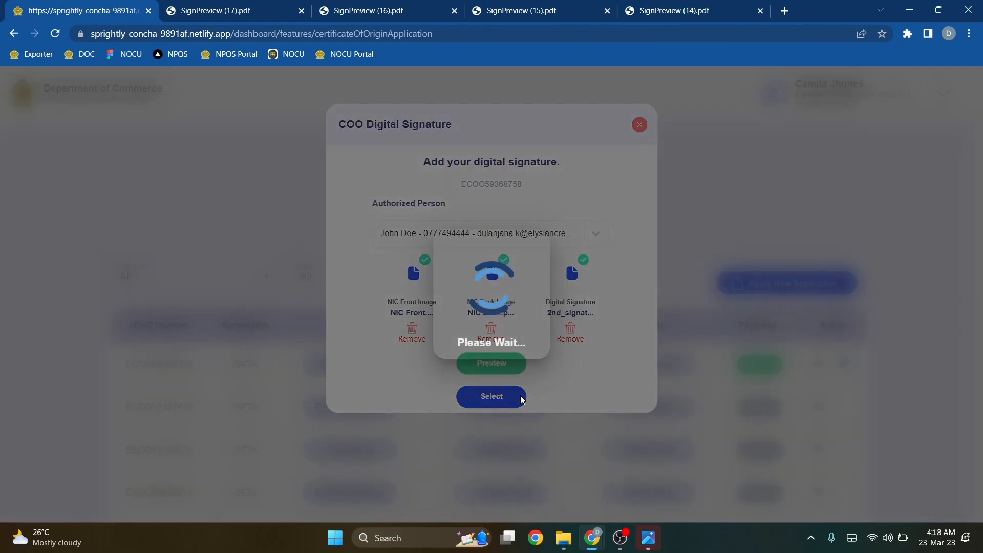
{"action": "left_click", "coordinate": [491, 396]}
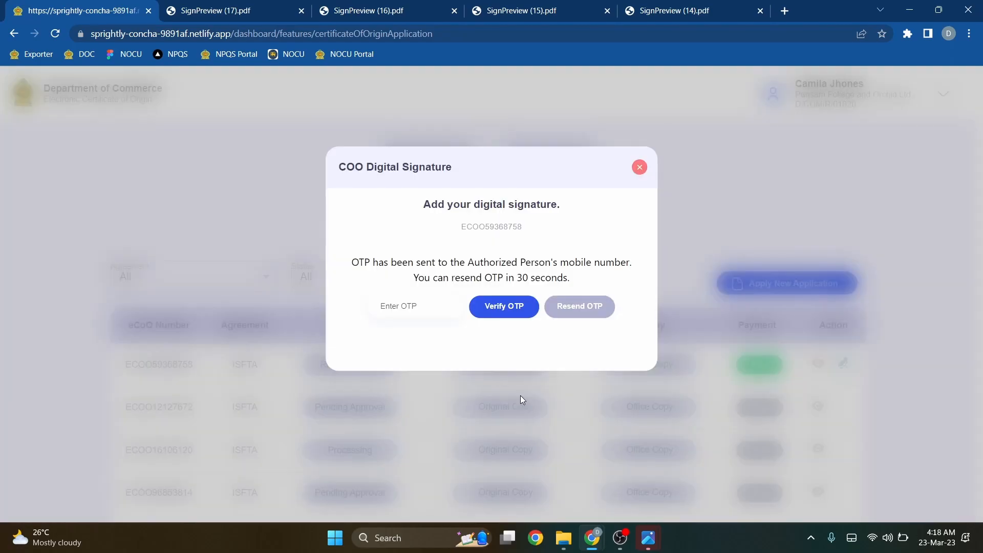
{"action": "key", "text": "f11"}
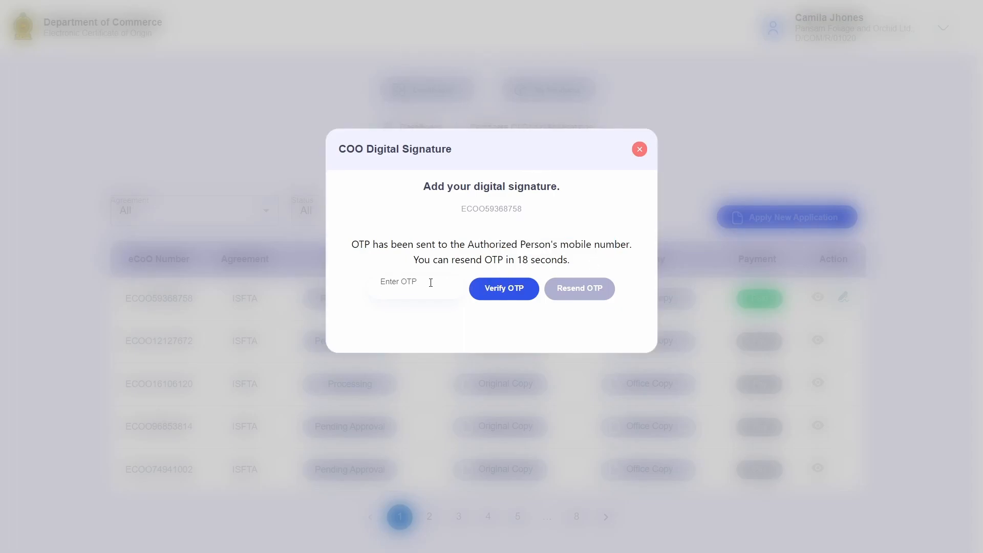
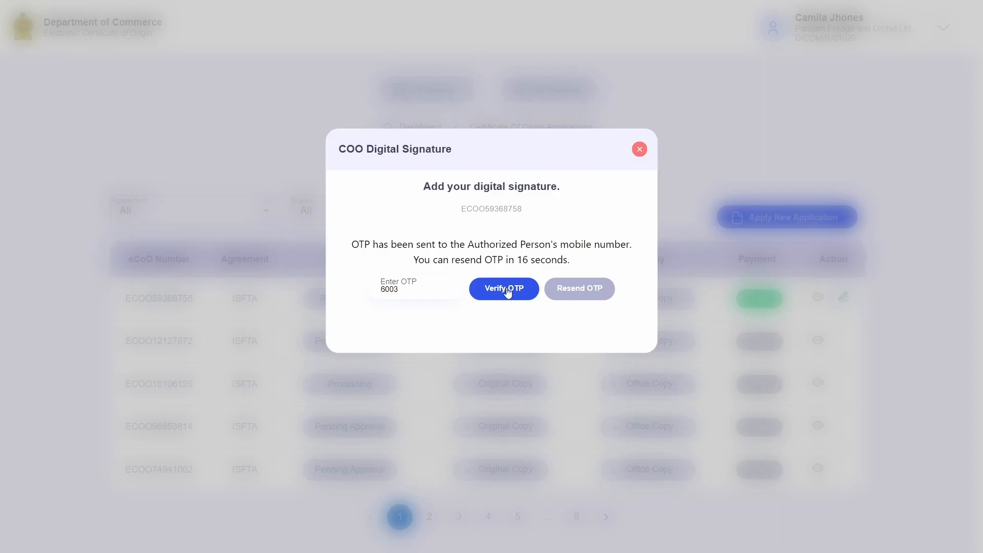
{"action": "left_click", "coordinate": [504, 288]}
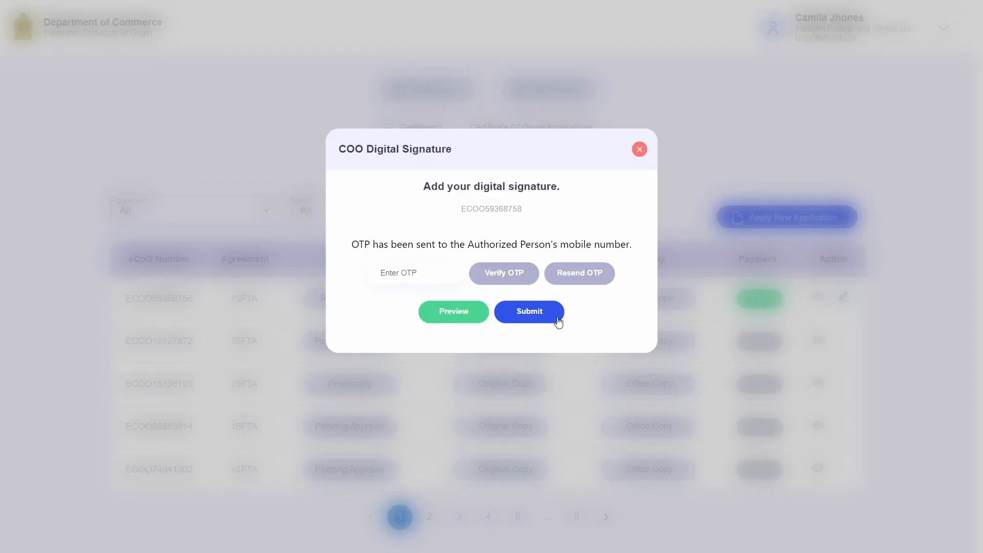
{"action": "mouse_move", "coordinate": [532, 316]}
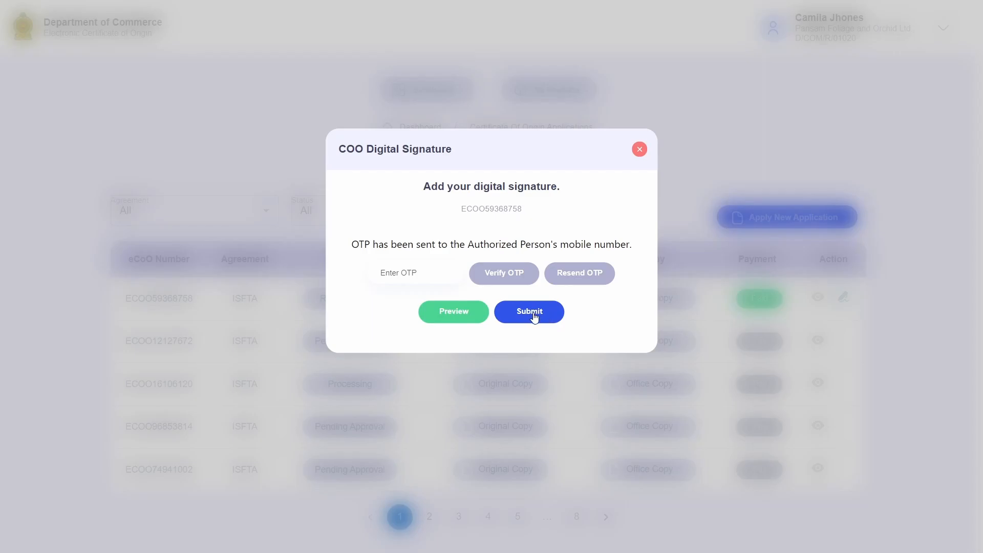
{"action": "left_click", "coordinate": [528, 312]}
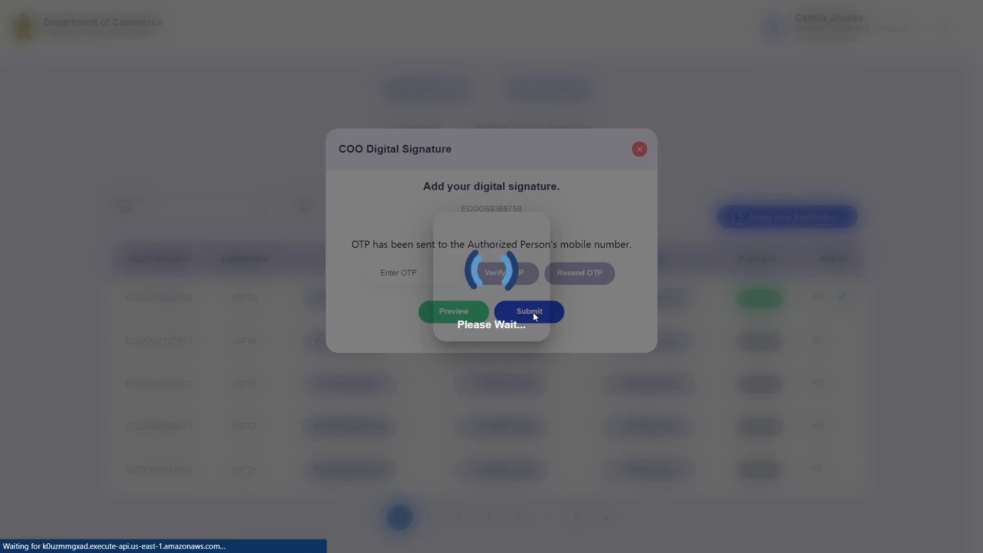
{"action": "left_click", "coordinate": [529, 312]}
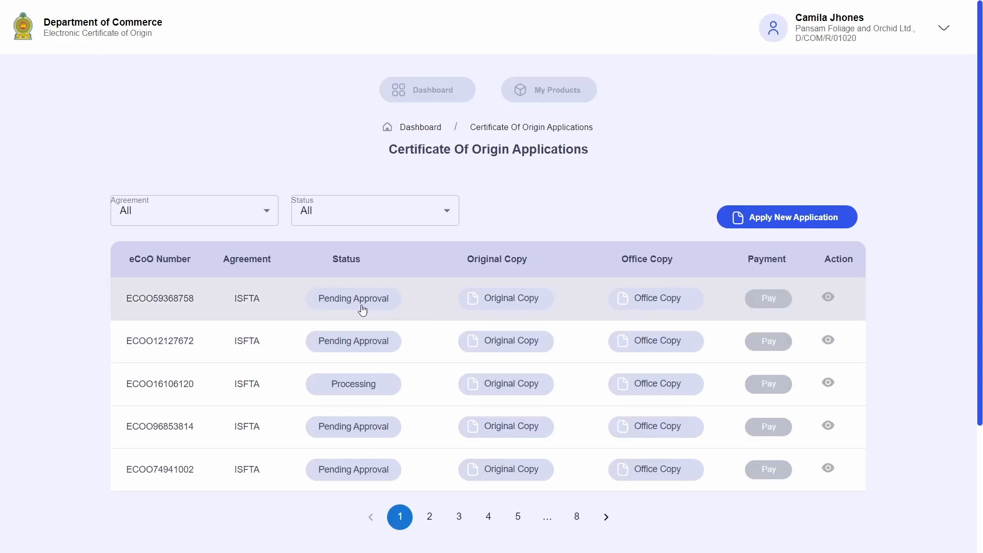
{"action": "mouse_move", "coordinate": [505, 298]}
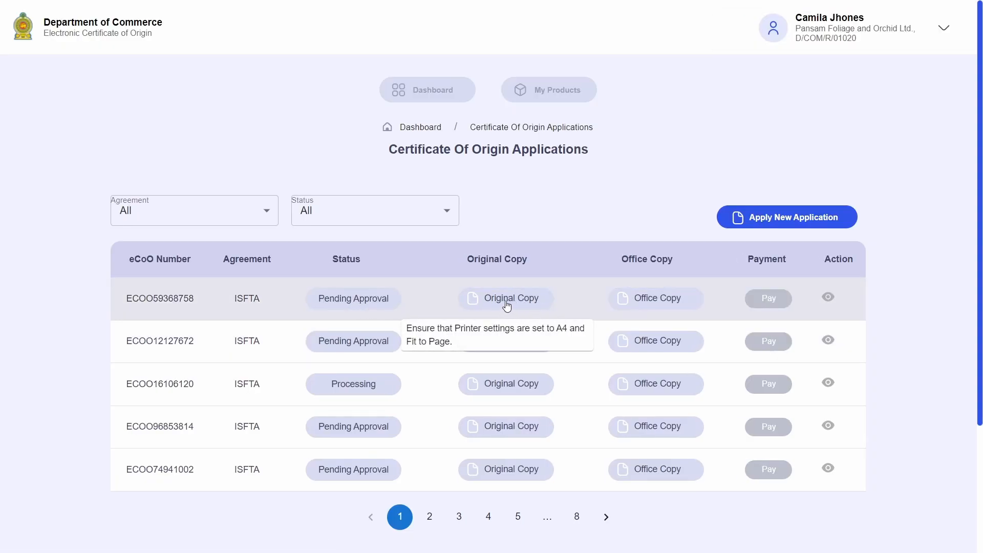
{"action": "left_click", "coordinate": [505, 298]}
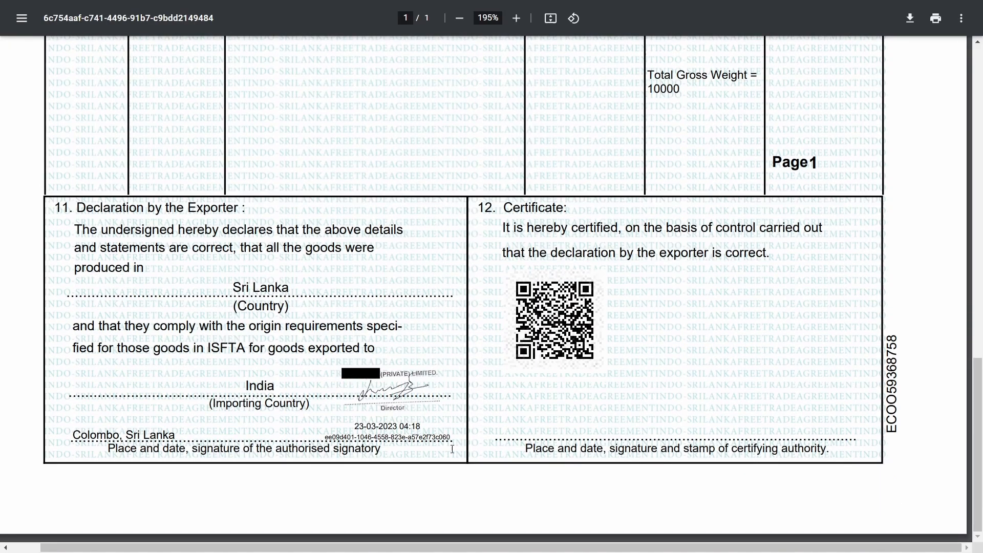
{"action": "left_click", "coordinate": [515, 17]}
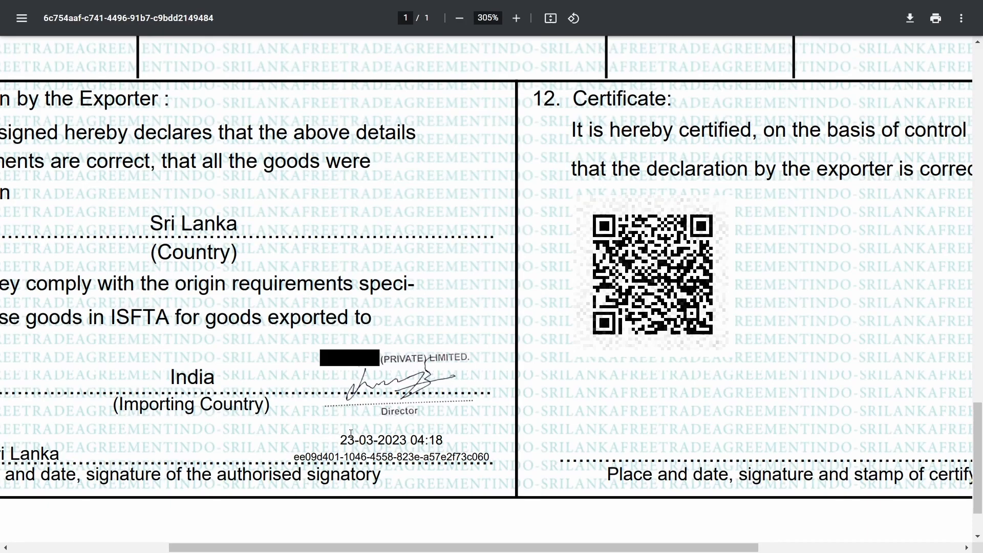
{"action": "left_click", "coordinate": [458, 17]}
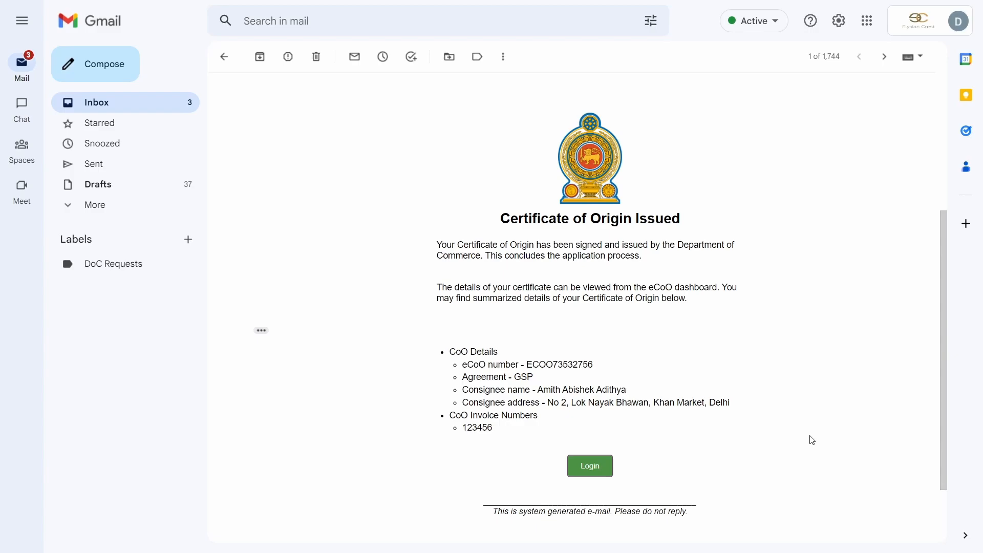
- View the Certificate of Origin Issued email in the Gmail inbox
{"action": "left_click", "coordinate": [589, 466]}
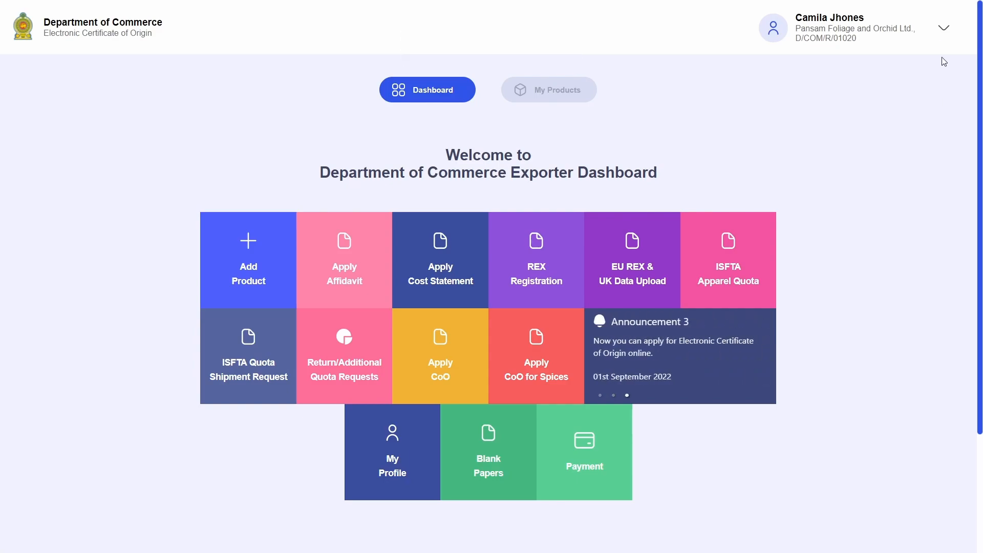
- Go to My Profile from the account menu and scroll to Business Details
{"action": "left_click", "coordinate": [944, 28]}
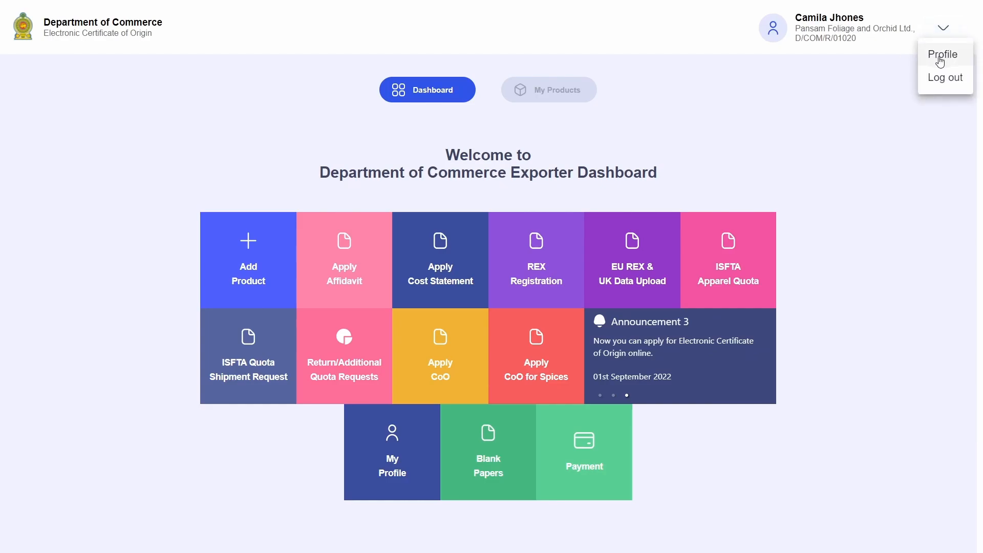
{"action": "left_click", "coordinate": [943, 54]}
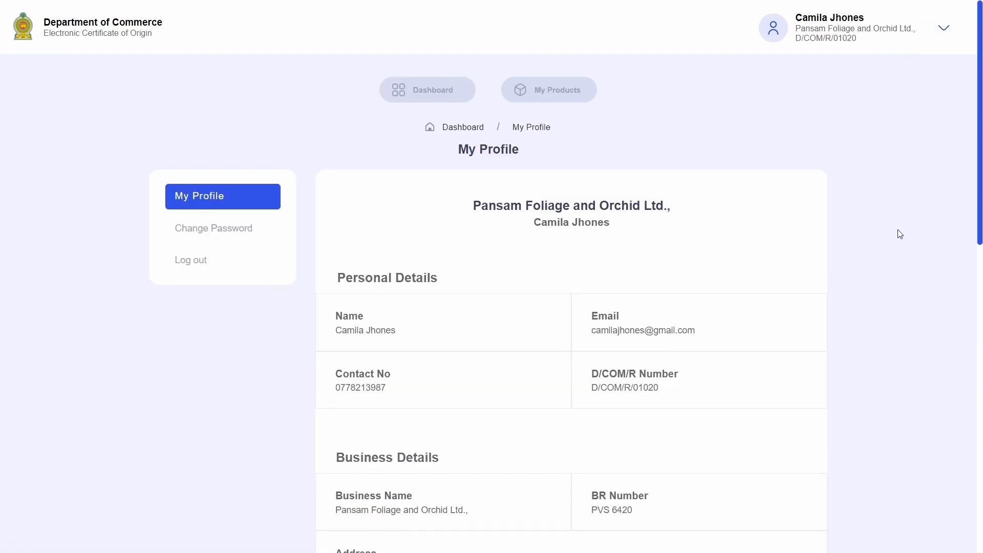
{"action": "scroll", "scroll_direction": "down", "scroll_amount": 3}
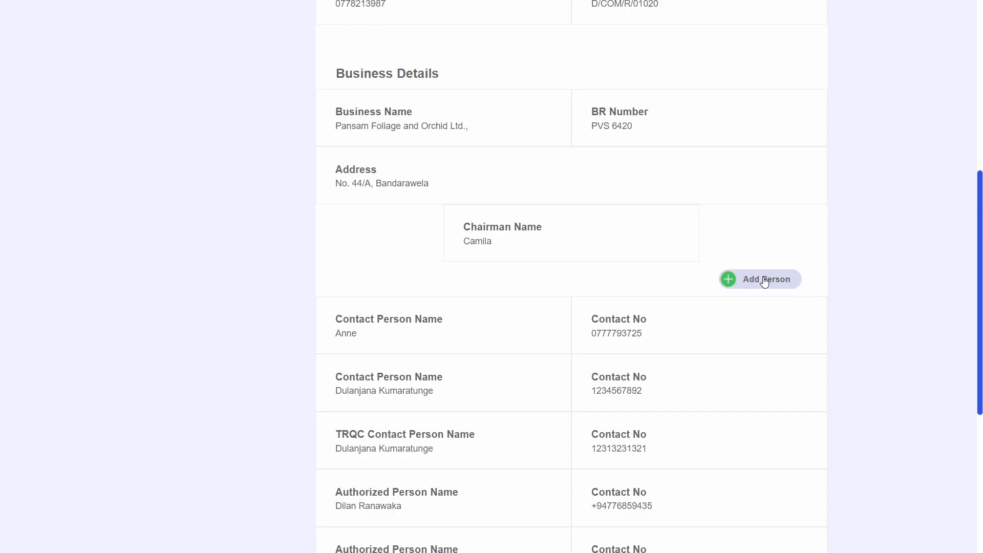
- Add an authorized person named Temp Person with designation Authorized Signatory
{"action": "left_click", "coordinate": [759, 279]}
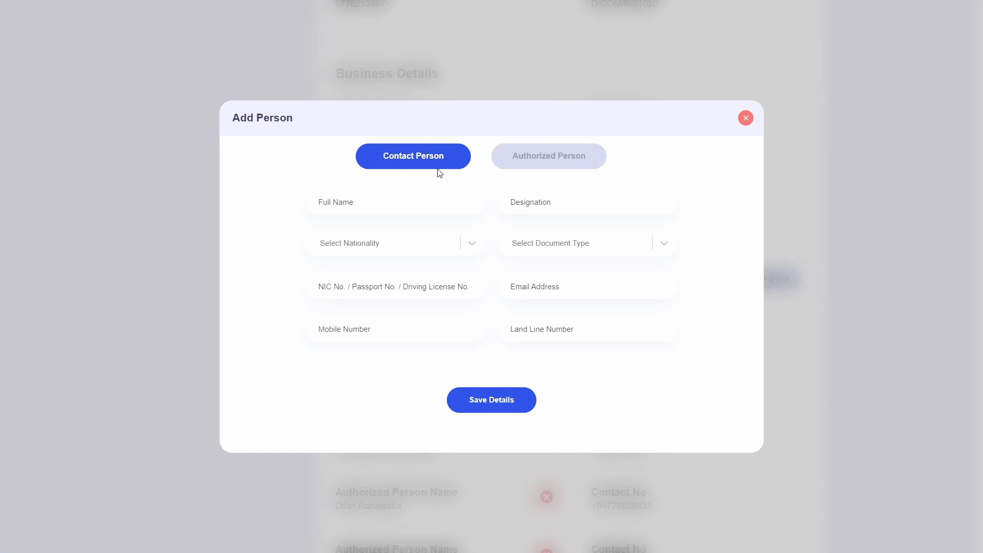
{"action": "mouse_move", "coordinate": [545, 167]}
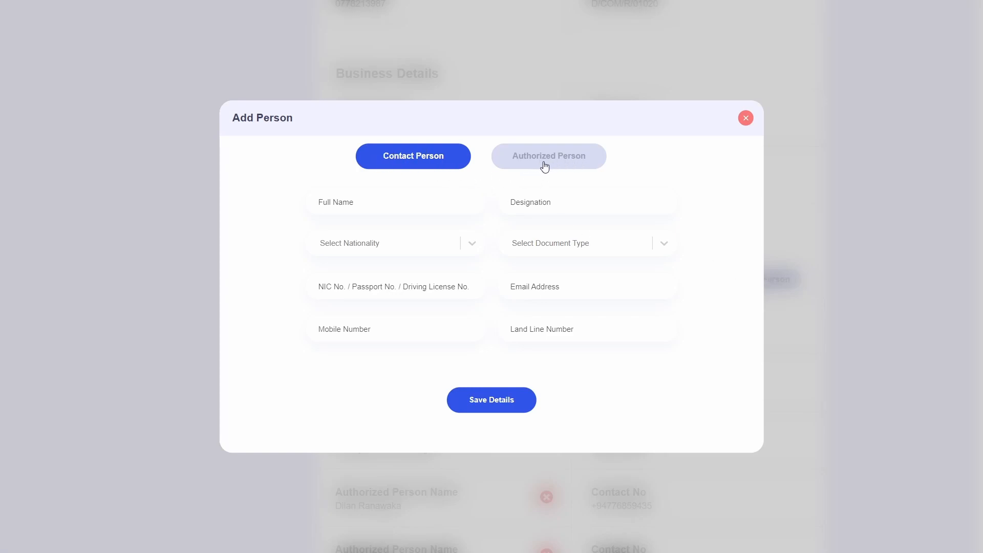
{"action": "mouse_move", "coordinate": [557, 164]}
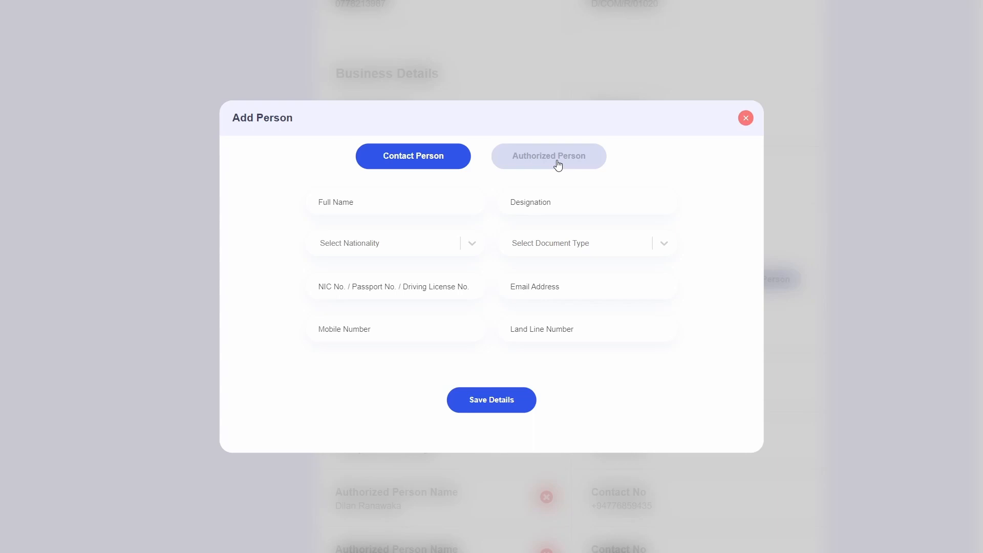
{"action": "left_click", "coordinate": [548, 155]}
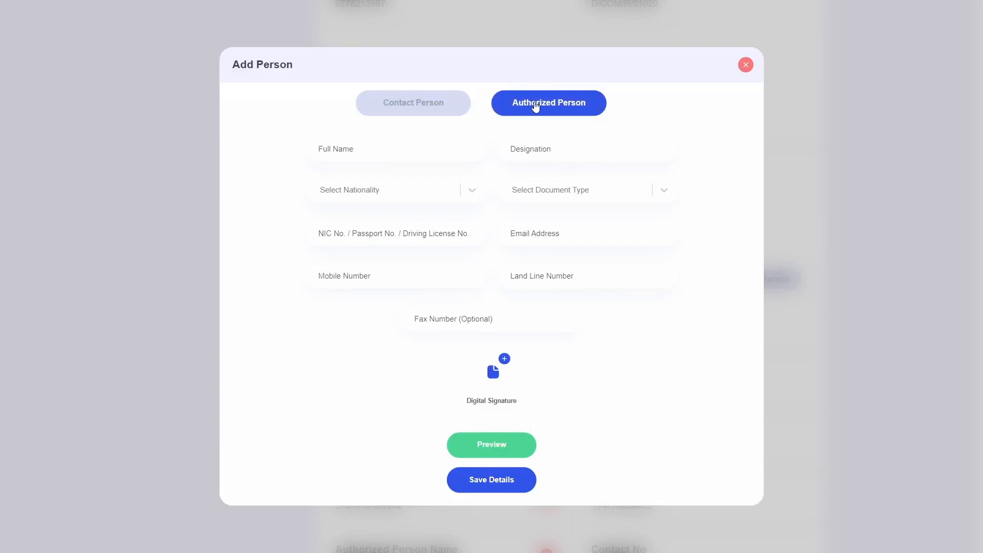
{"action": "left_click", "coordinate": [394, 148]}
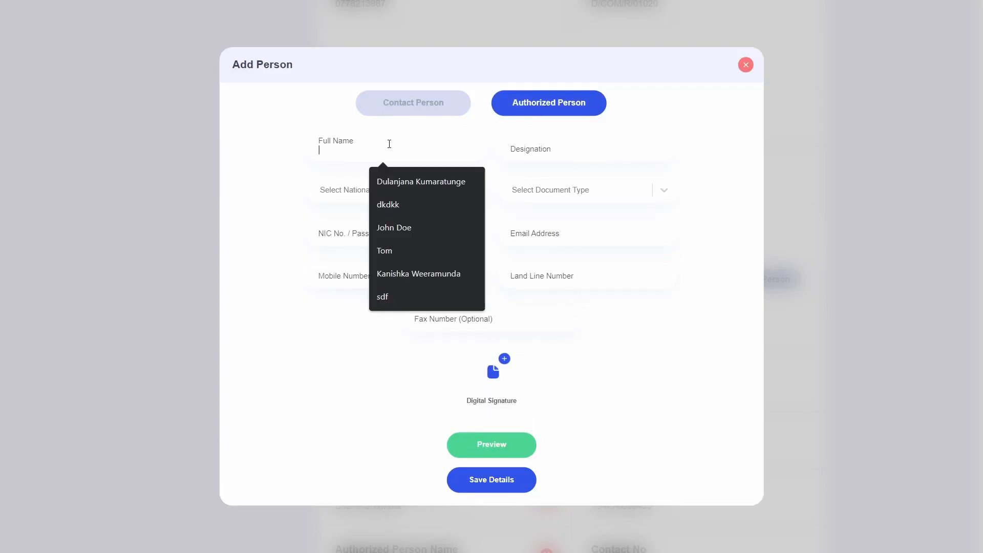
{"action": "type", "text": "Temp Person"}
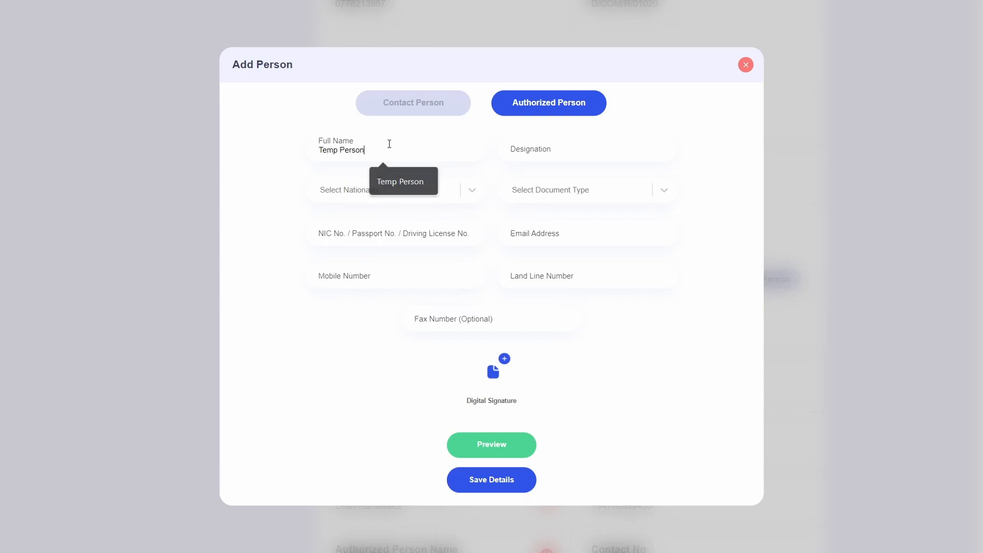
{"action": "left_click", "coordinate": [558, 149]}
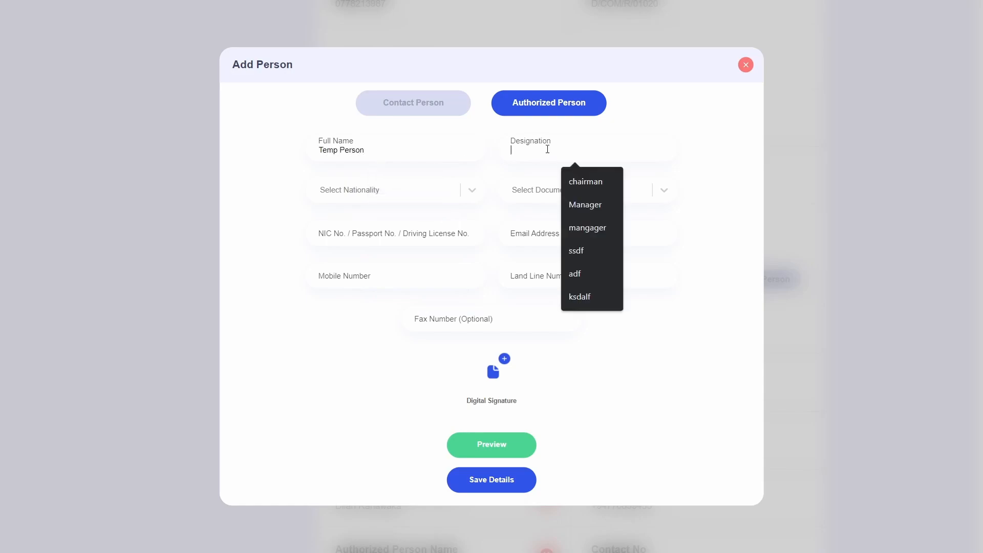
{"action": "left_click", "coordinate": [577, 251]}
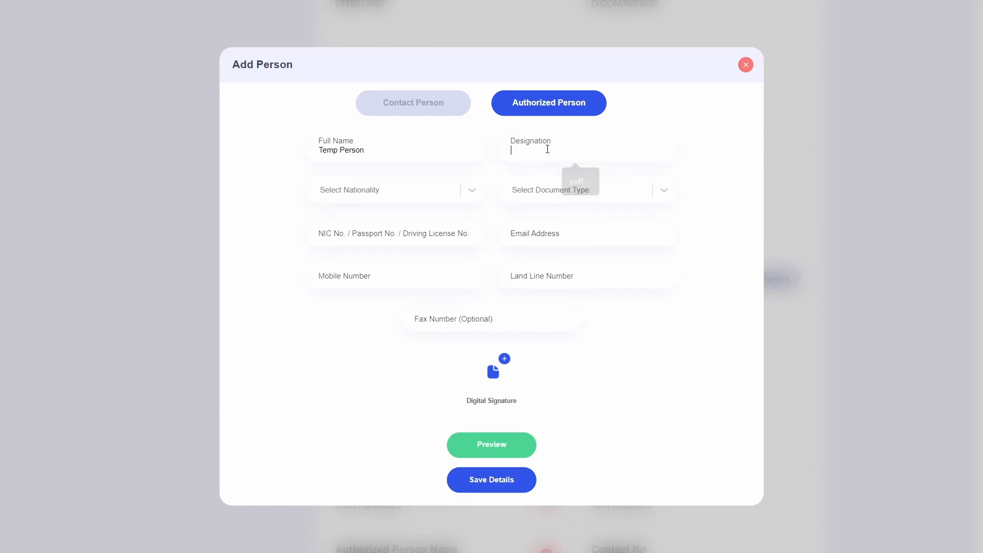
{"action": "type", "text": "Authorized"}
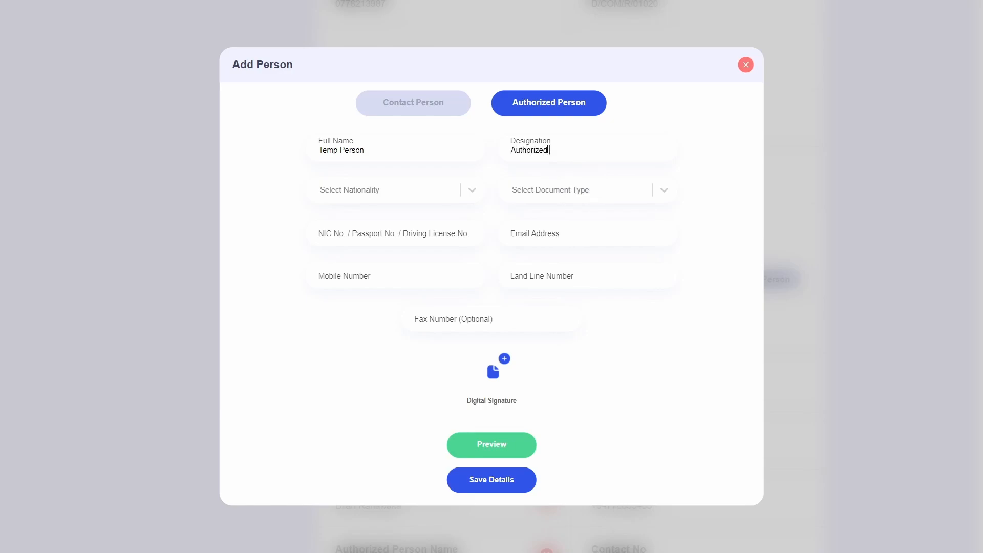
{"action": "type", "text": "Signatory"}
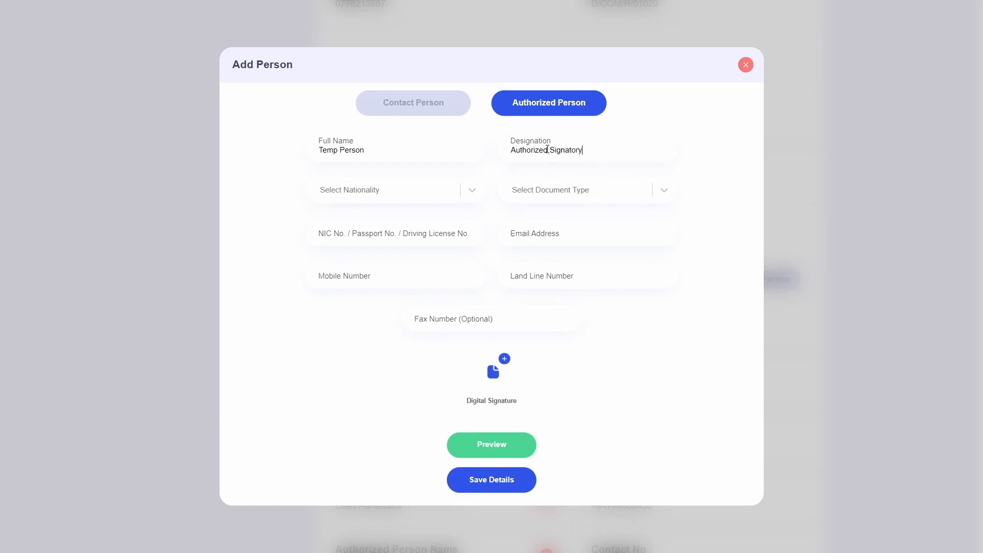
{"action": "left_click", "coordinate": [389, 190]}
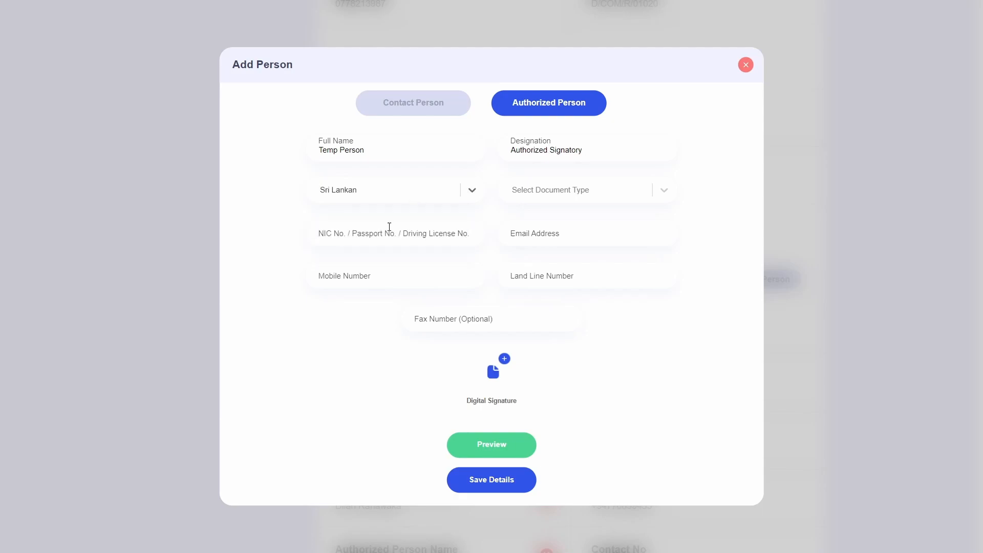
{"action": "left_click", "coordinate": [587, 190]}
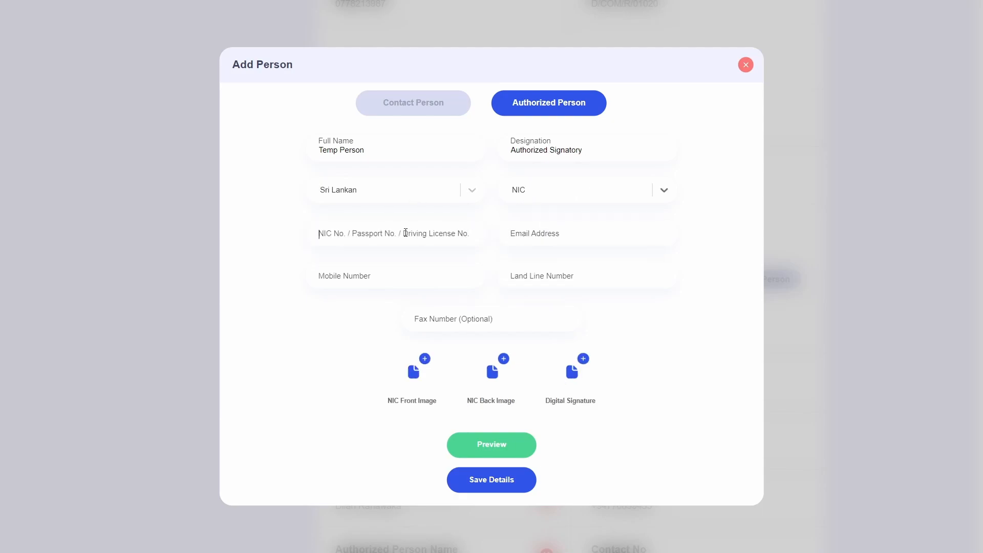
{"action": "type", "text": "123456789V"}
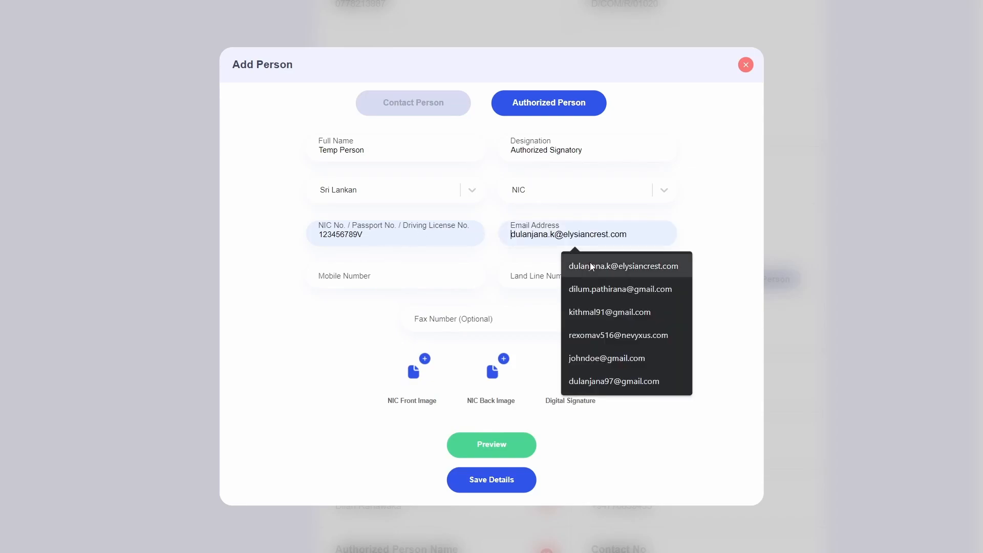
{"action": "left_click", "coordinate": [395, 279]}
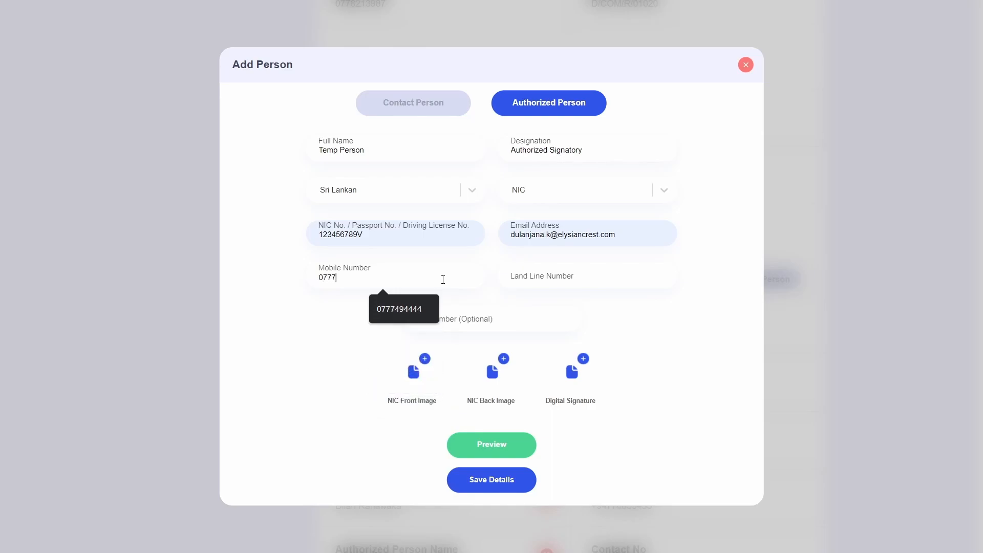
{"action": "type", "text": "1234"}
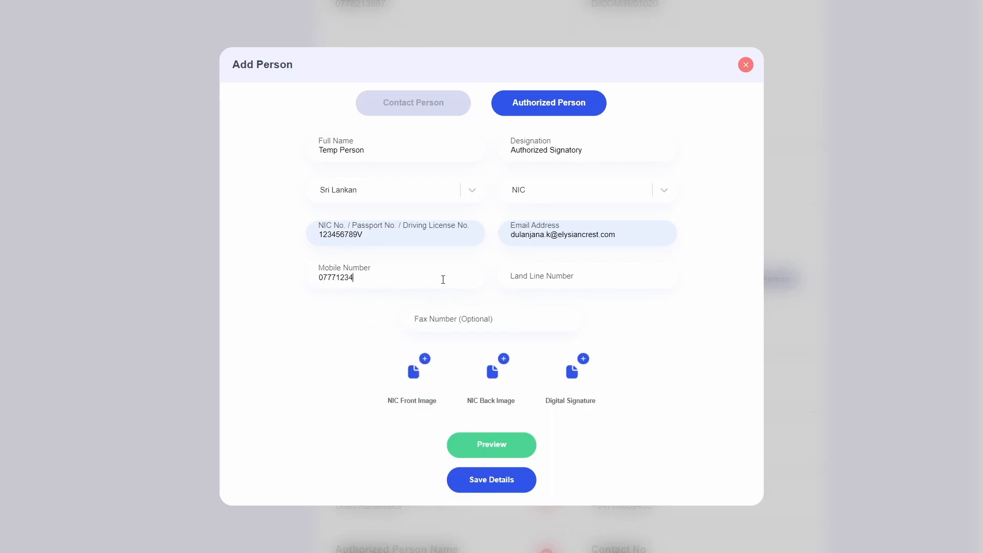
{"action": "left_click", "coordinate": [586, 277]}
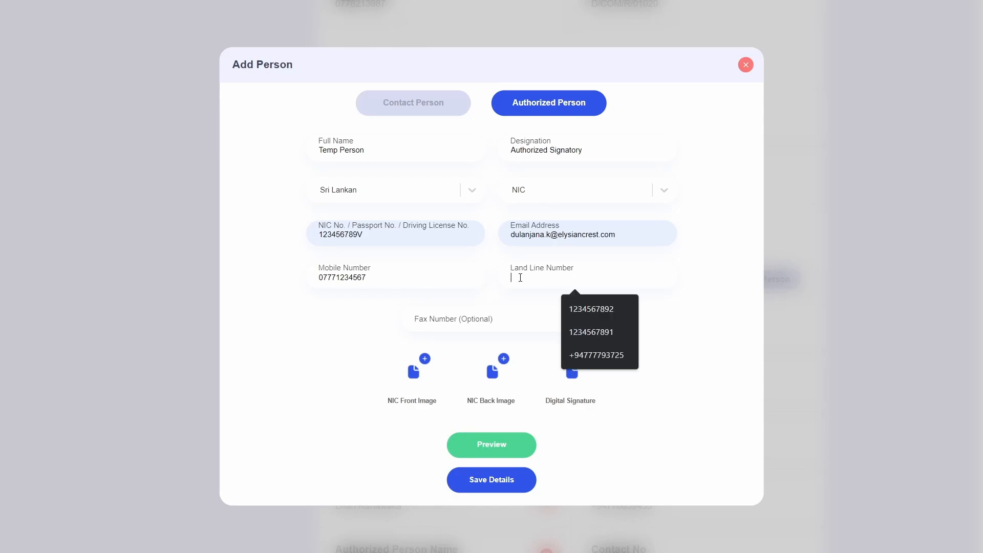
{"action": "left_click", "coordinate": [590, 308]}
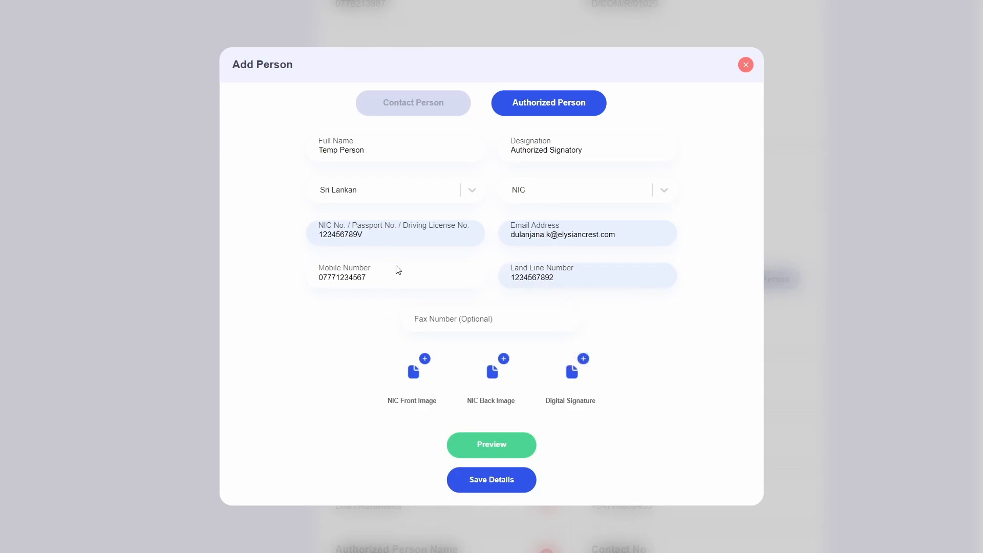
{"action": "mouse_move", "coordinate": [378, 265]}
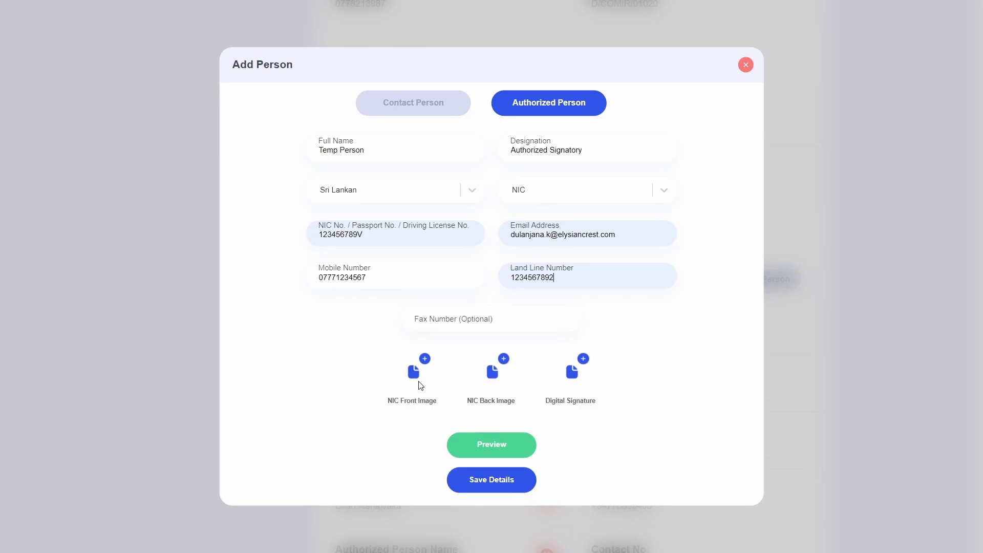
- Attach NIC Front from the filedd folder and NIC Back.pdf as the NIC images
{"action": "left_click", "coordinate": [424, 358]}
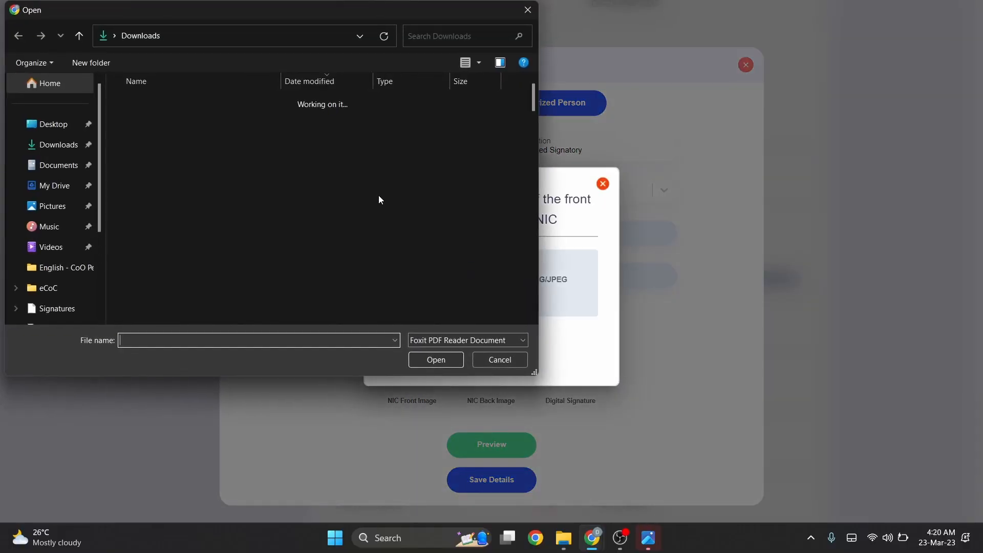
{"action": "left_click", "coordinate": [53, 123]}
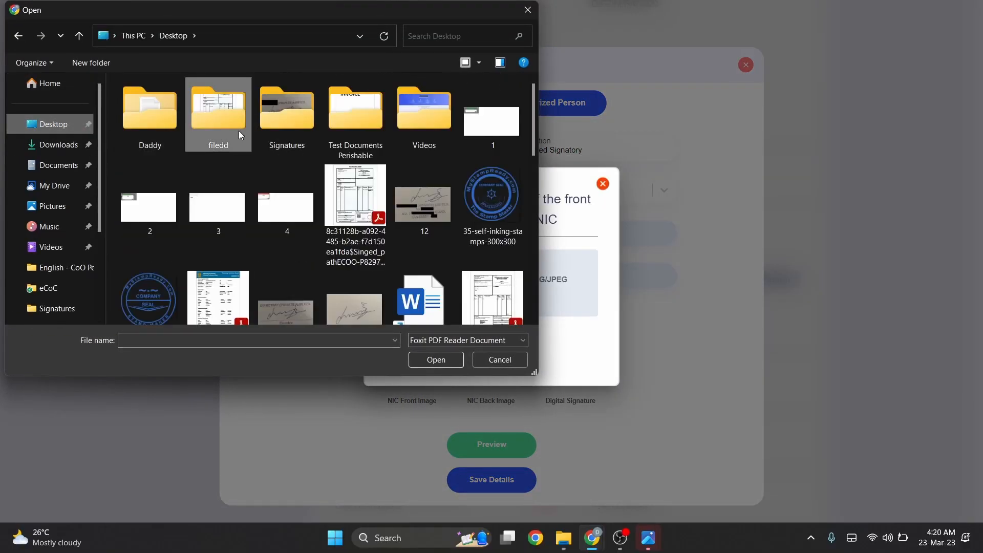
{"action": "double_click", "coordinate": [218, 110]}
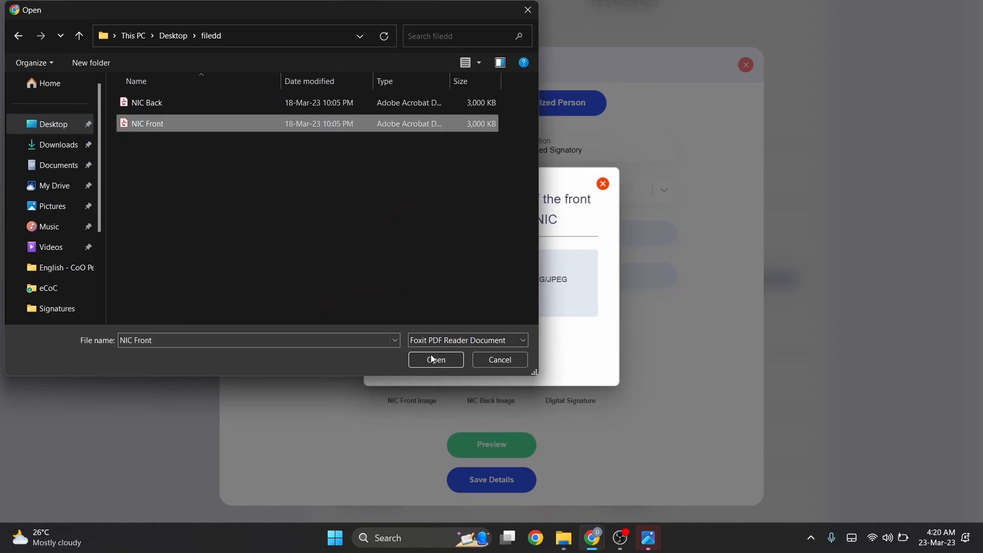
{"action": "left_click", "coordinate": [435, 360]}
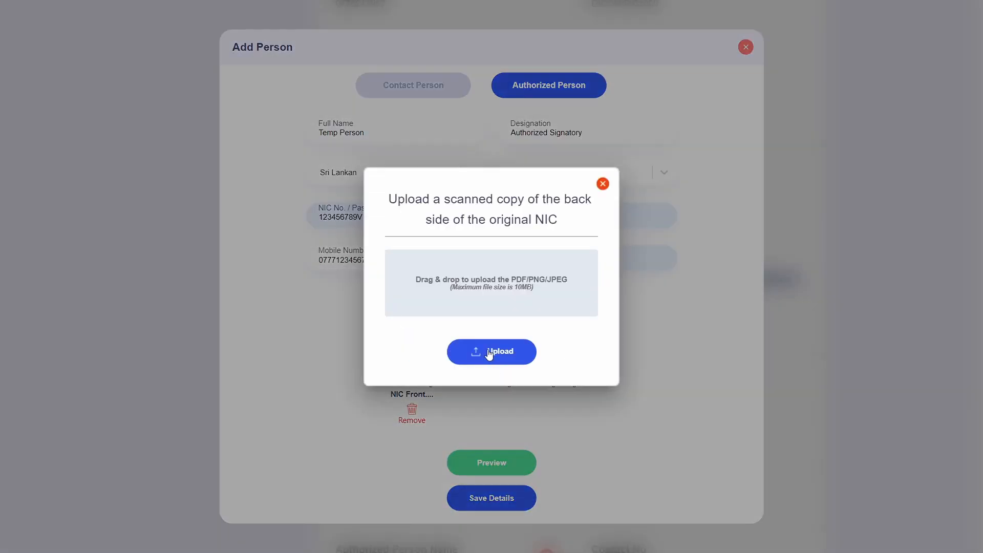
{"action": "left_click", "coordinate": [491, 351]}
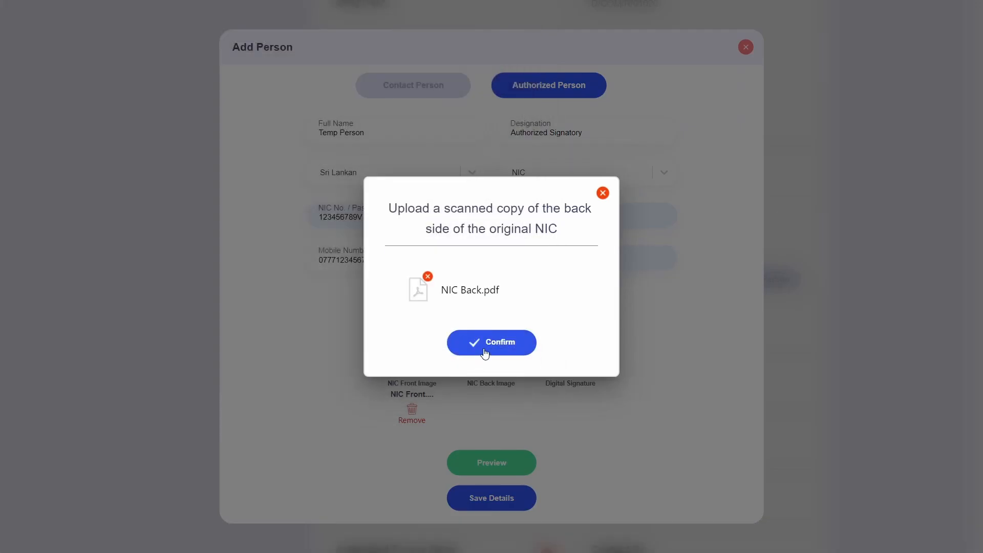
{"action": "left_click", "coordinate": [492, 343]}
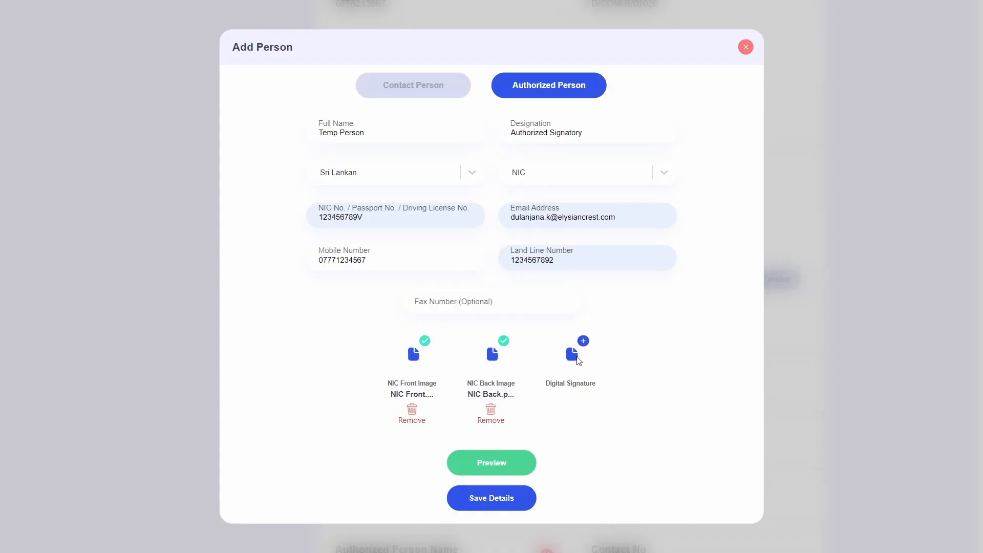
- Attach 2nd_signature_CROPPED-removebg-preview from Downloads as the digital signature
{"action": "left_click", "coordinate": [575, 353]}
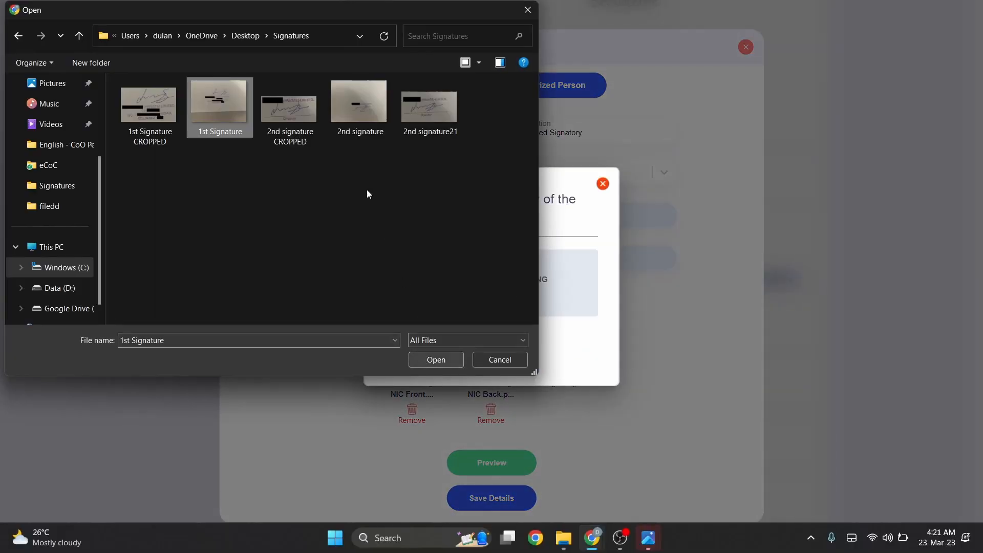
{"action": "scroll", "scroll_direction": "up", "scroll_amount": 3}
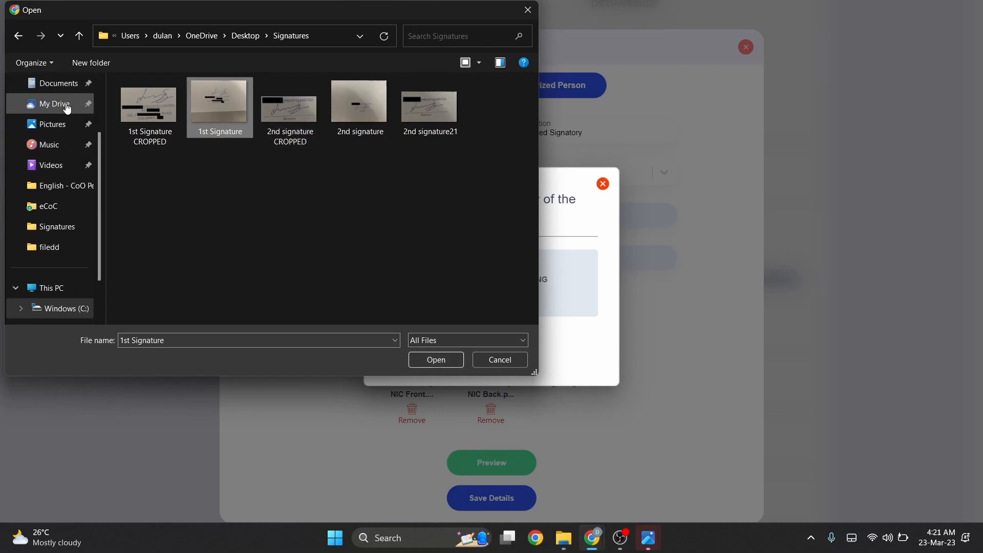
{"action": "left_click", "coordinate": [57, 83]}
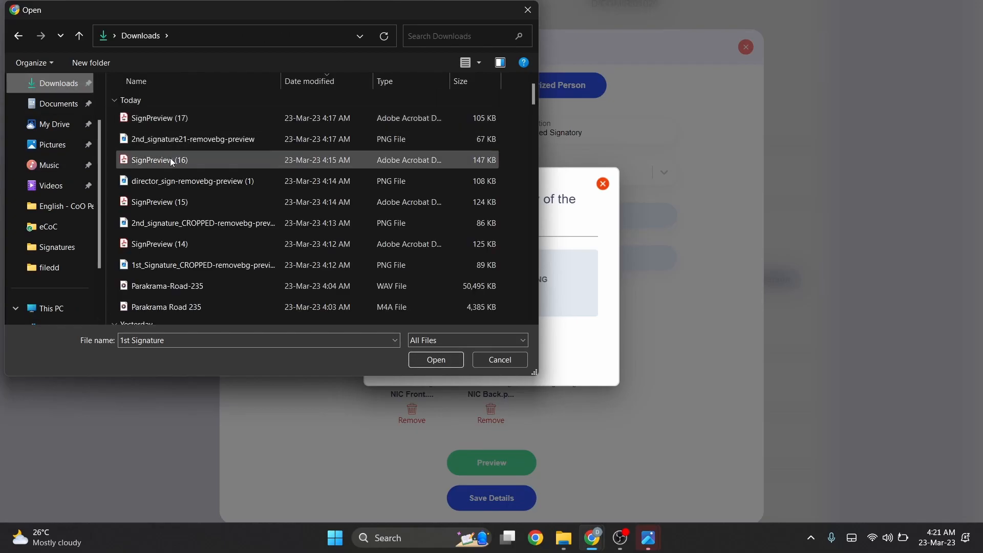
{"action": "left_click", "coordinate": [201, 222]}
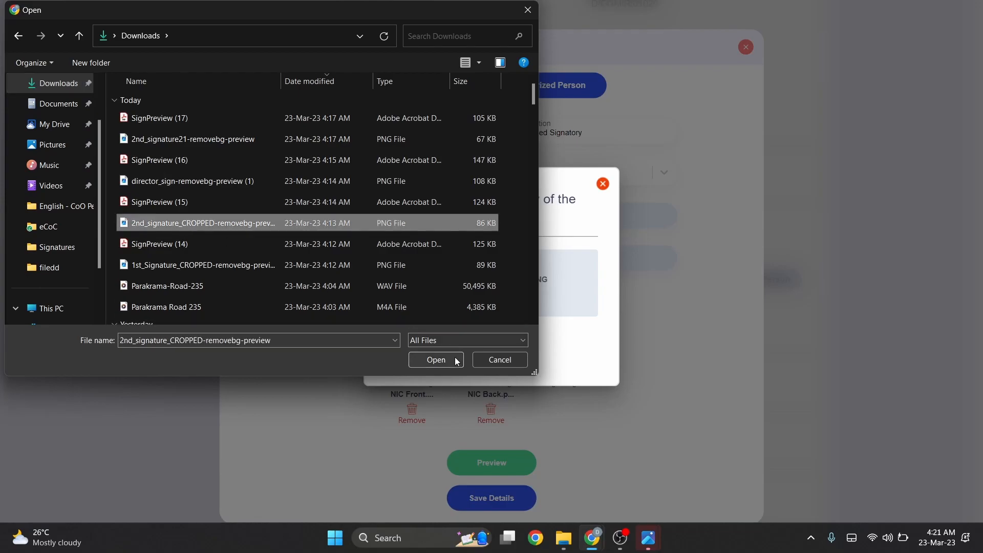
{"action": "left_click", "coordinate": [436, 360]}
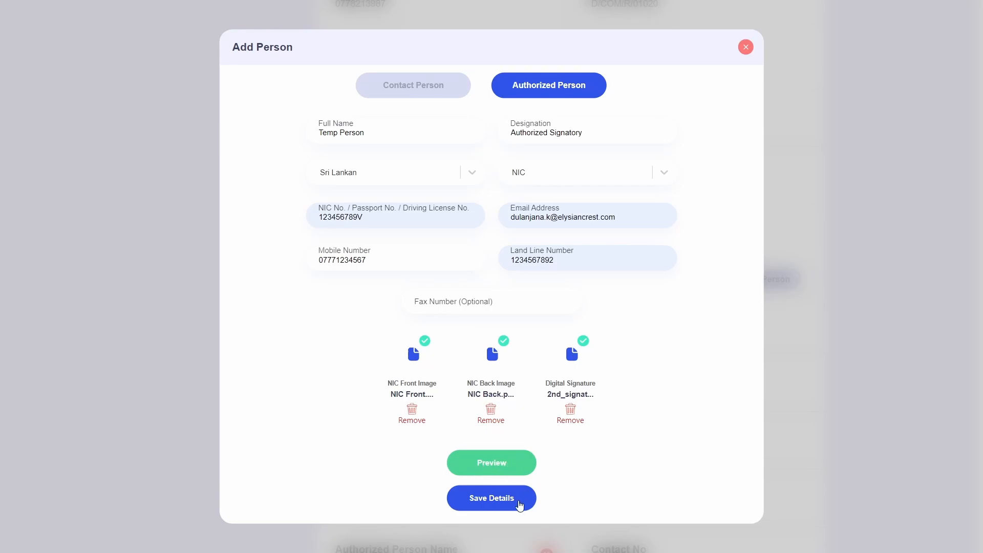
{"action": "mouse_move", "coordinate": [509, 505]}
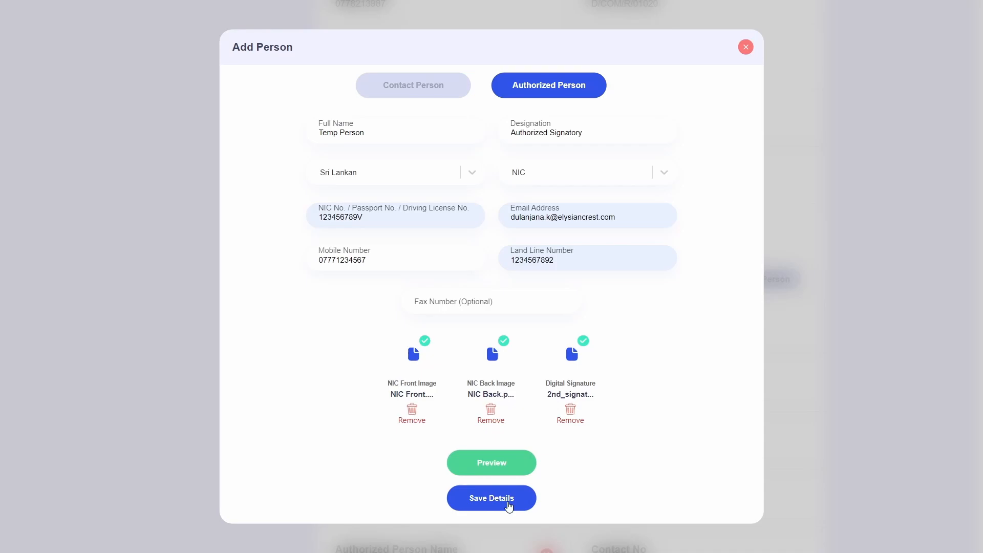
- Save Temp Person's details and return to the exporter dashboard
{"action": "left_click", "coordinate": [492, 498]}
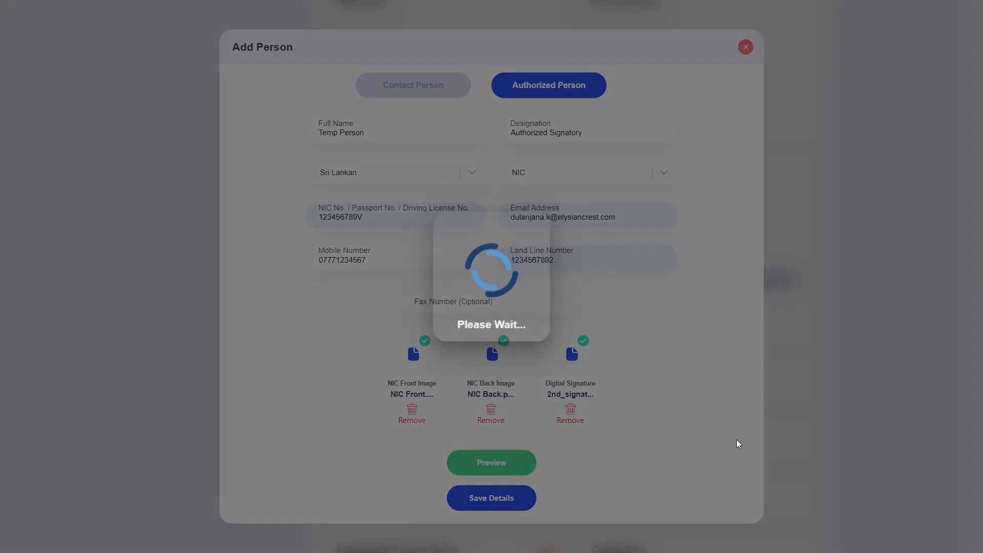
{"action": "left_click", "coordinate": [491, 498]}
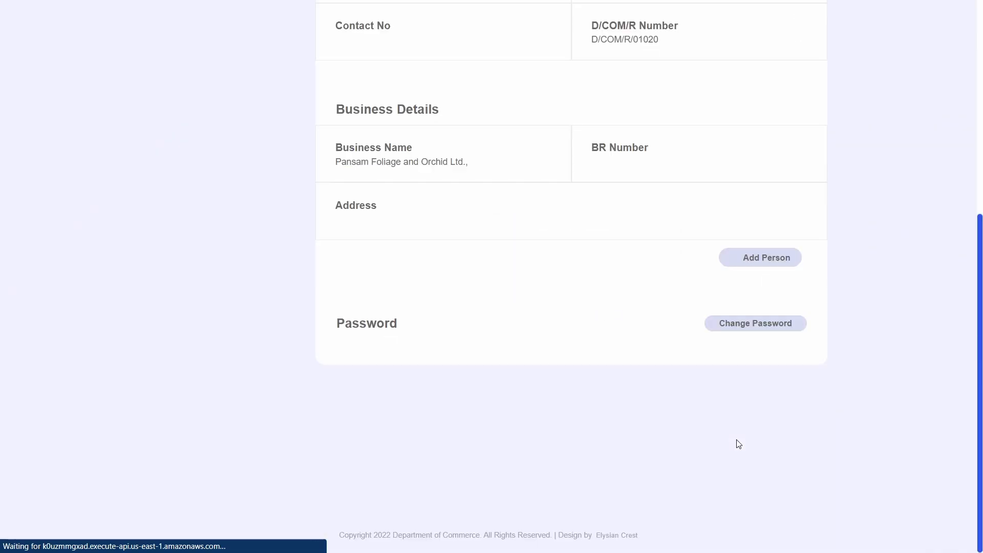
{"action": "scroll", "scroll_direction": "up", "scroll_amount": 3}
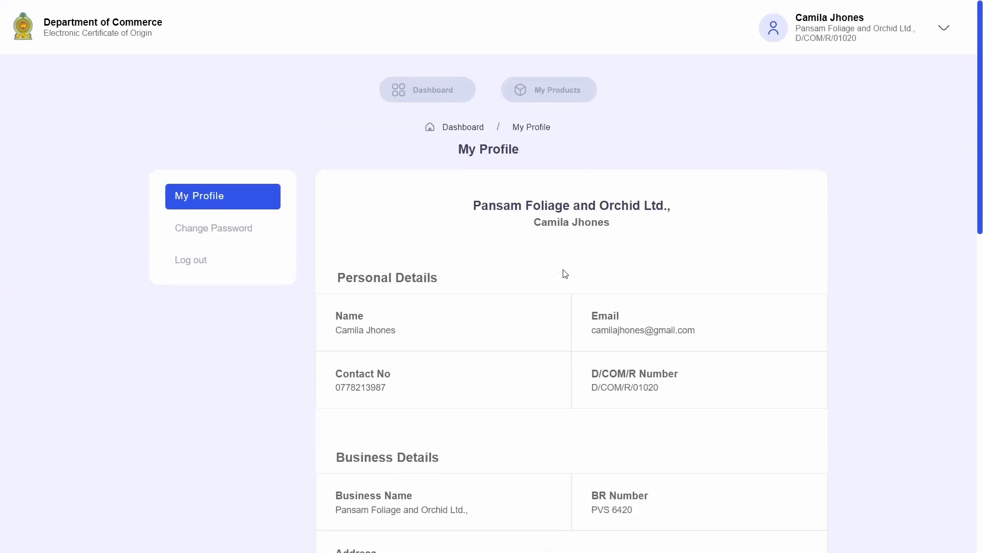
{"action": "left_click", "coordinate": [428, 89]}
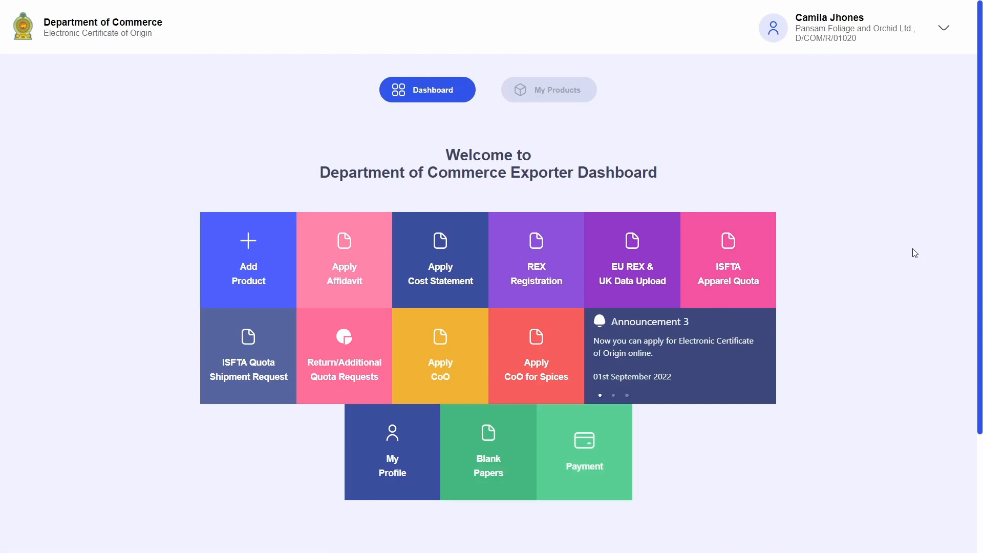